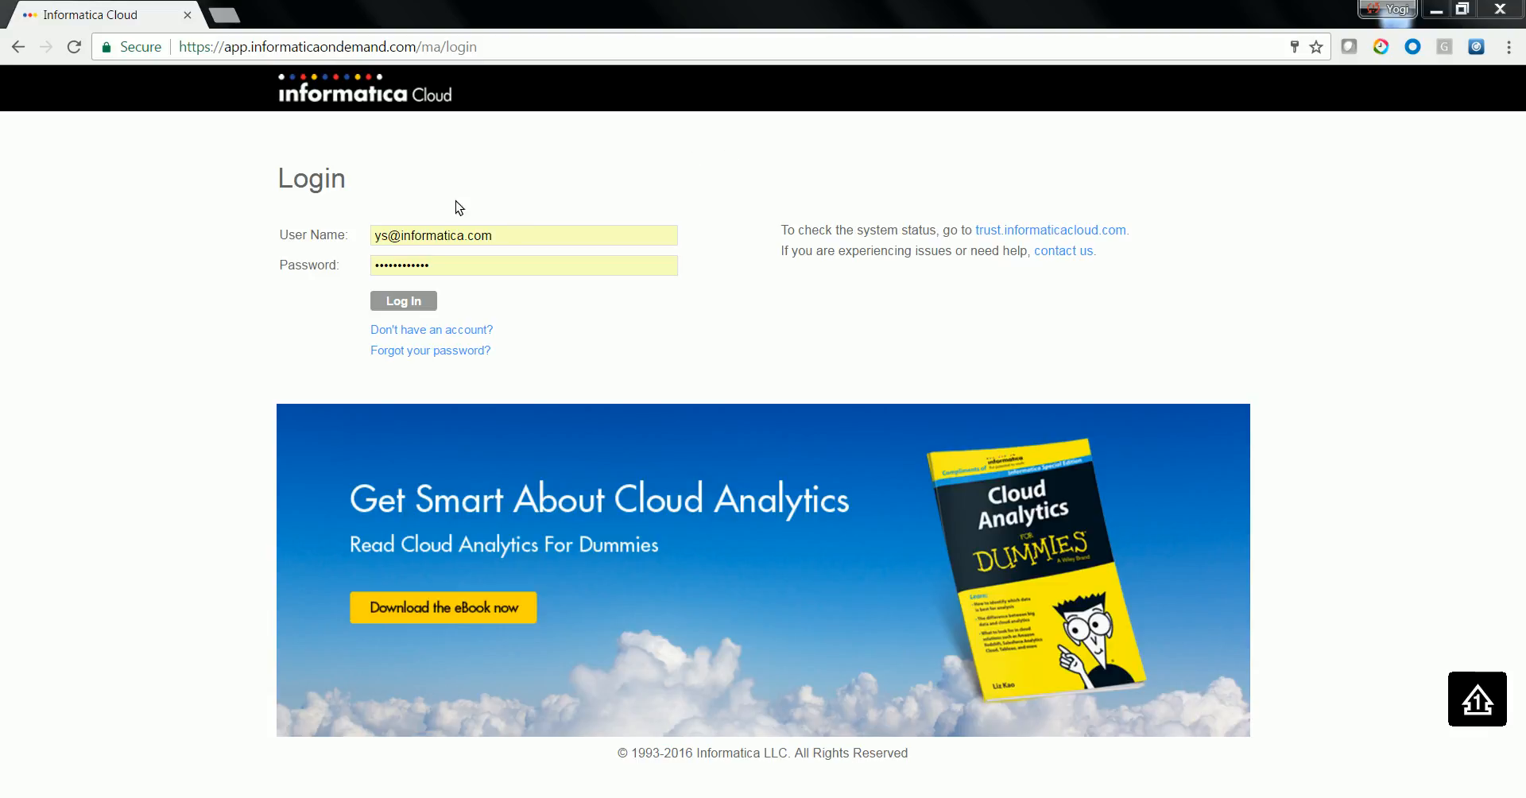
- Sign in to Informatica Cloud and show the Mappings list under Design
{"action": "left_click", "coordinate": [403, 300]}
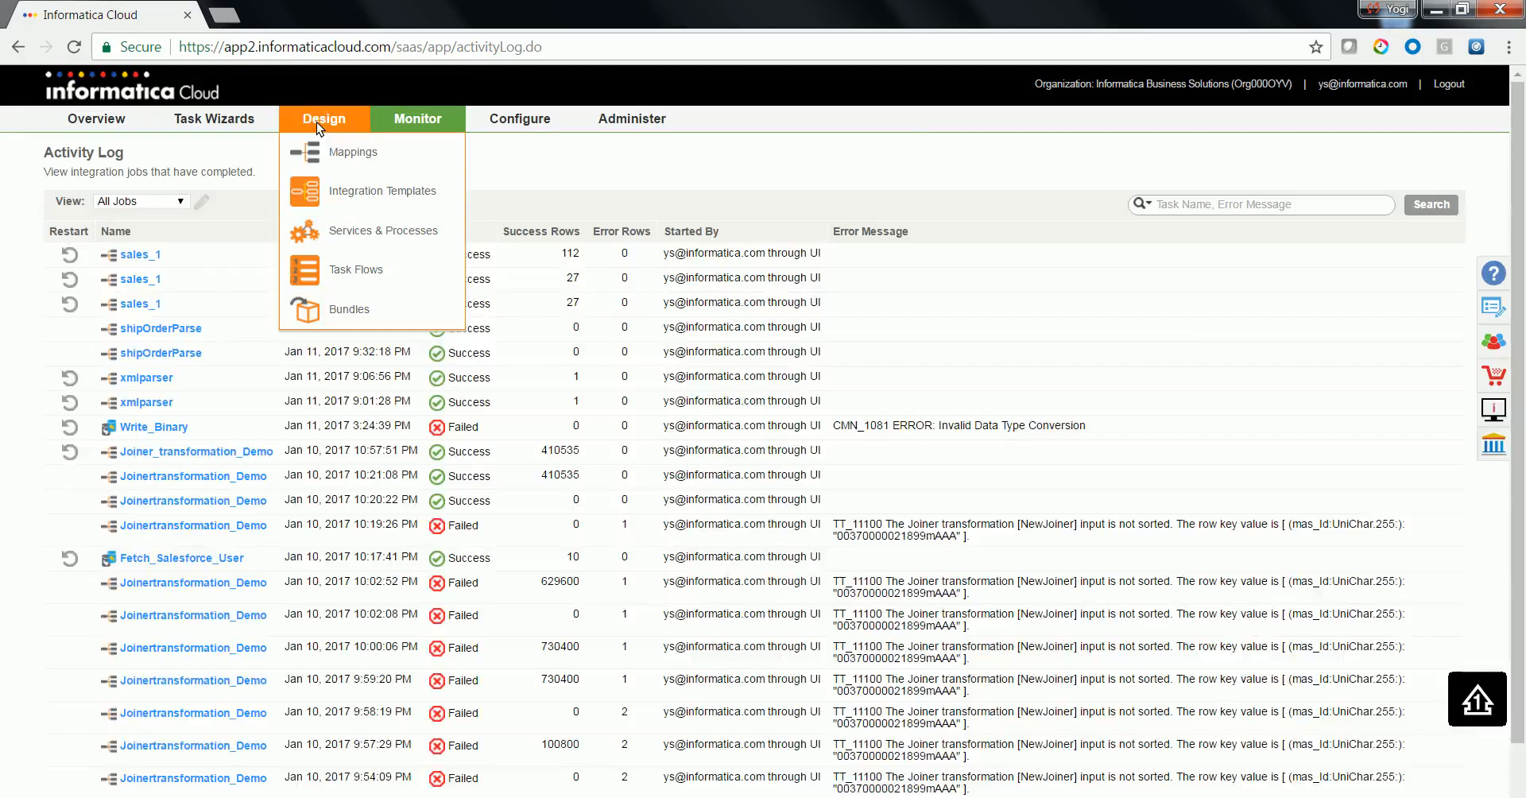
{"action": "left_click", "coordinate": [353, 151]}
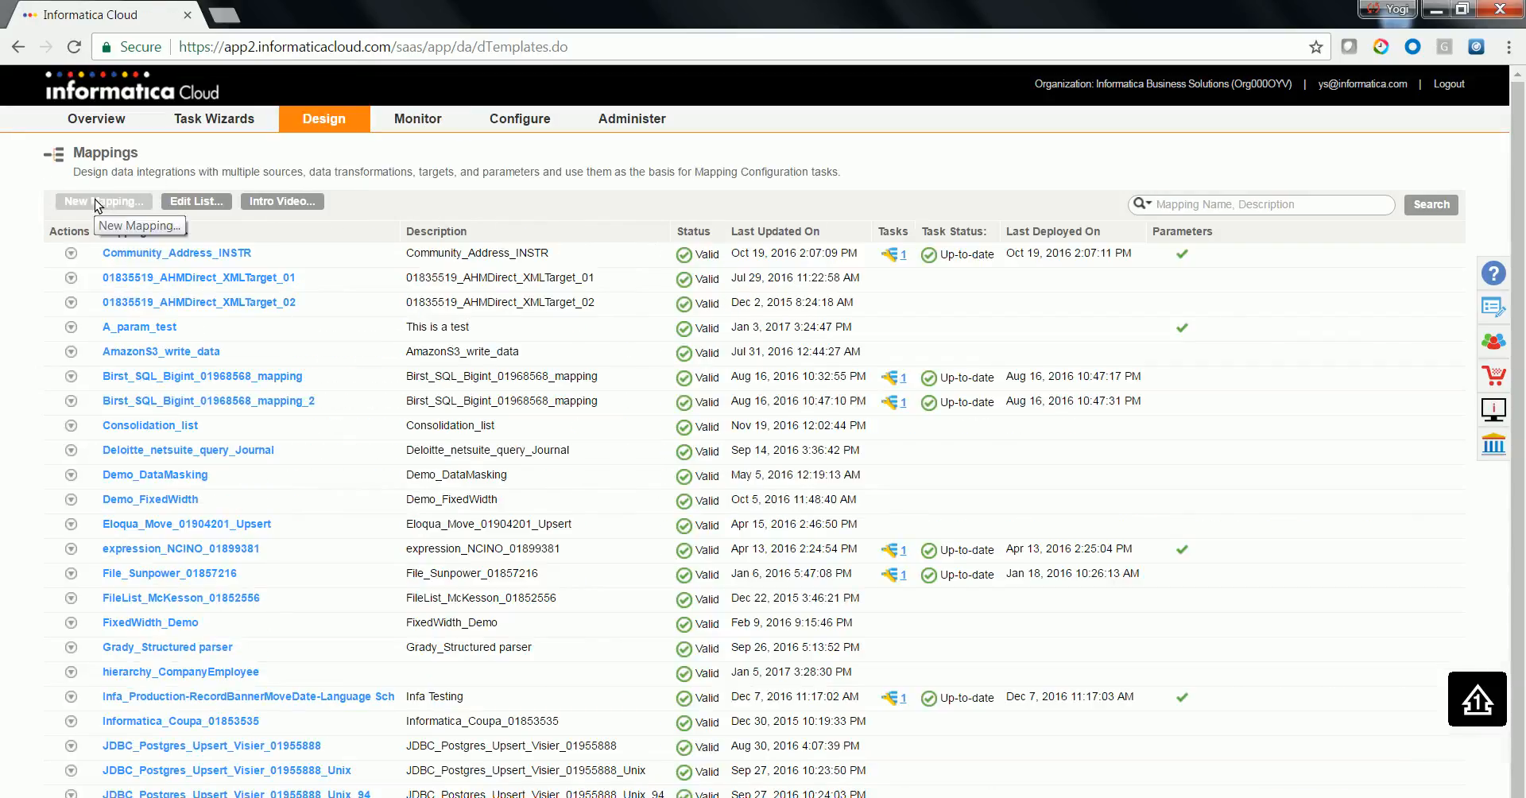
- Create a new mapping named and described as Demo_Normalizer_Trans
{"action": "left_click", "coordinate": [102, 202]}
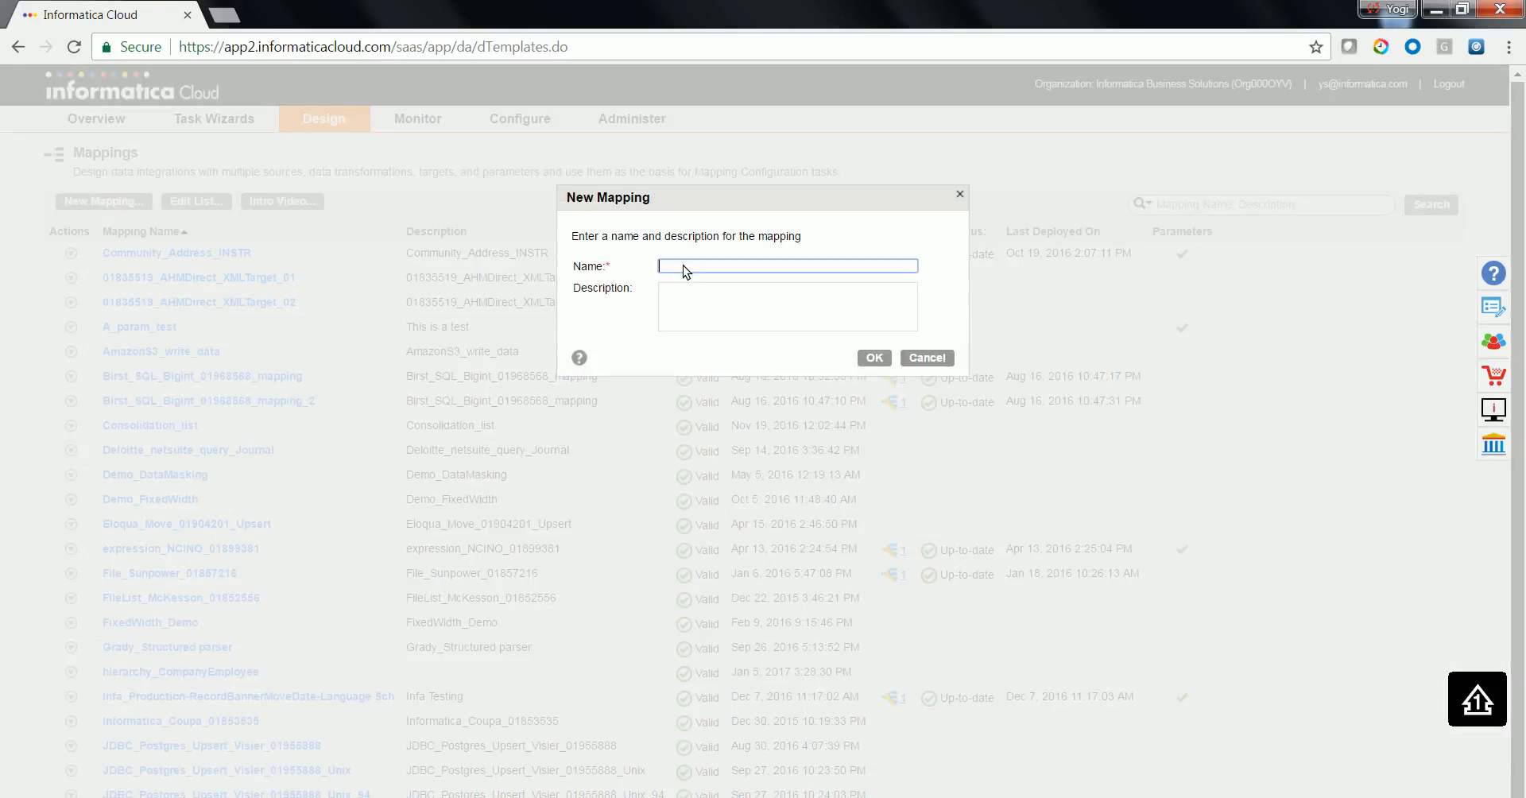
{"action": "type", "text": "Demo_Normalizer"}
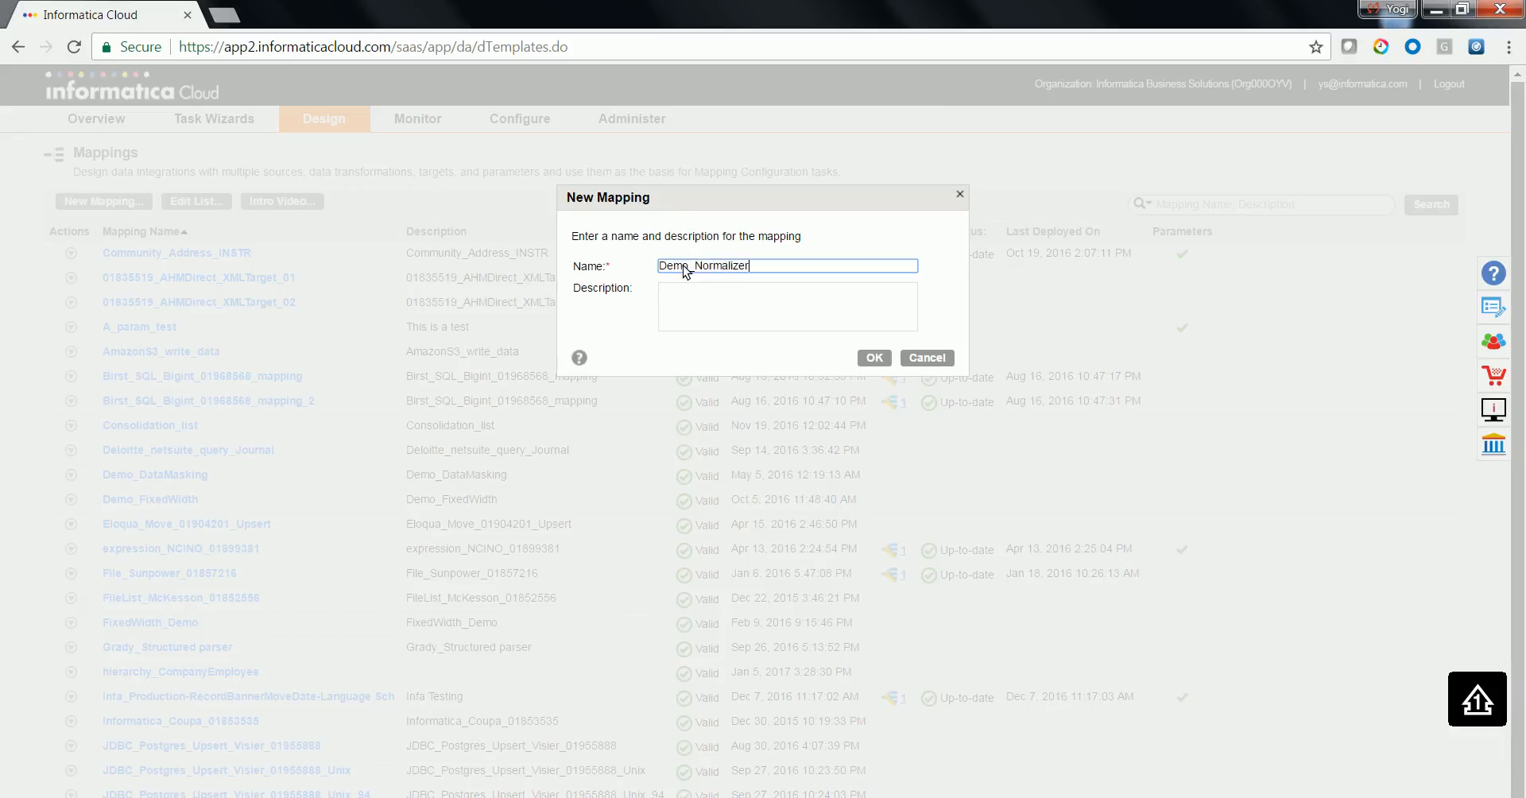
{"action": "type", "text": "_Trans"}
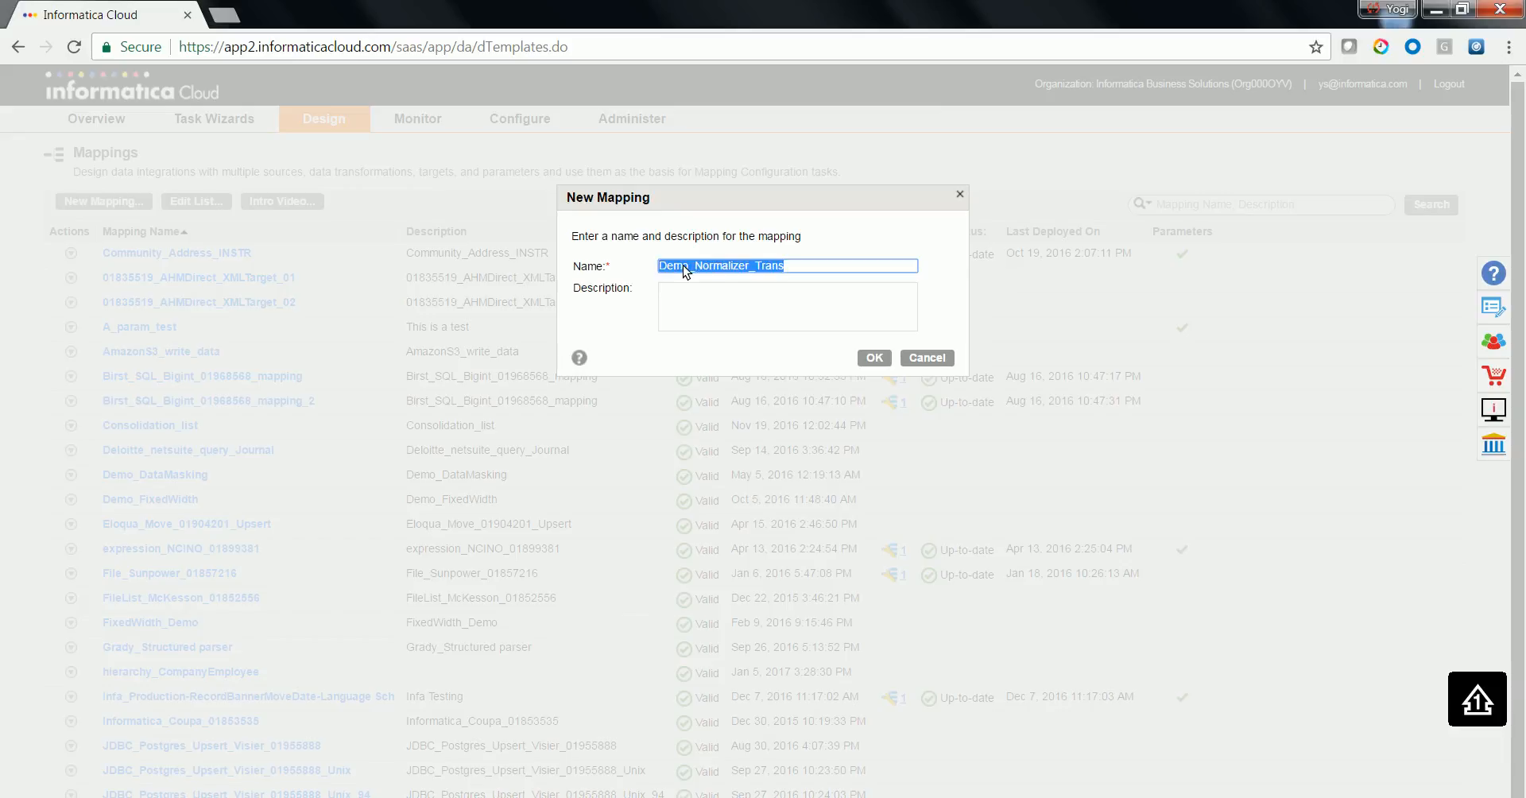
{"action": "type", "text": "Demo_Normalizer_Trans"}
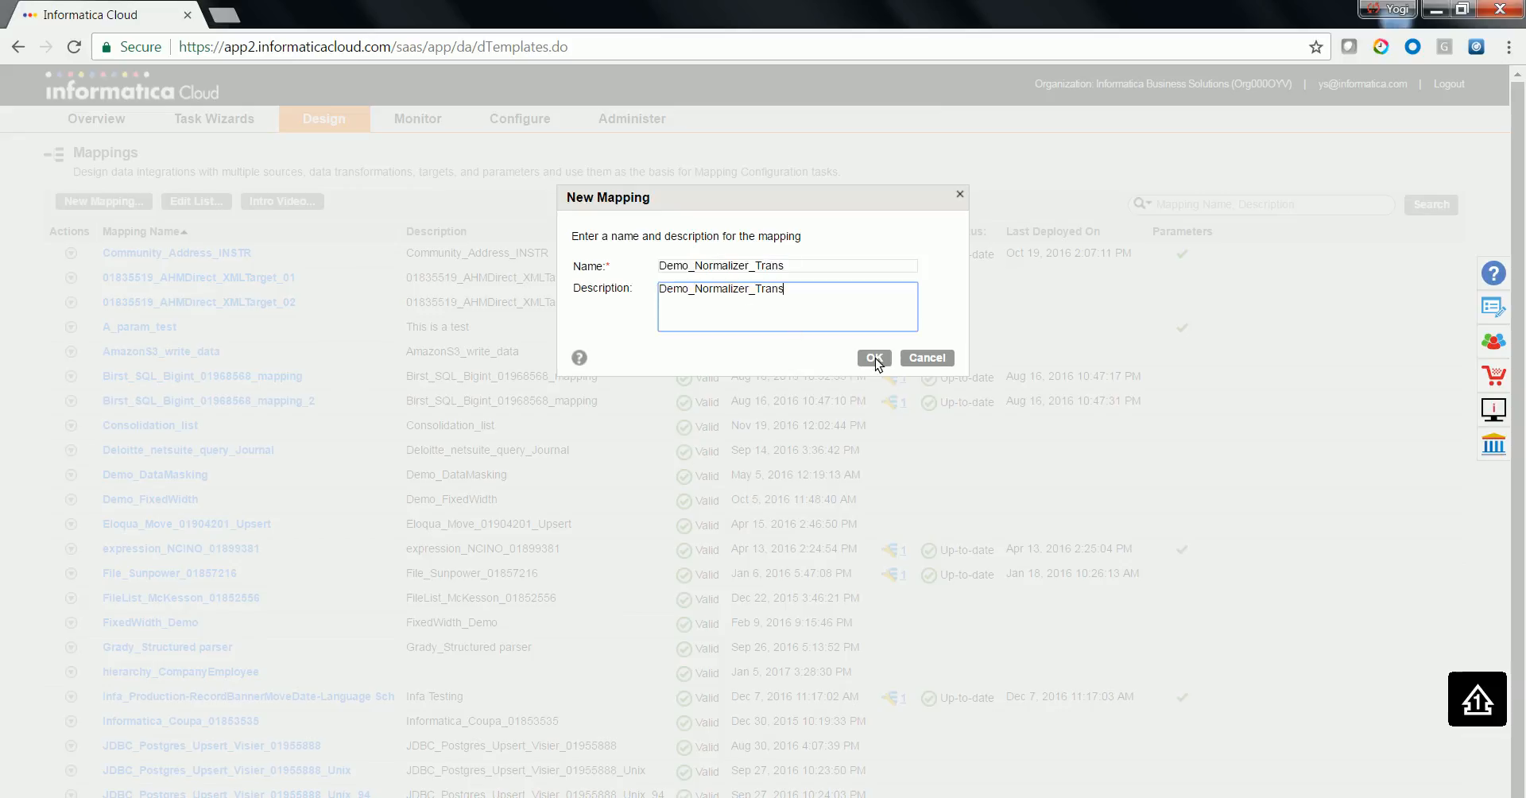
{"action": "left_click", "coordinate": [873, 358]}
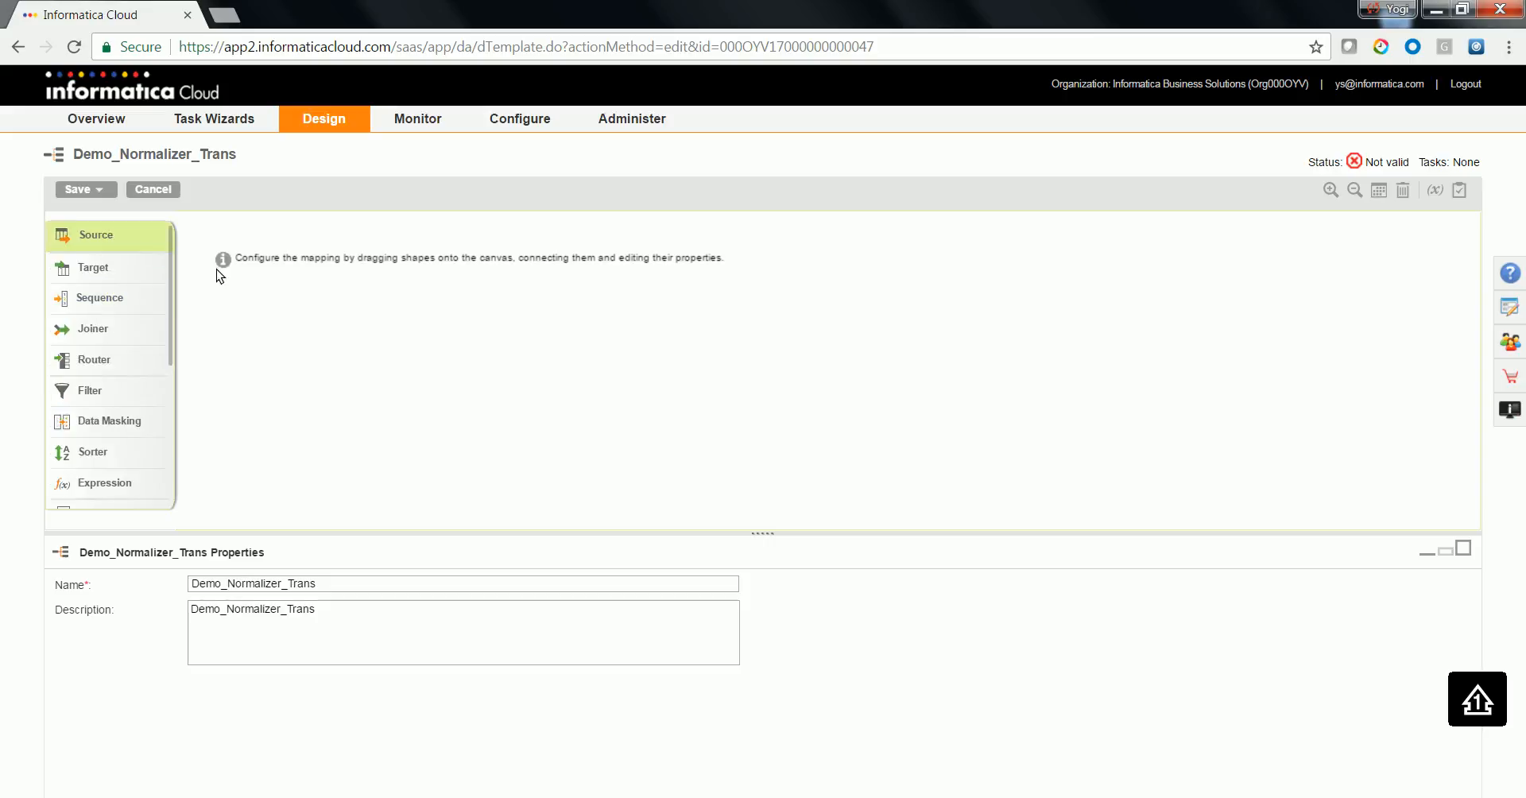
- Add a source named flatfile_Sales using the Flatfile_FF_Src_GCSWinVM connection
{"action": "left_click_drag", "start_coordinate": [95, 236], "coordinate": [330, 318]}
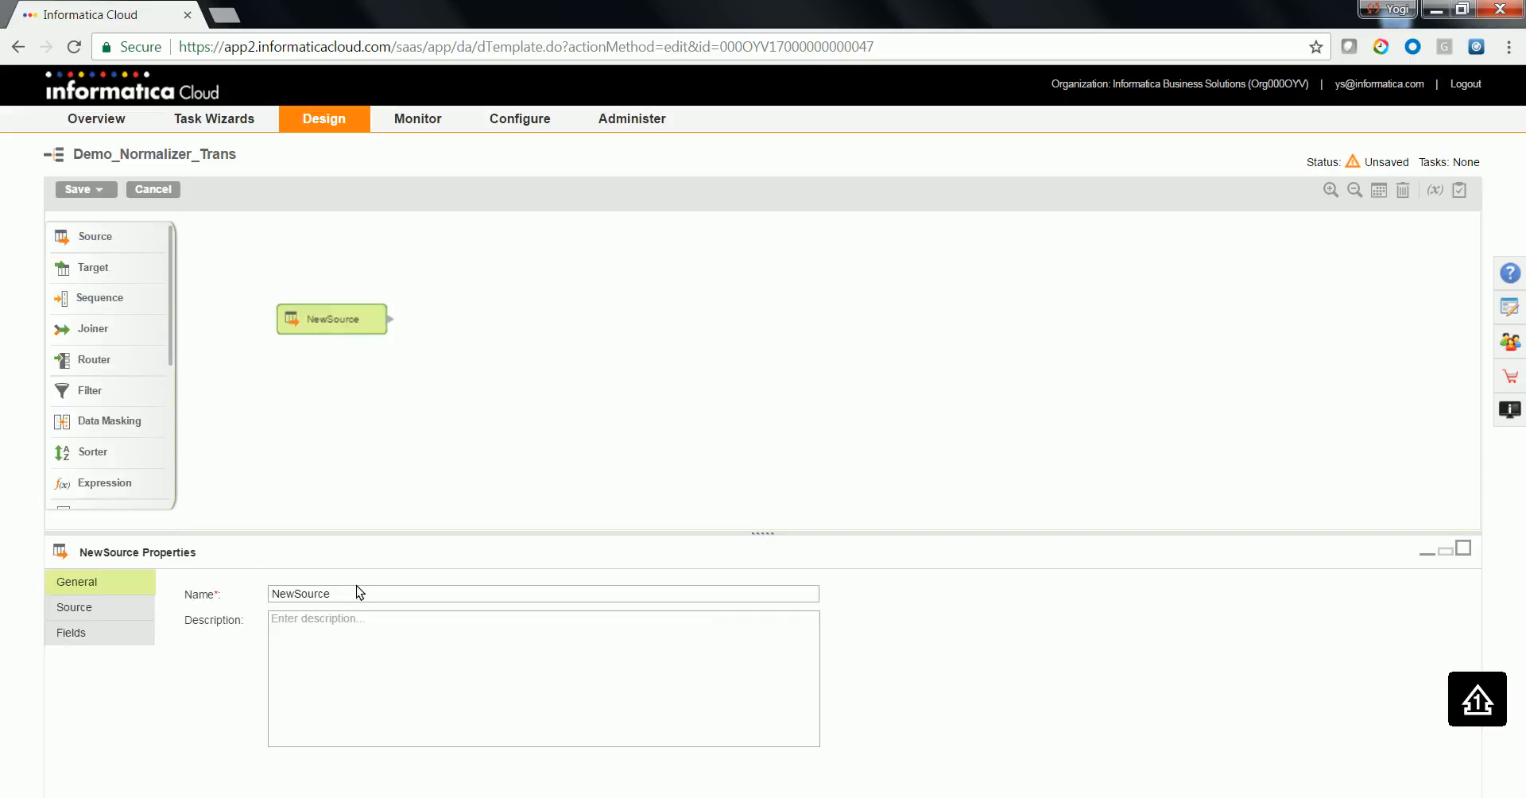
{"action": "type", "text": "flatfile_Sales"}
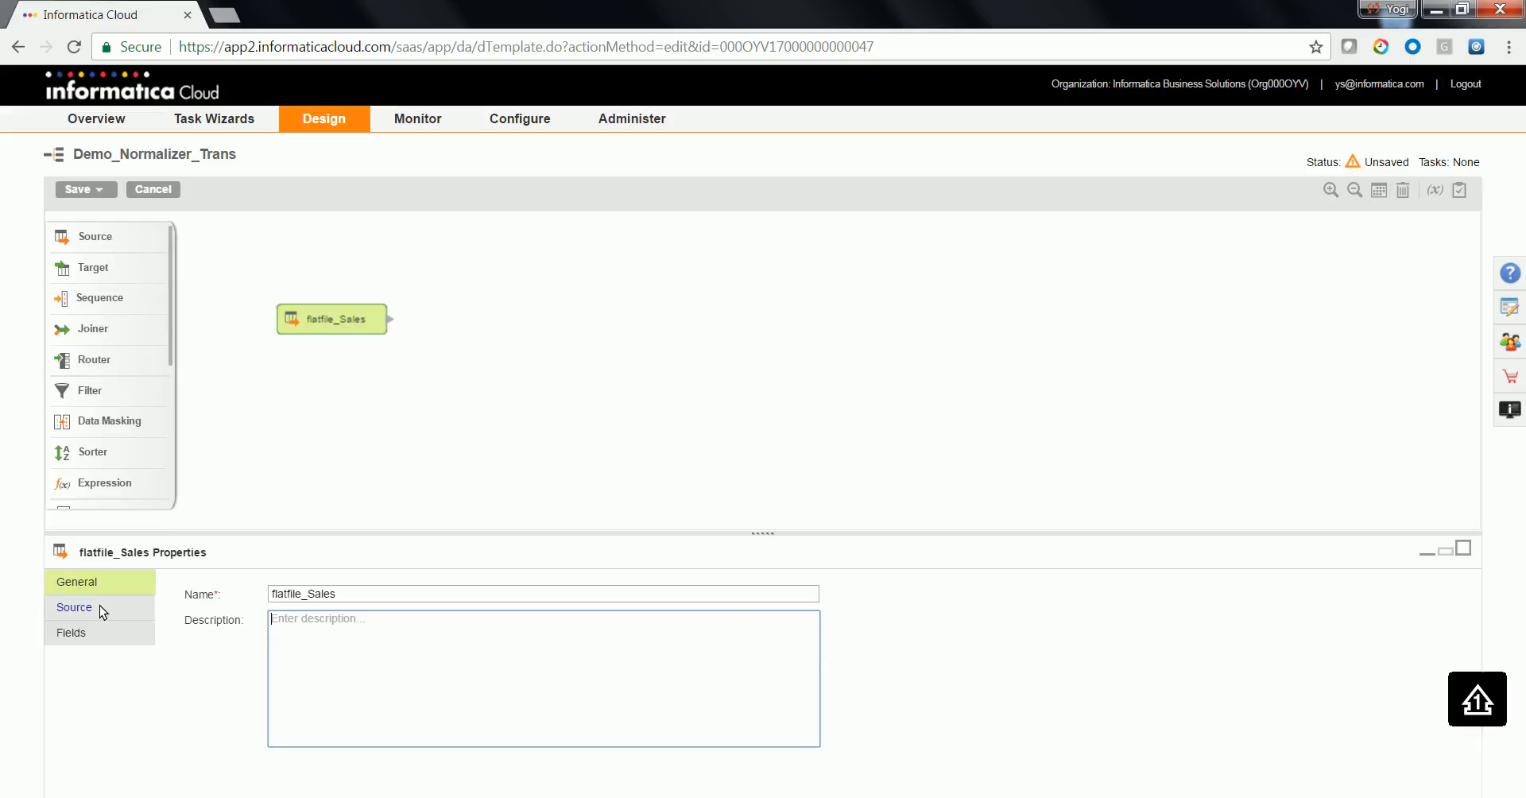
{"action": "left_click", "coordinate": [75, 607]}
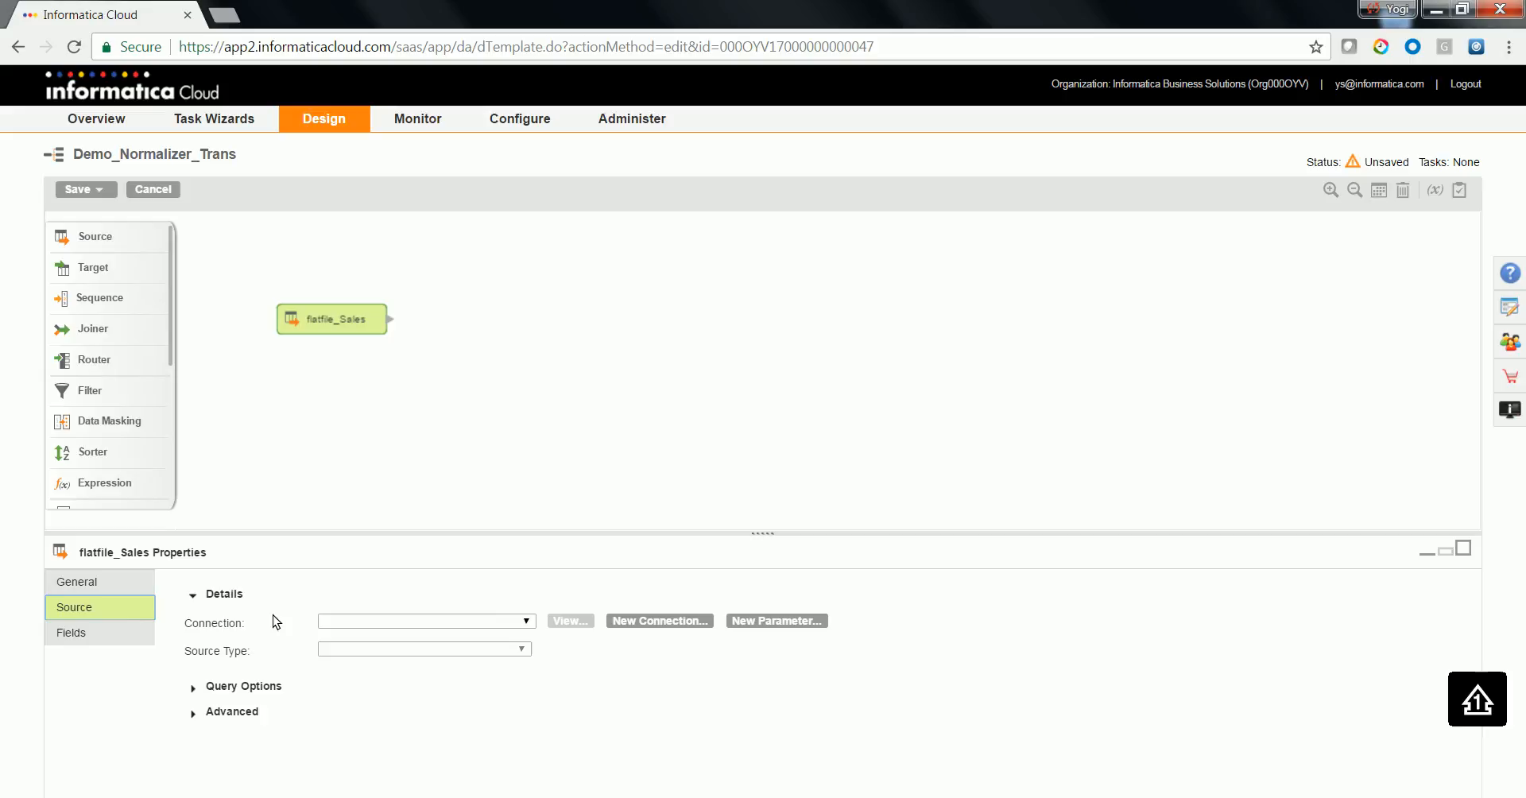
{"action": "mouse_move", "coordinate": [366, 621]}
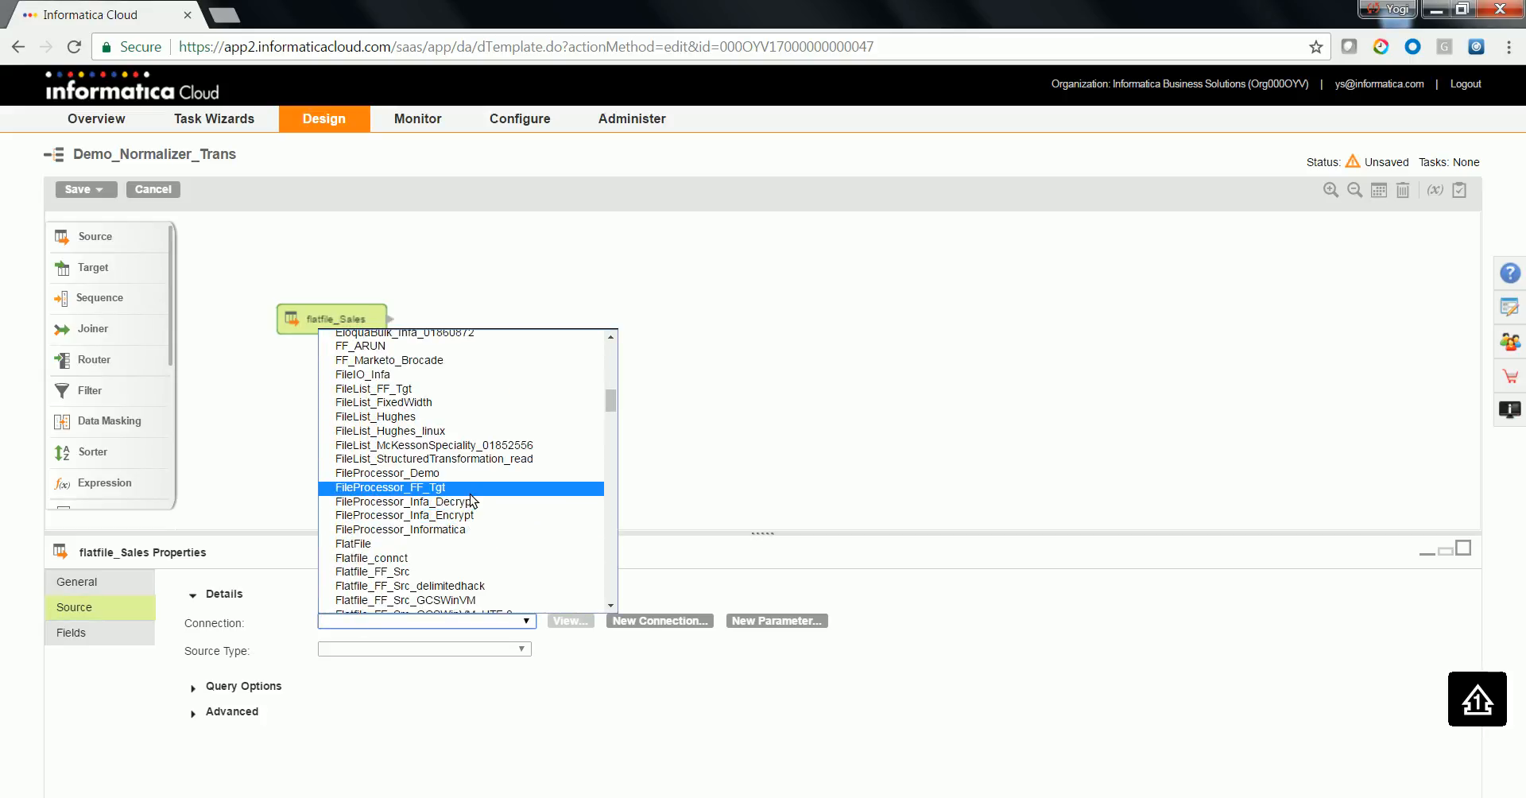
{"action": "scroll", "scroll_direction": "down", "scroll_amount": 3}
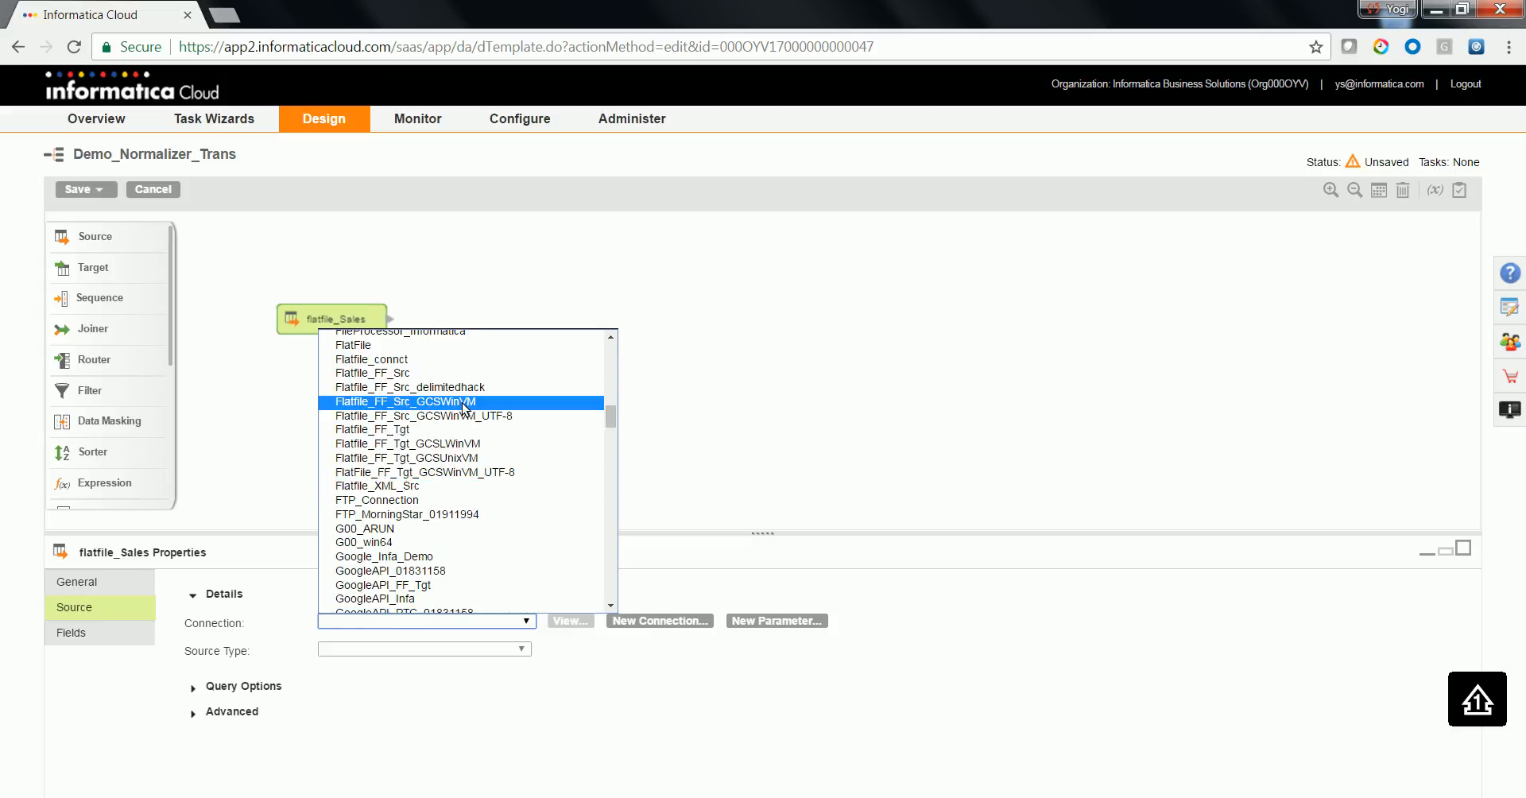
{"action": "left_click", "coordinate": [405, 402]}
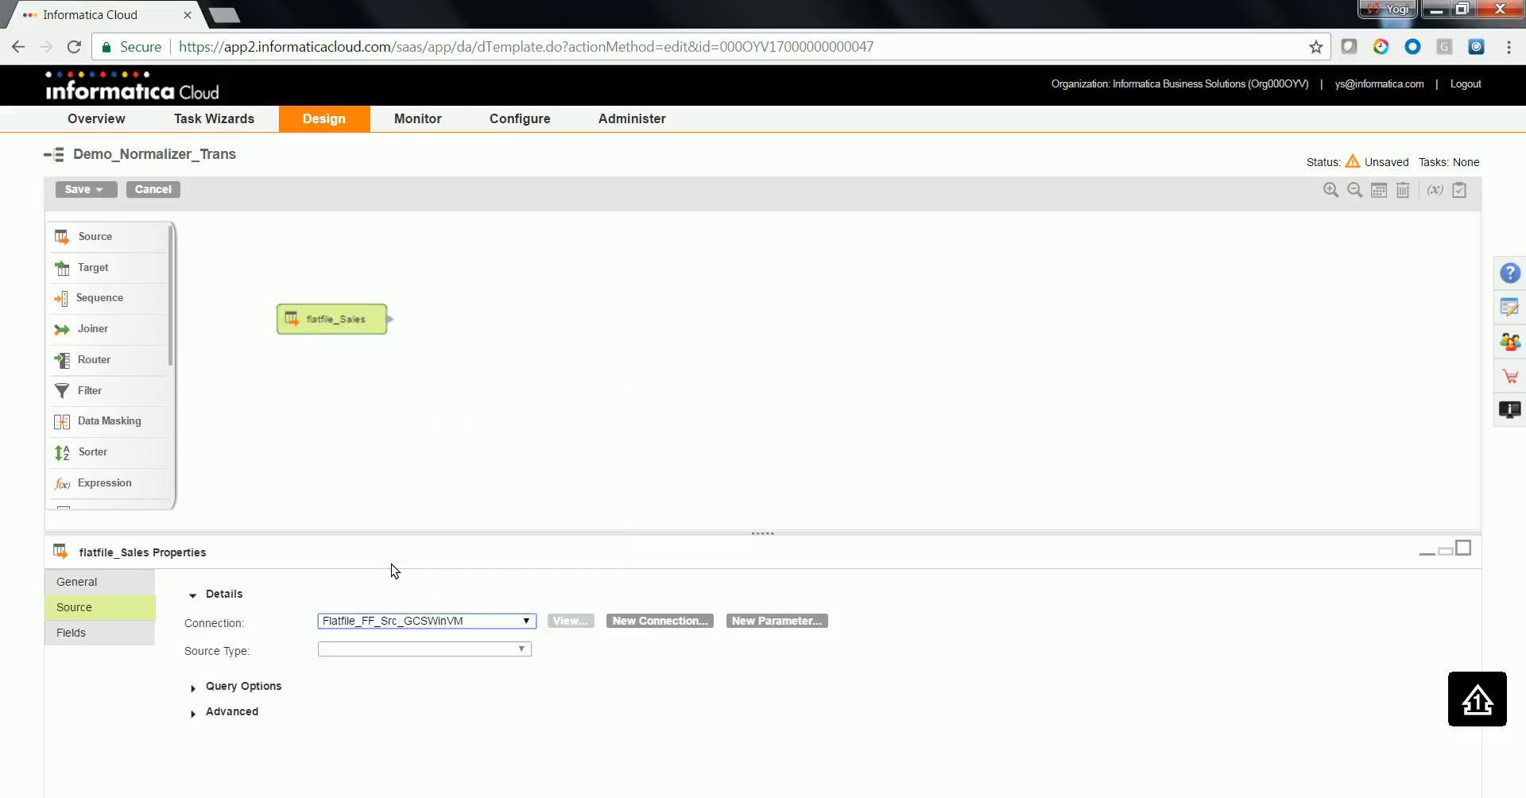
- Set the source to read Sales_data.csv as a single object and review its fields
{"action": "left_click", "coordinate": [422, 648]}
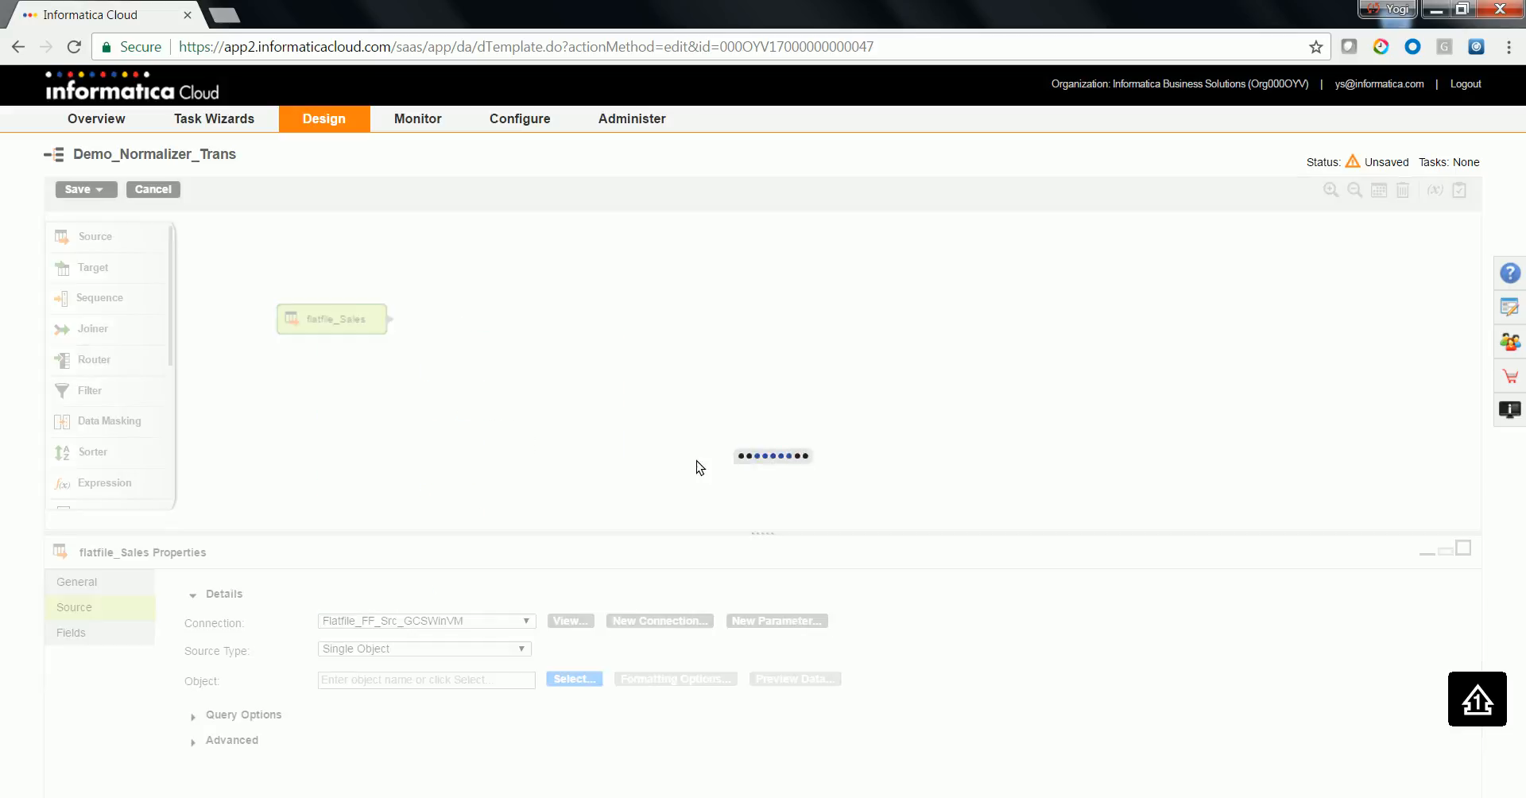
{"action": "left_click", "coordinate": [572, 679]}
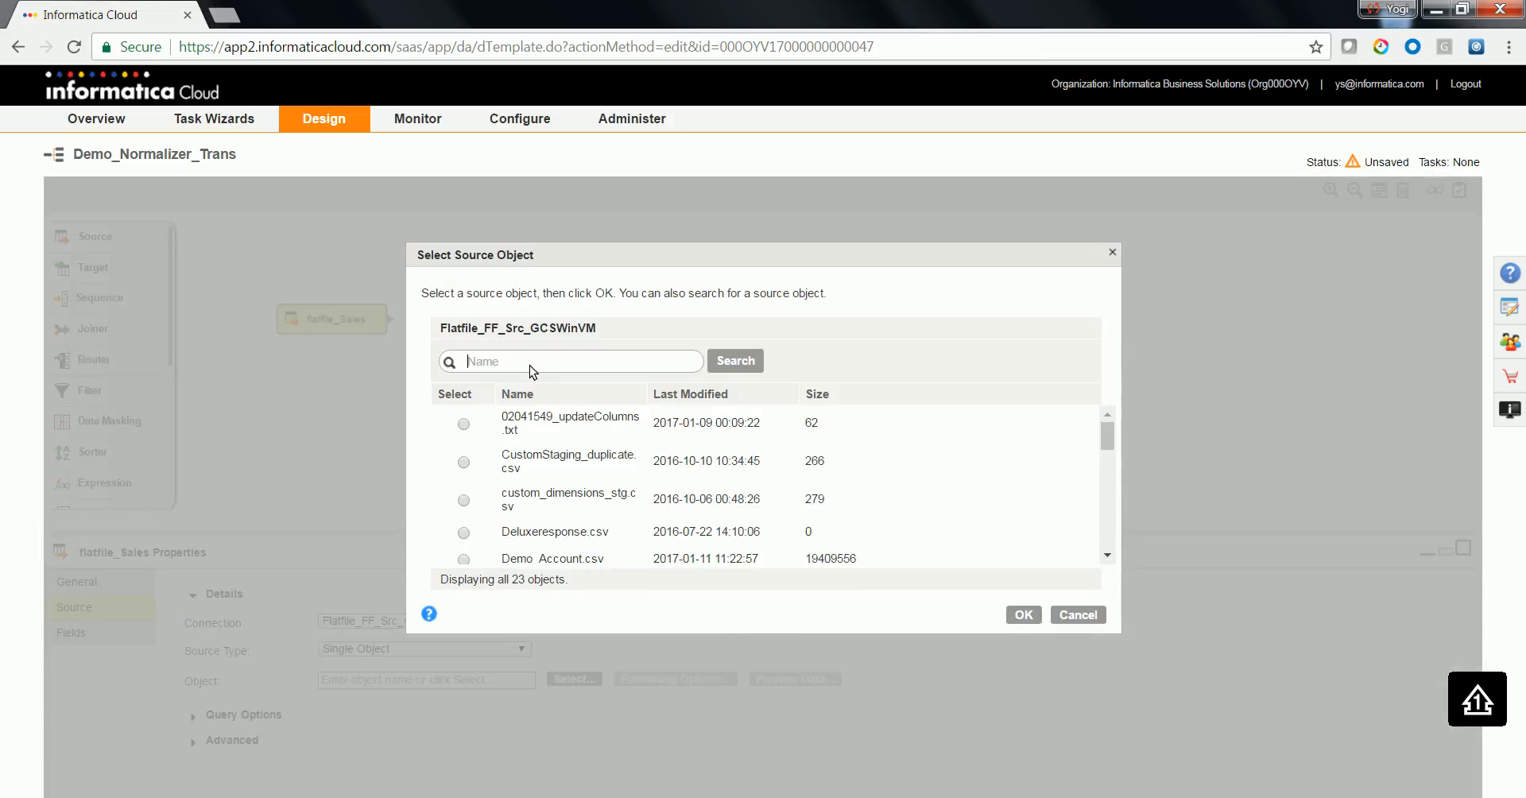
{"action": "type", "text": "Sale"}
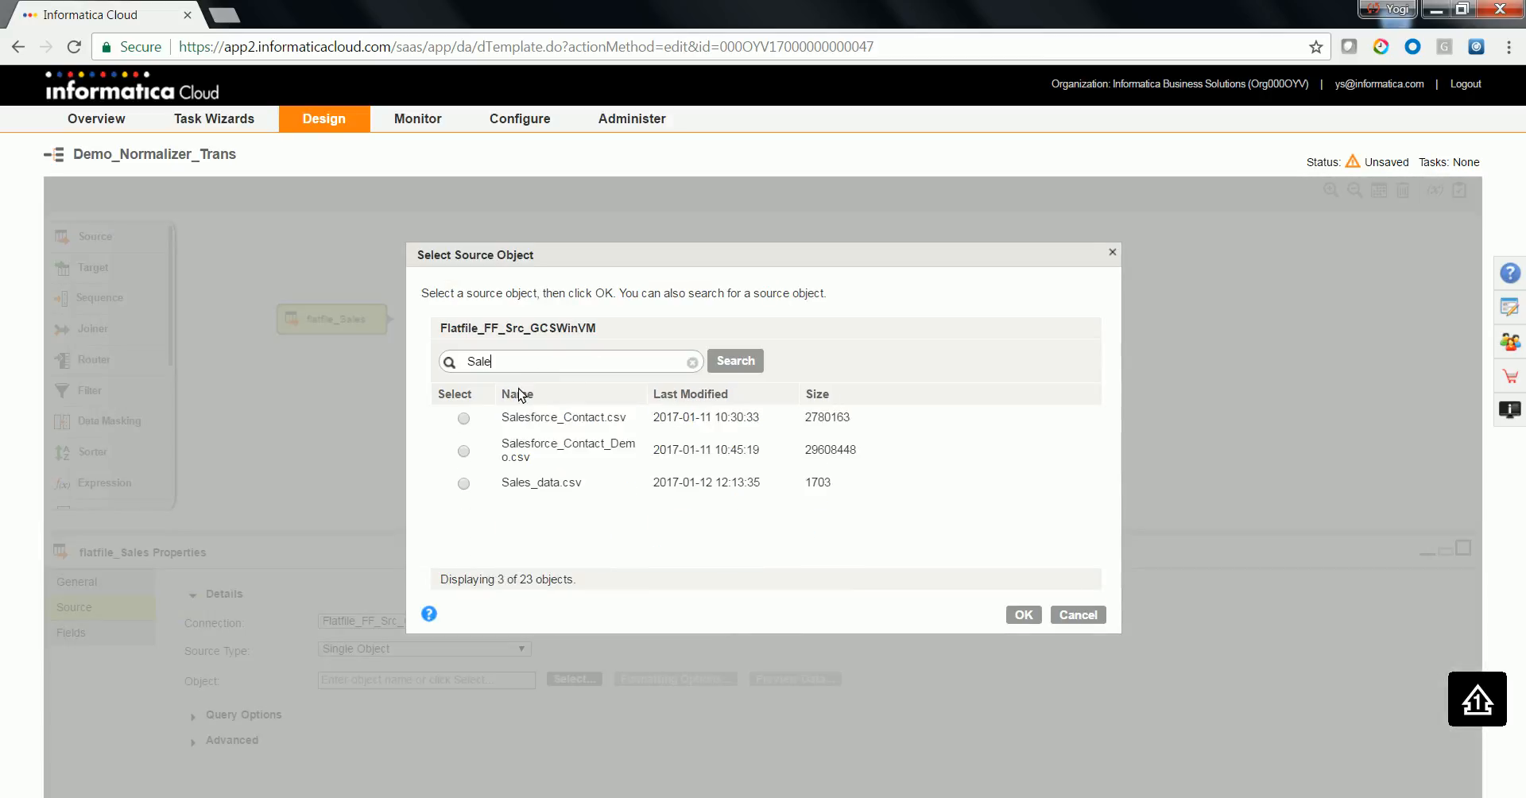
{"action": "left_click", "coordinate": [463, 483]}
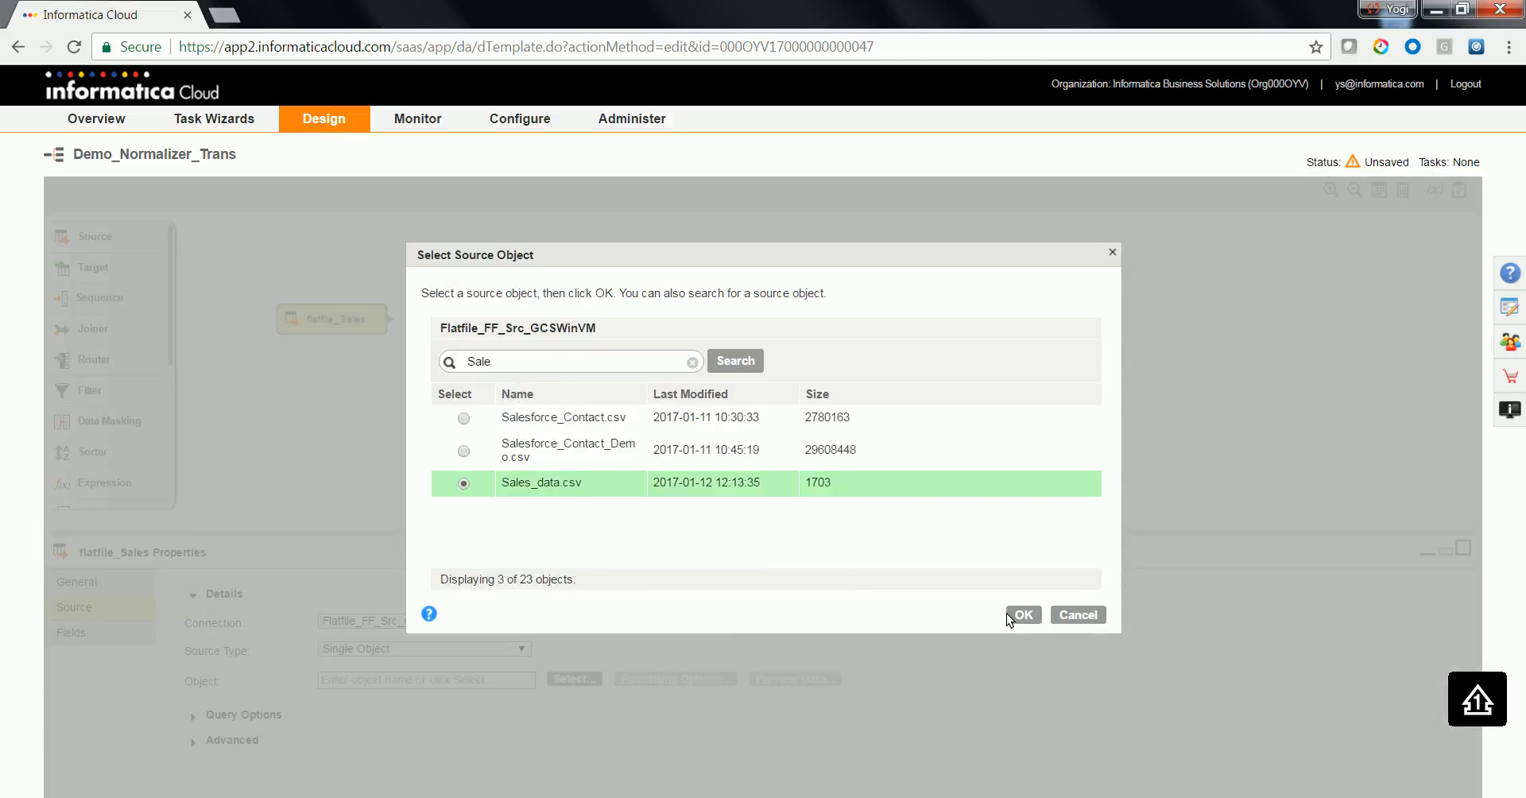
{"action": "left_click", "coordinate": [1022, 614]}
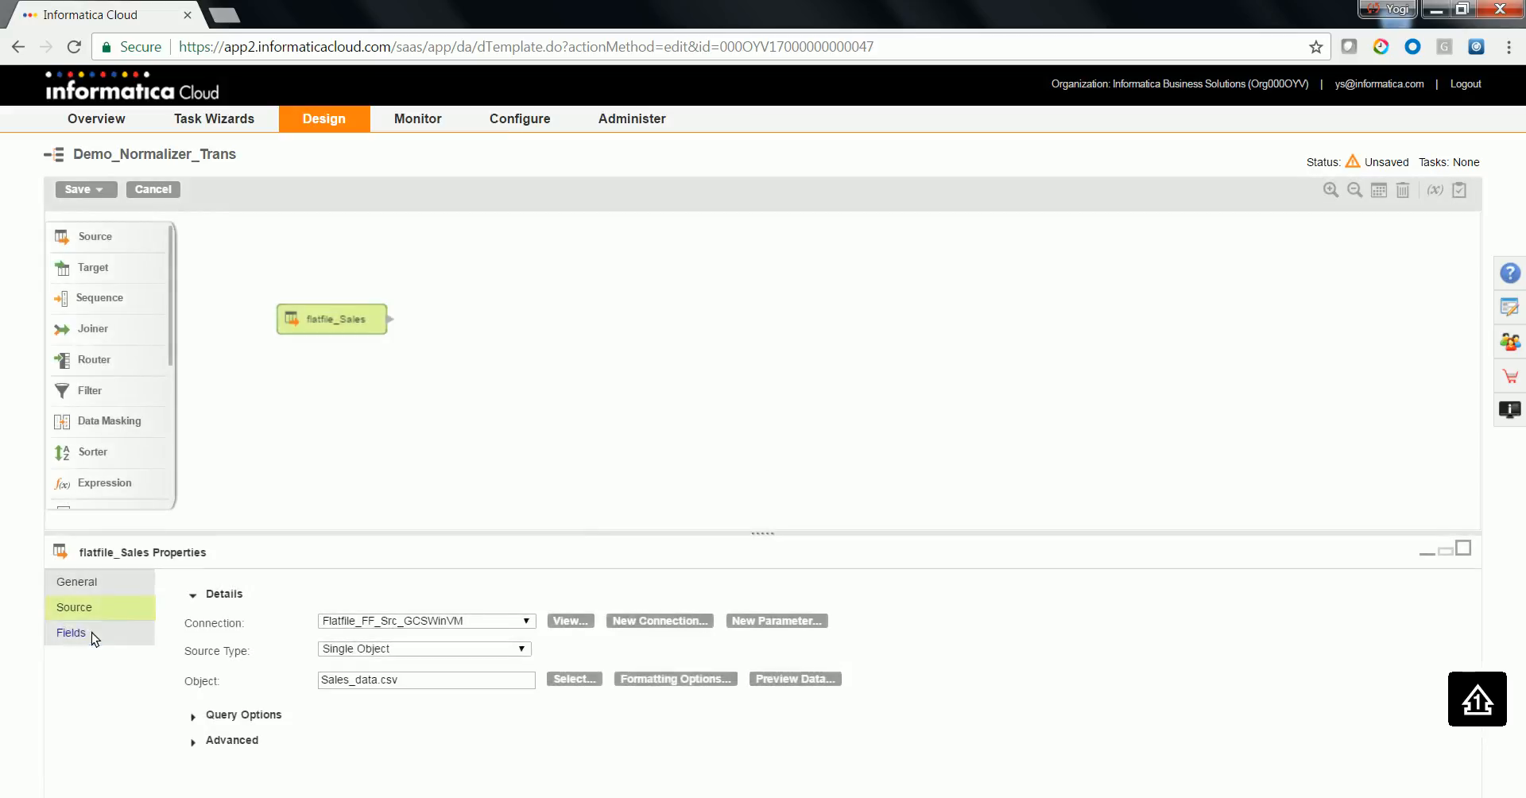
{"action": "left_click", "coordinate": [70, 633]}
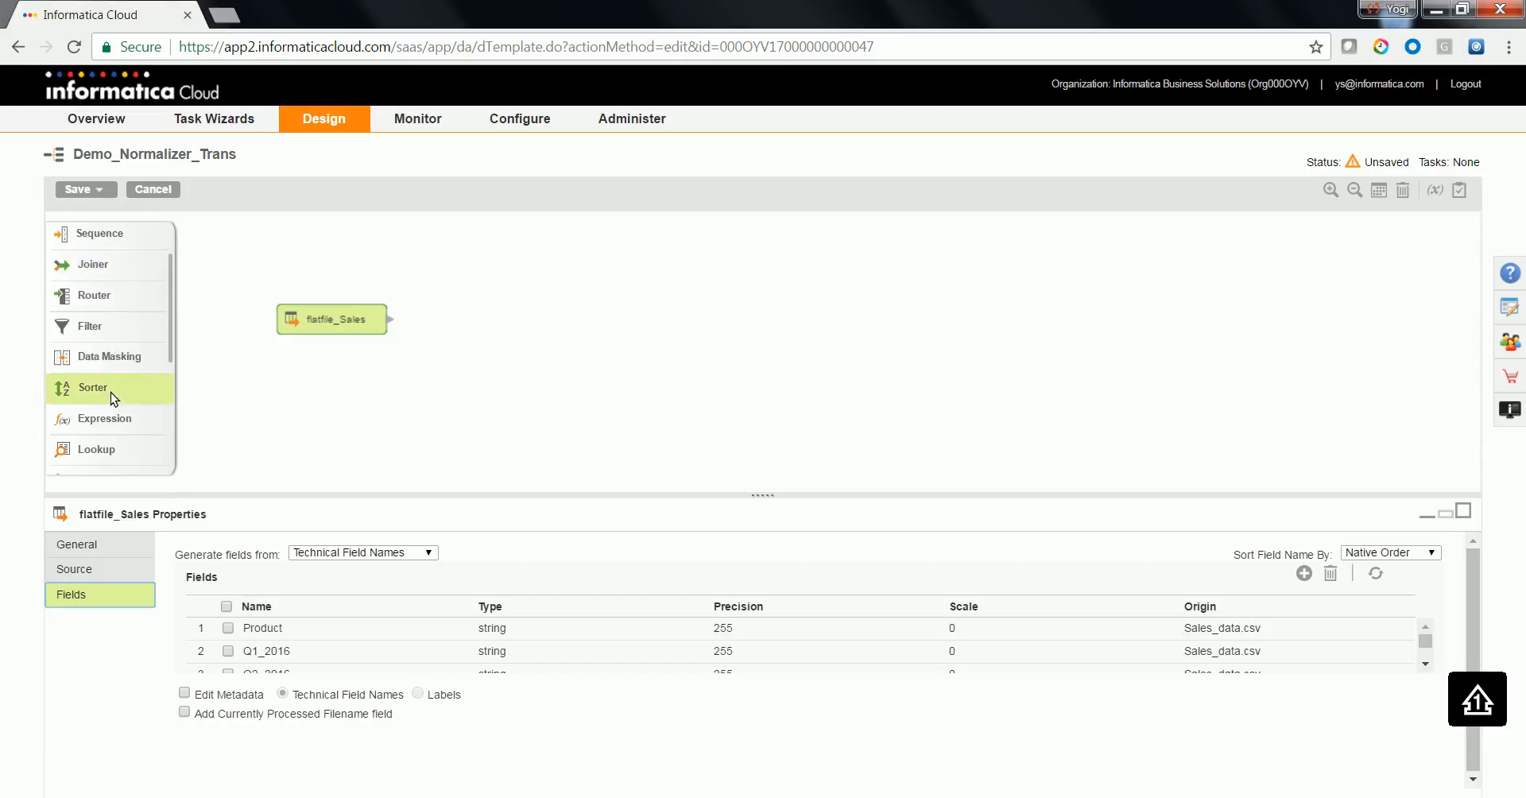
{"action": "scroll", "scroll_direction": "down", "scroll_amount": 3}
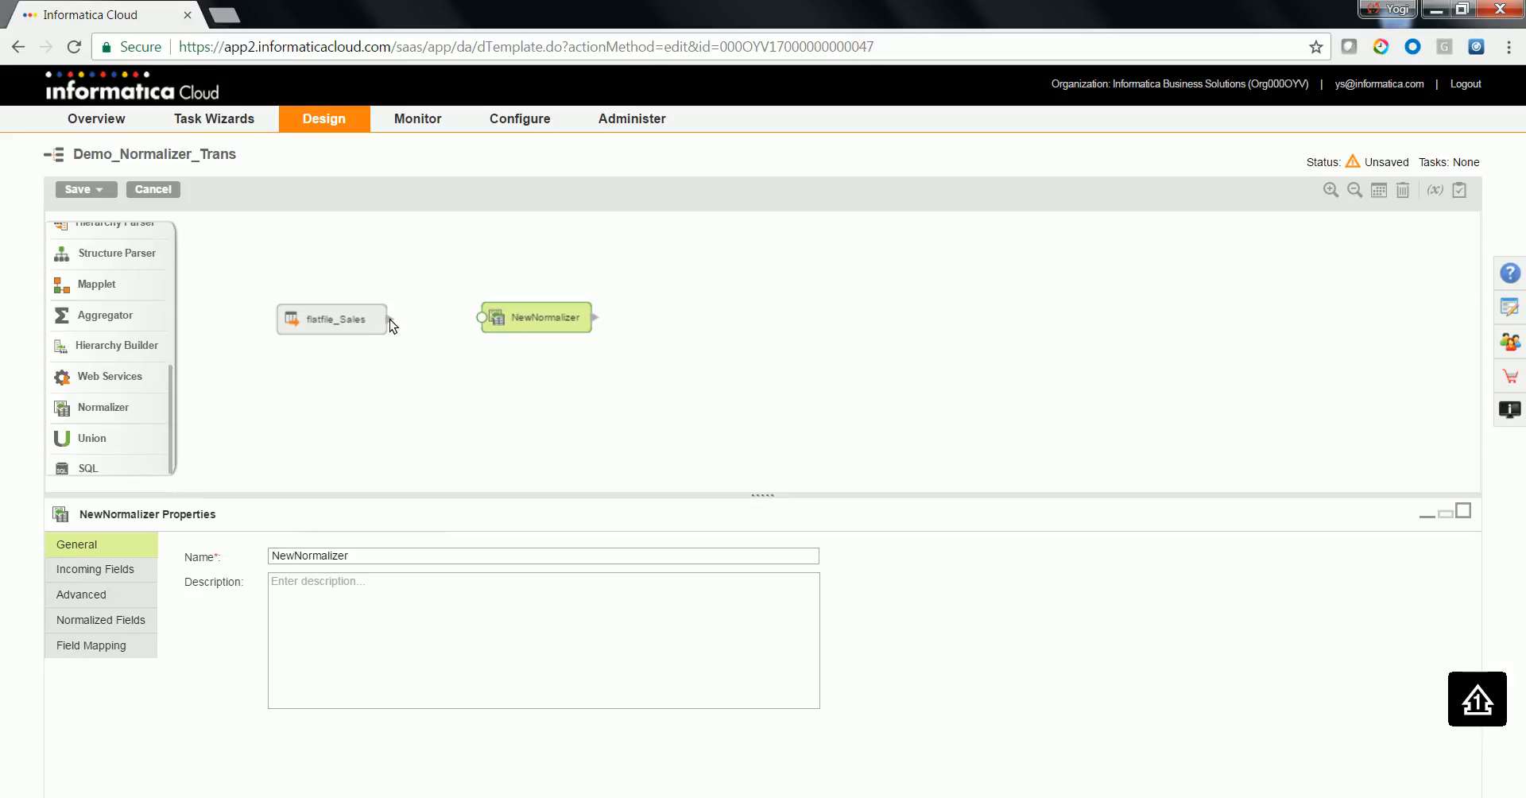
- Link flatfile_Sales into the normalizer, rename it Norm_Sales, and review its incoming fields and settings
{"action": "left_click_drag", "start_coordinate": [385, 318], "coordinate": [480, 318]}
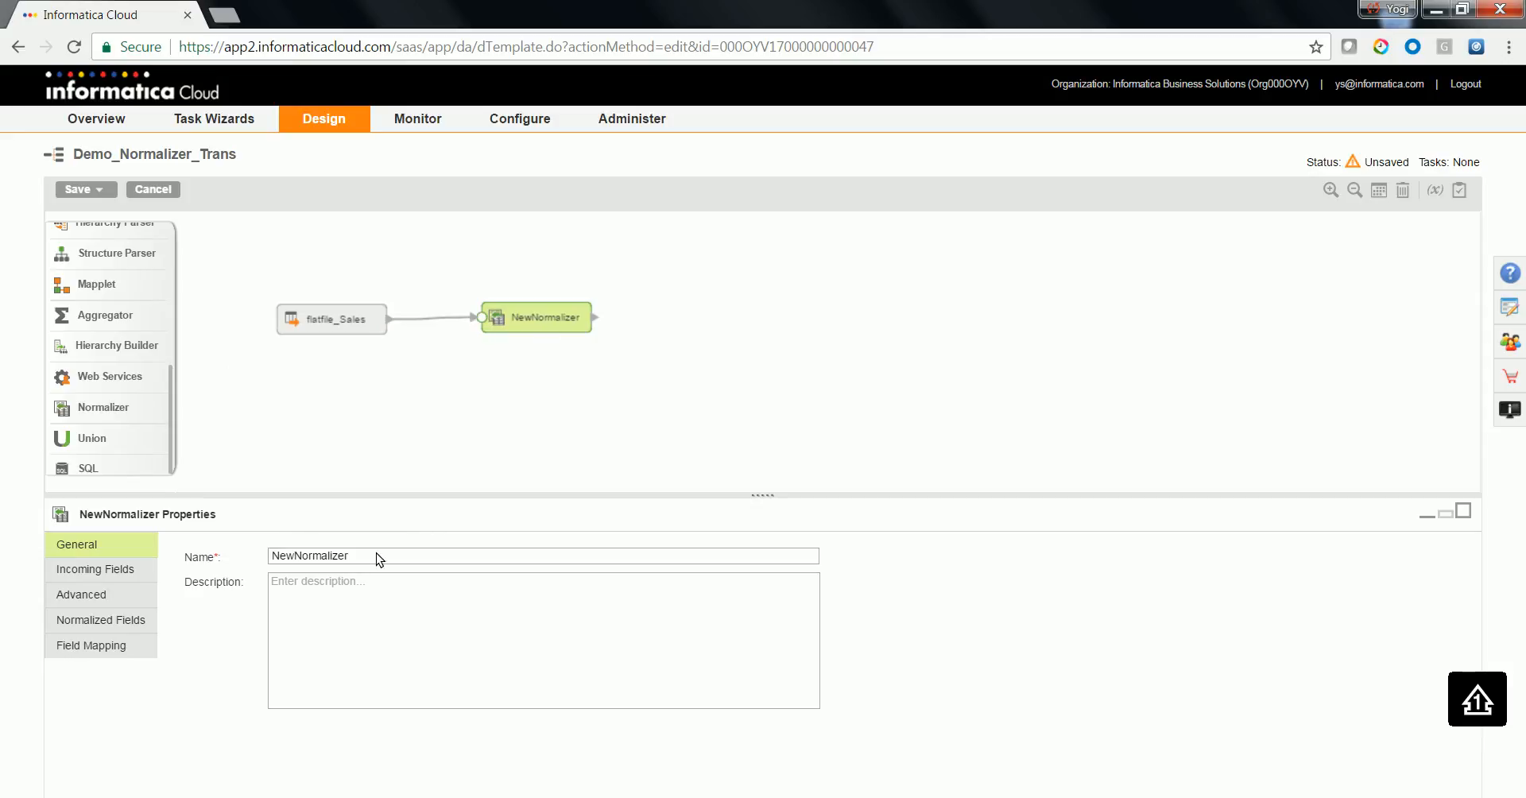
{"action": "type", "text": "Norm"}
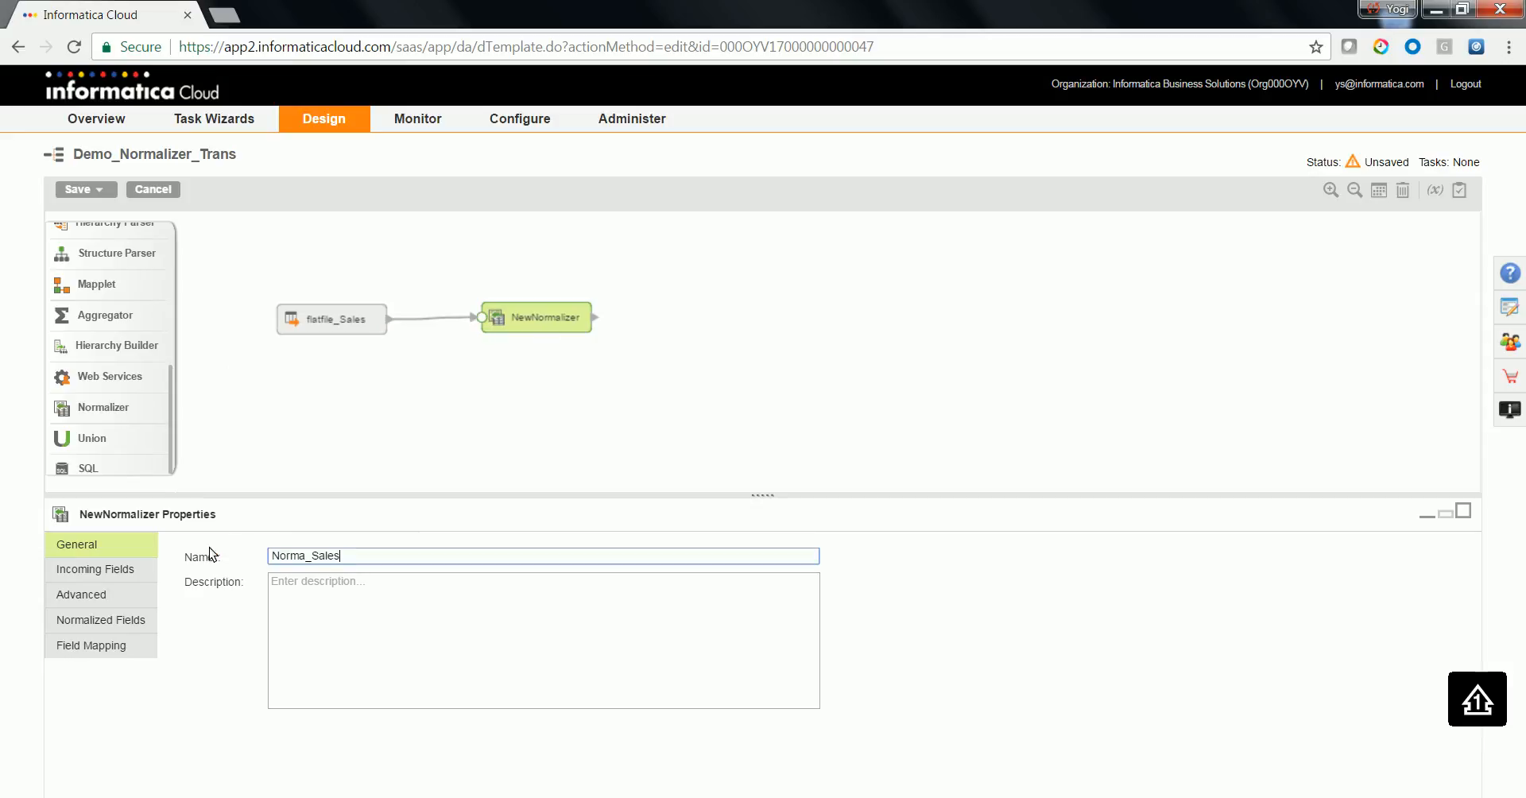
{"action": "key", "text": "Backspace"}
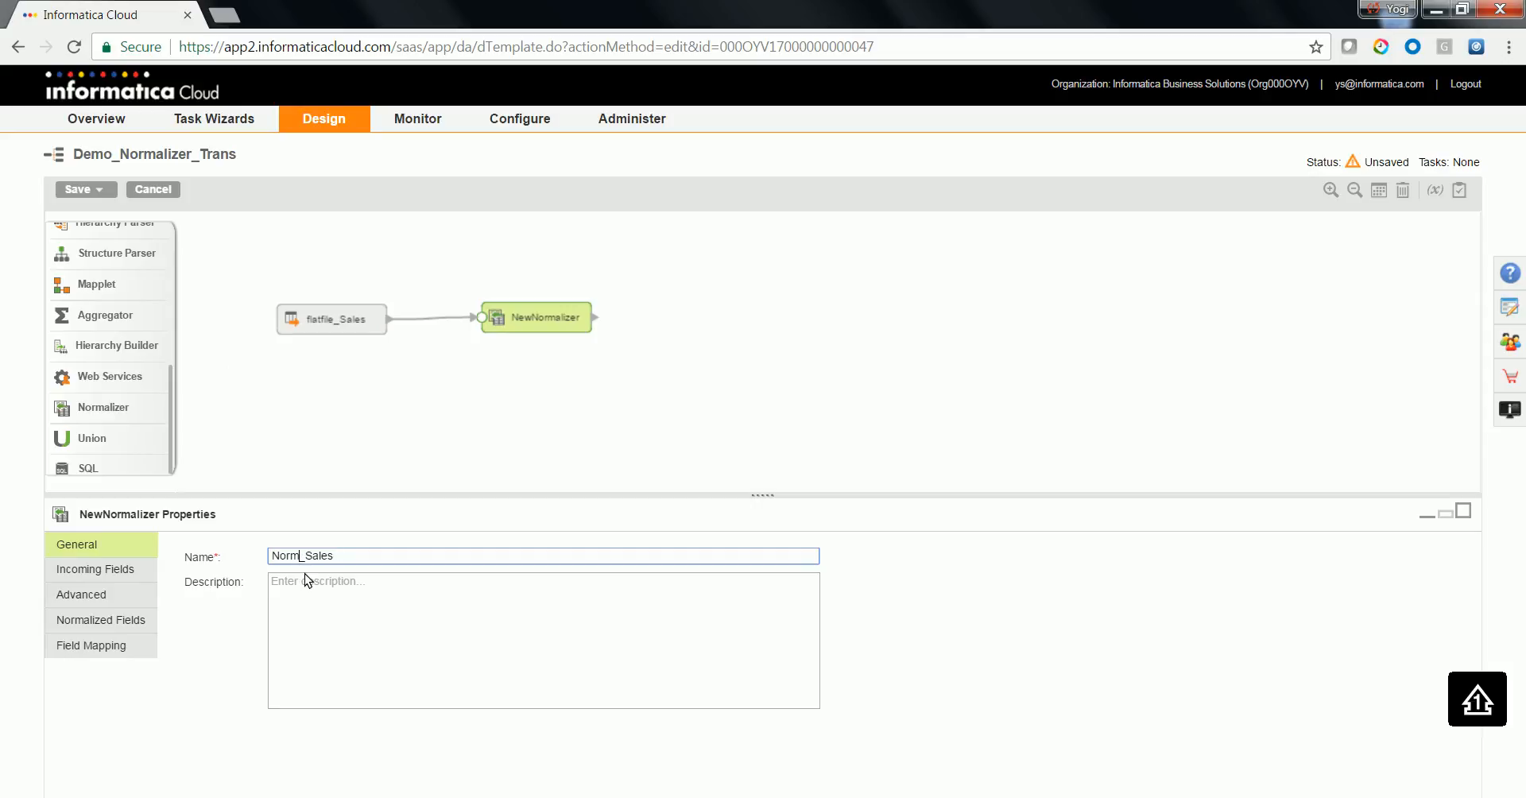
{"action": "left_click", "coordinate": [97, 569]}
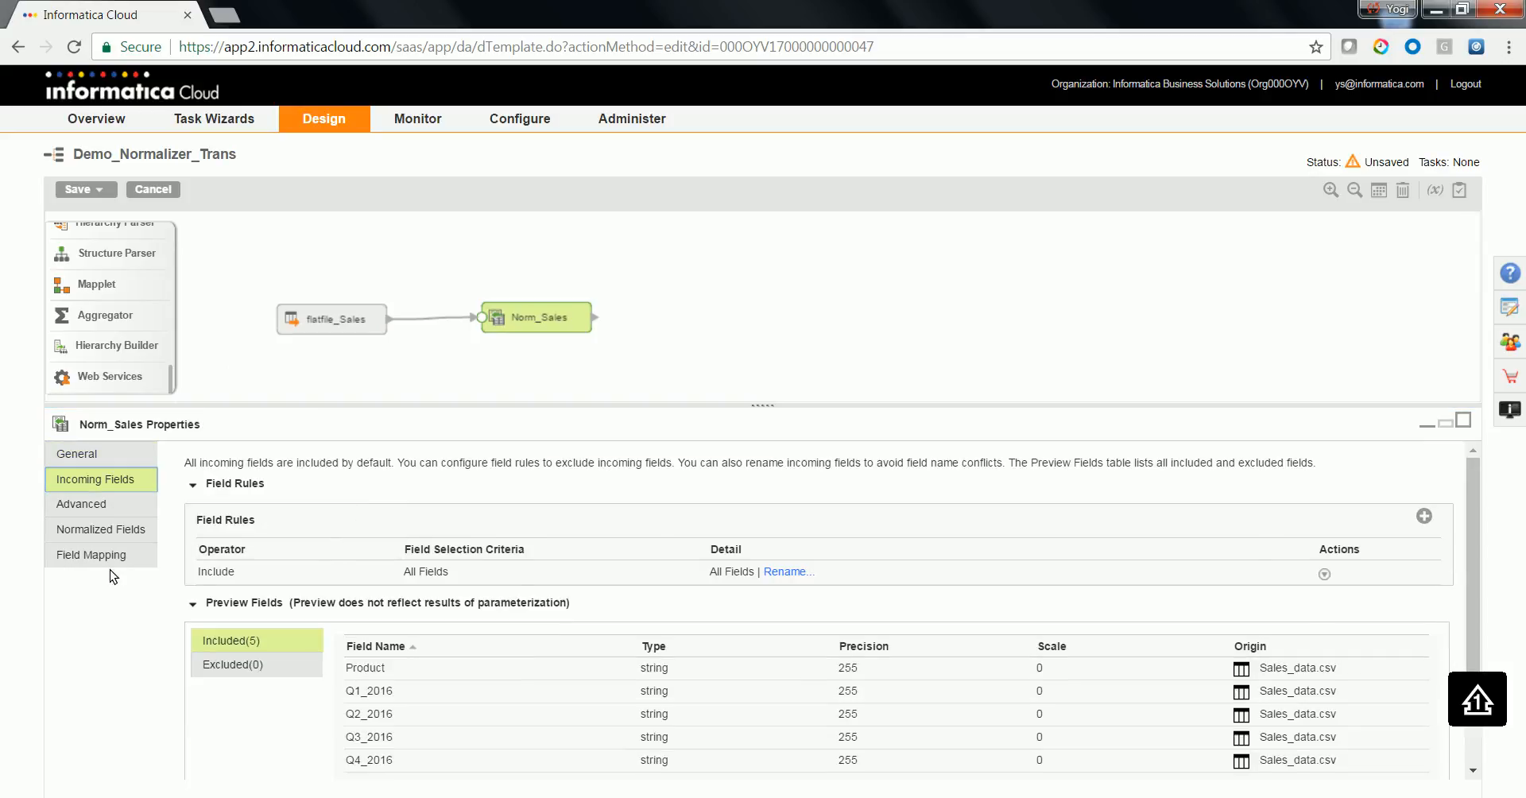
{"action": "left_click", "coordinate": [81, 504]}
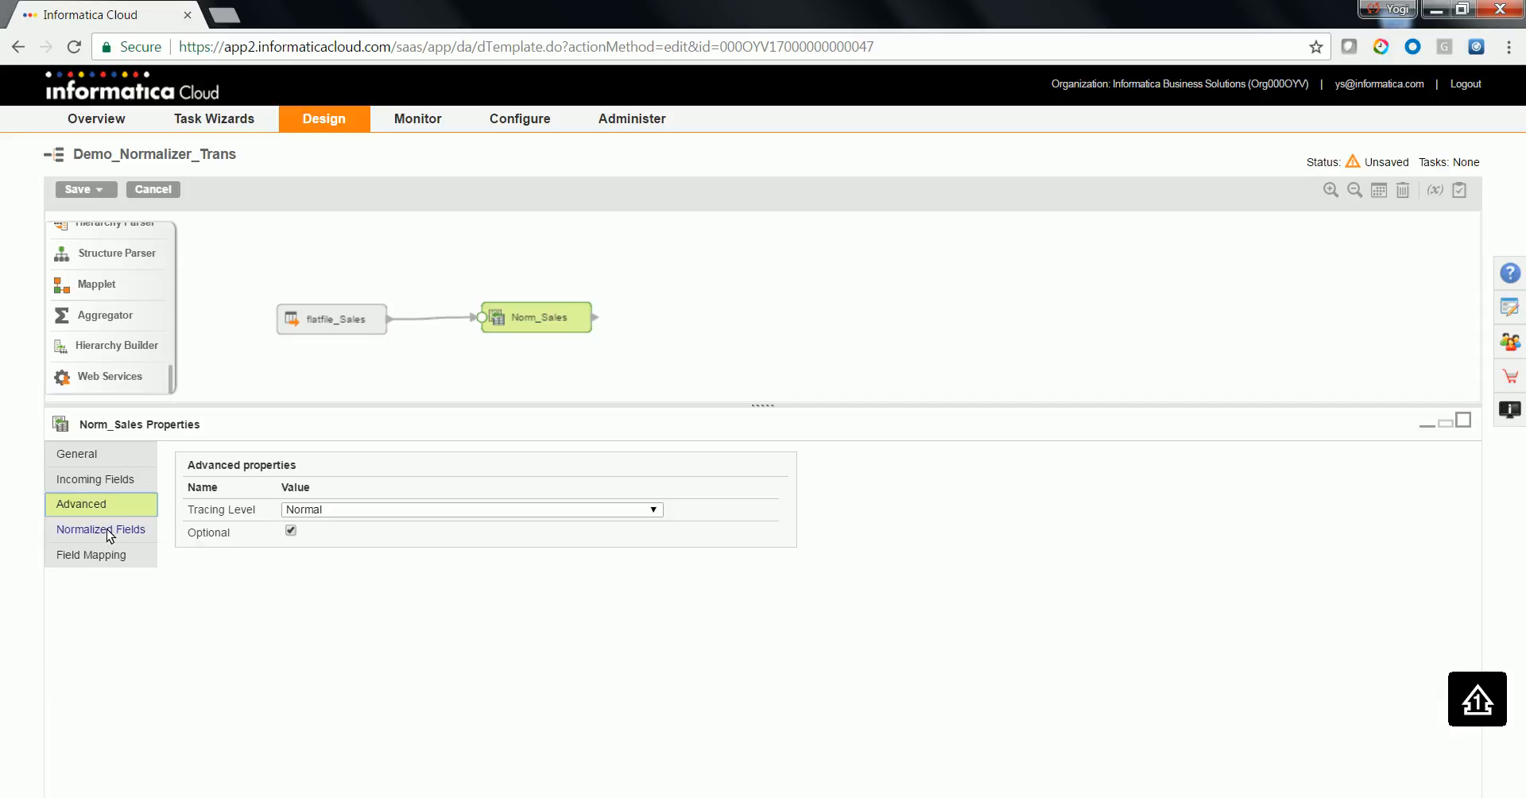
{"action": "left_click", "coordinate": [100, 528]}
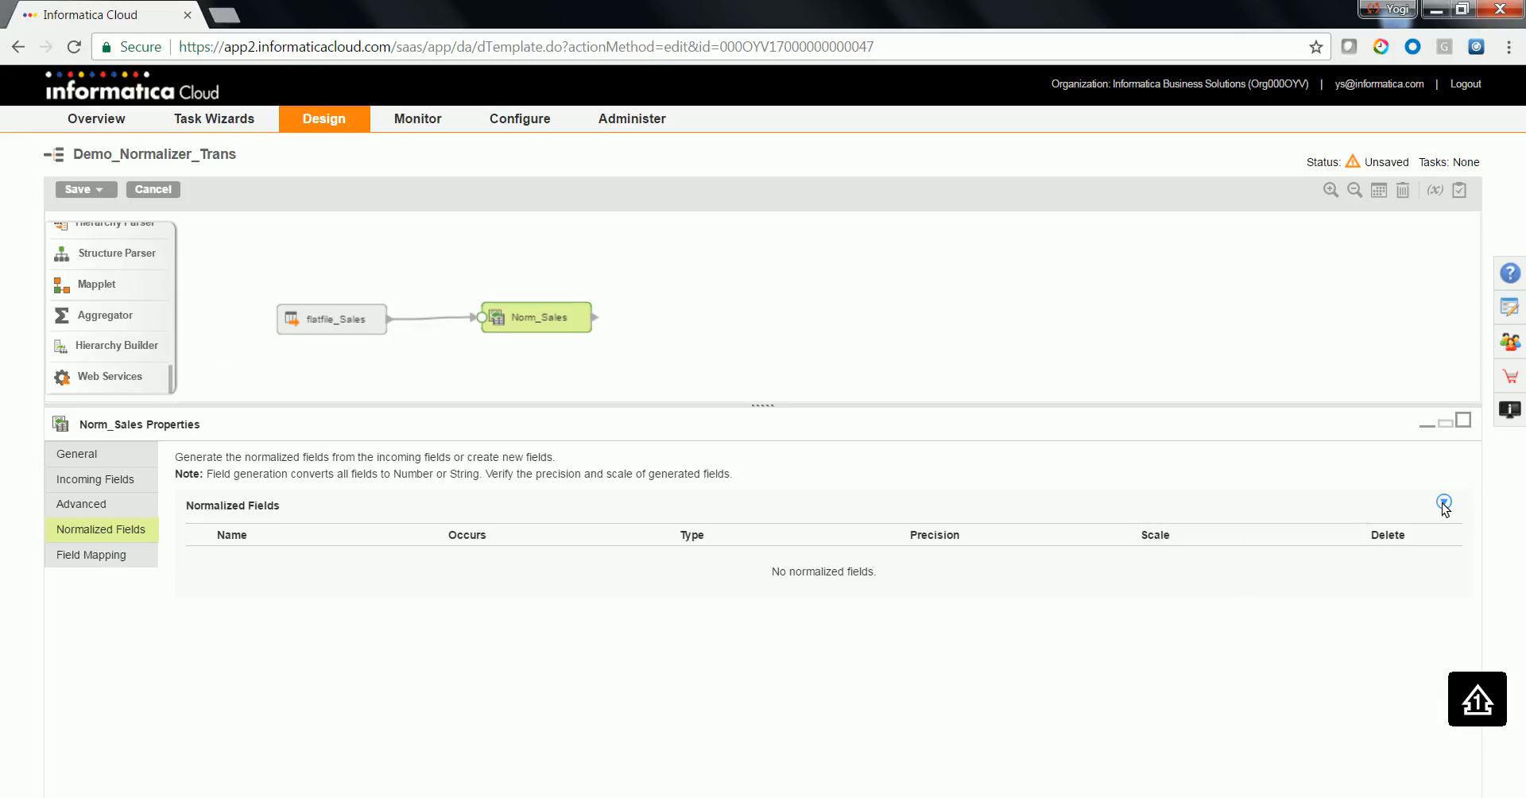
- Generate Product from the incoming fields as Norm_Sales's first normalized field
{"action": "left_click", "coordinate": [1443, 504]}
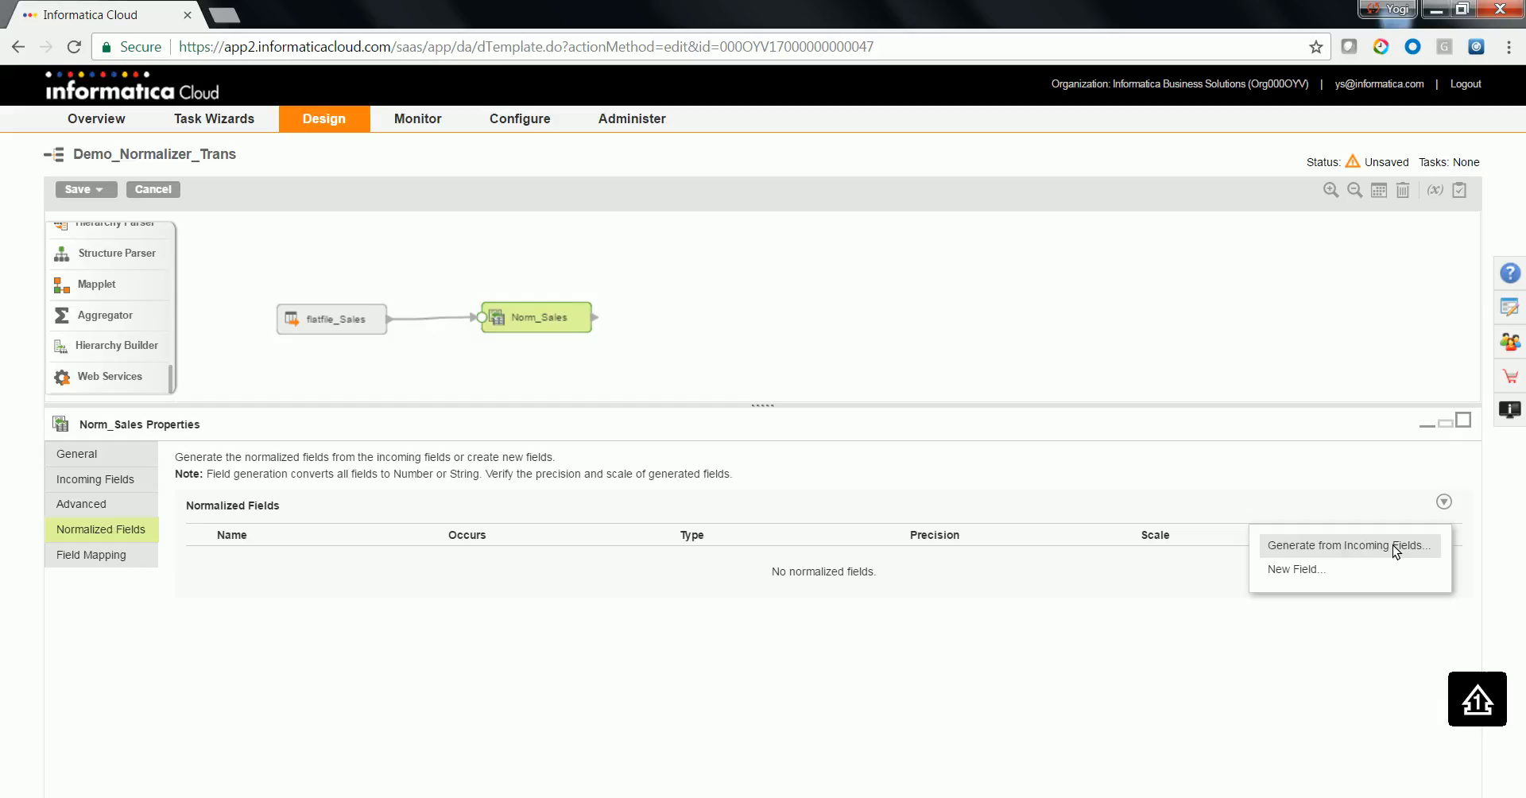
{"action": "left_click", "coordinate": [1346, 545]}
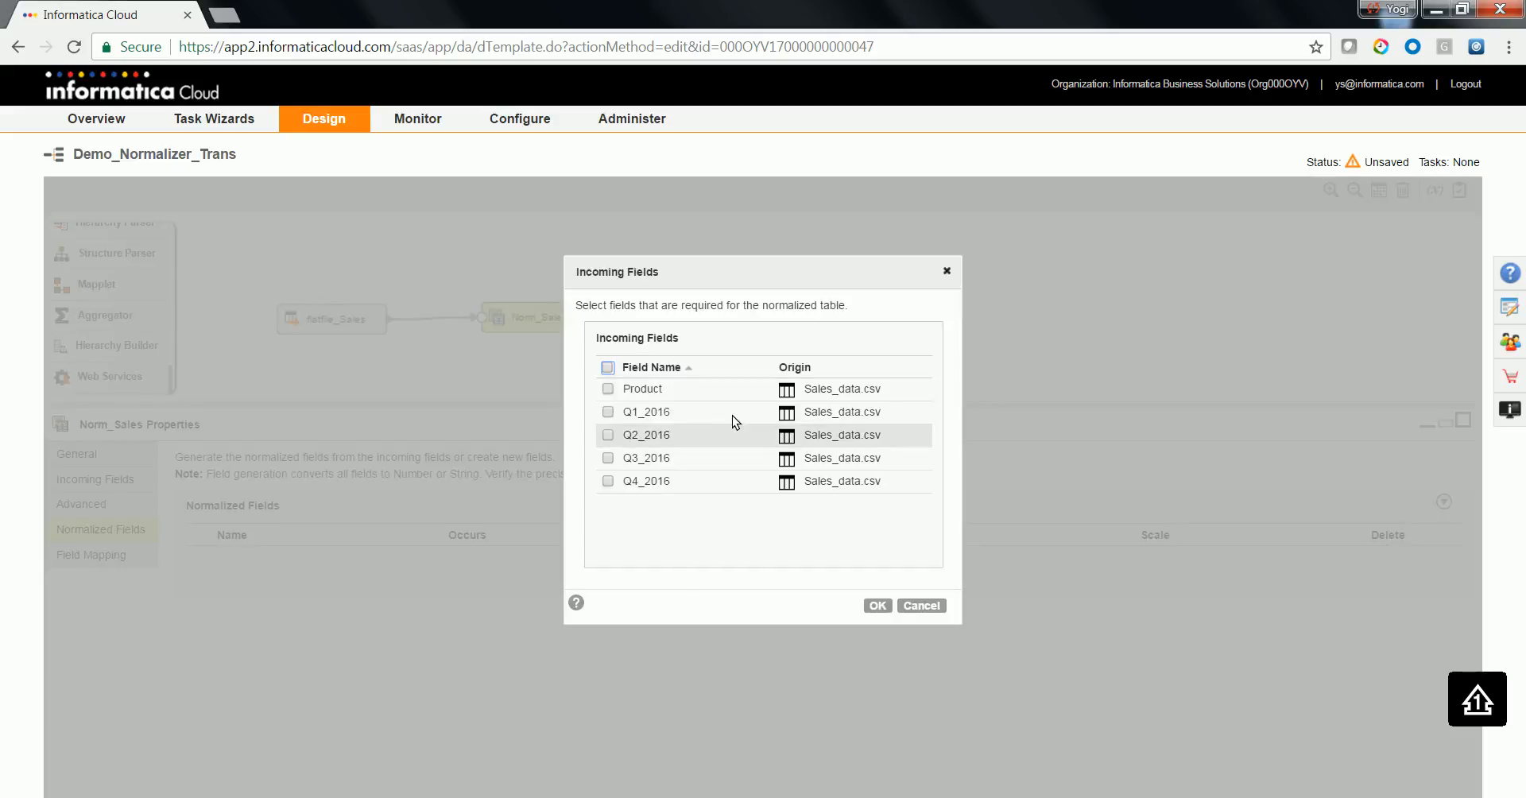
{"action": "left_click", "coordinate": [607, 388]}
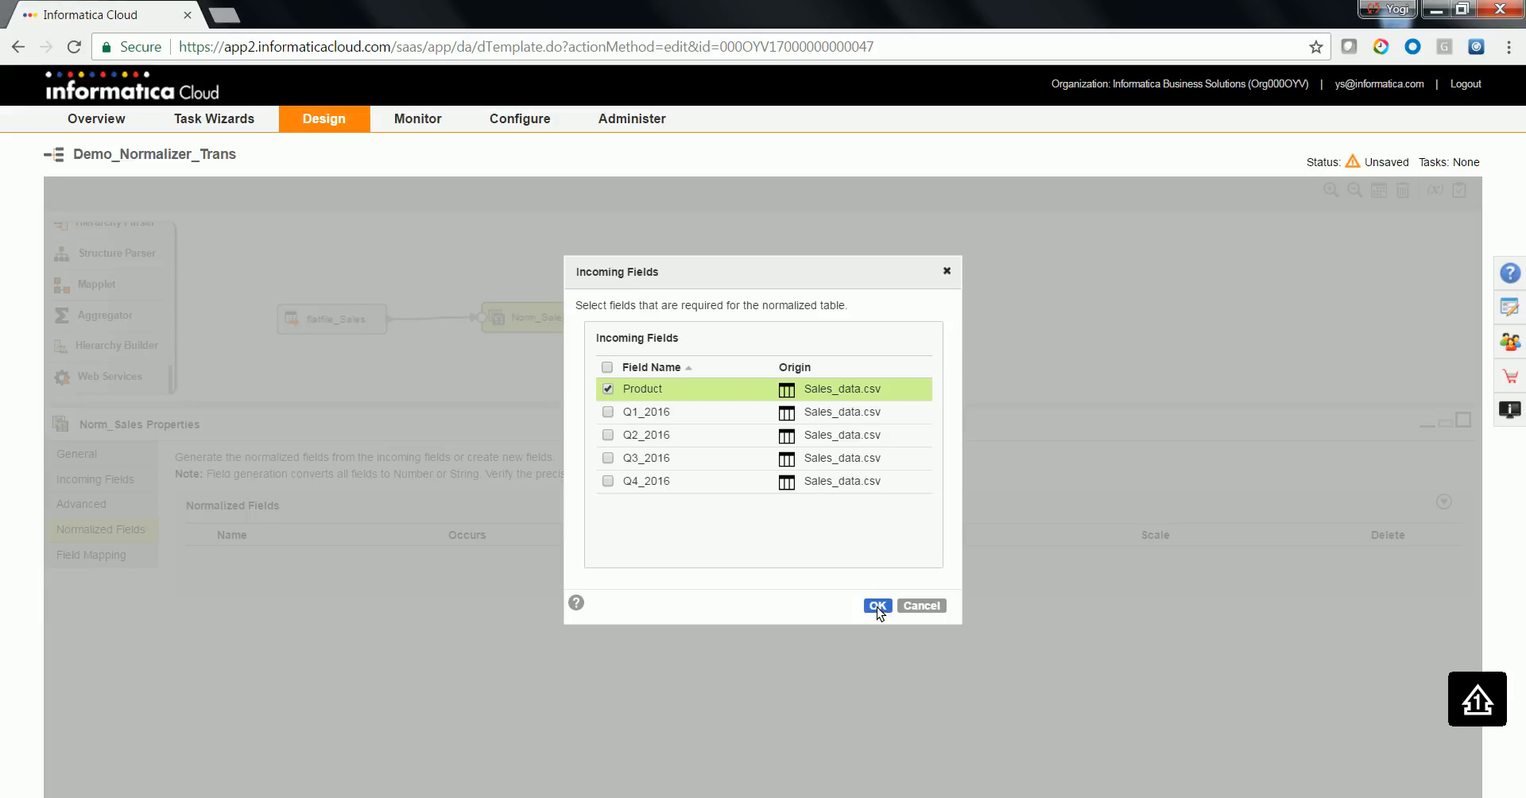
{"action": "left_click", "coordinate": [876, 606]}
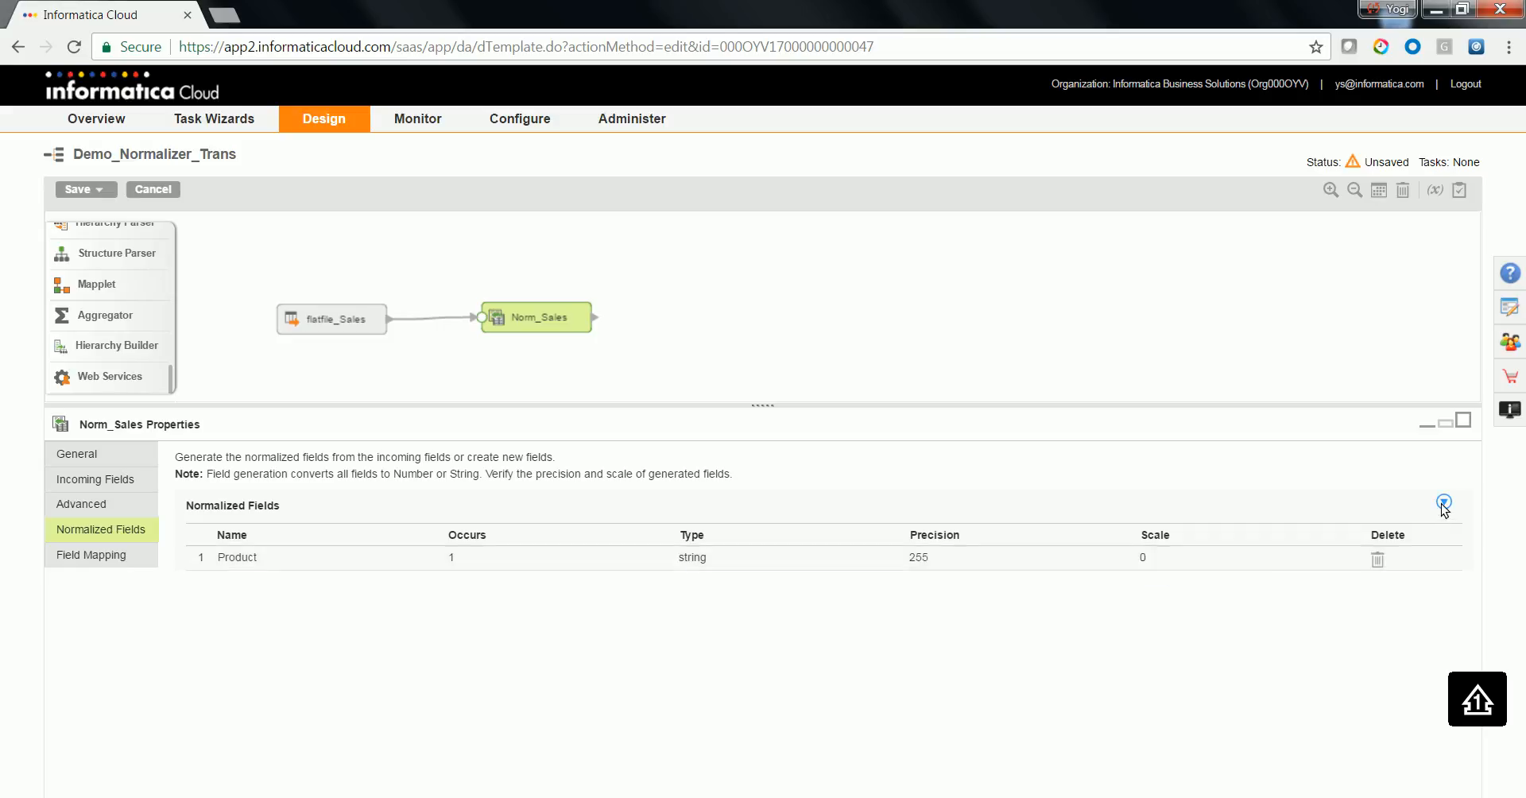
{"action": "left_click", "coordinate": [1445, 504]}
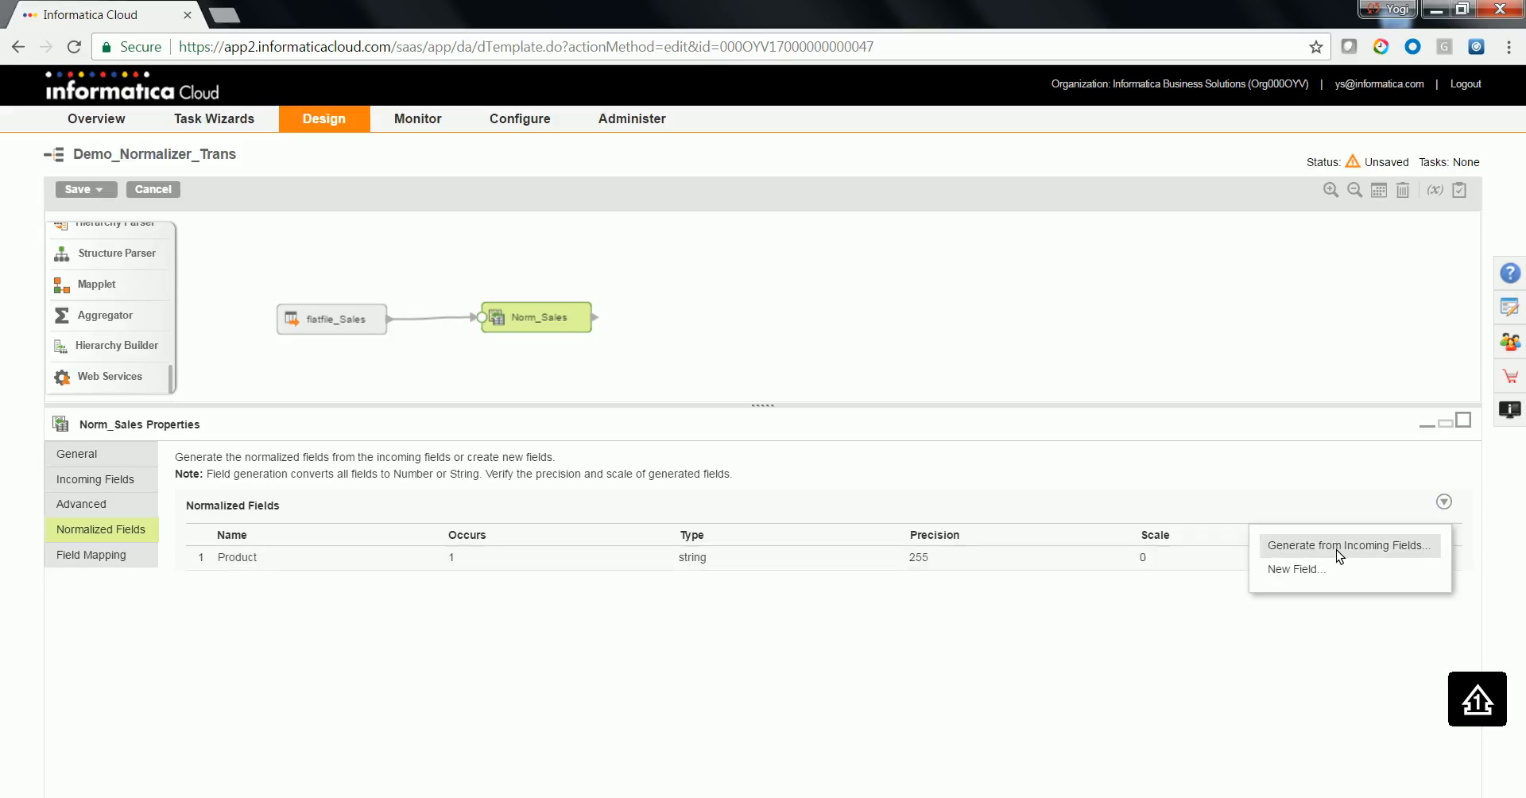
- Add a new Quater_Sales string field of precision 255 occurring 4 times
{"action": "left_click", "coordinate": [1294, 570]}
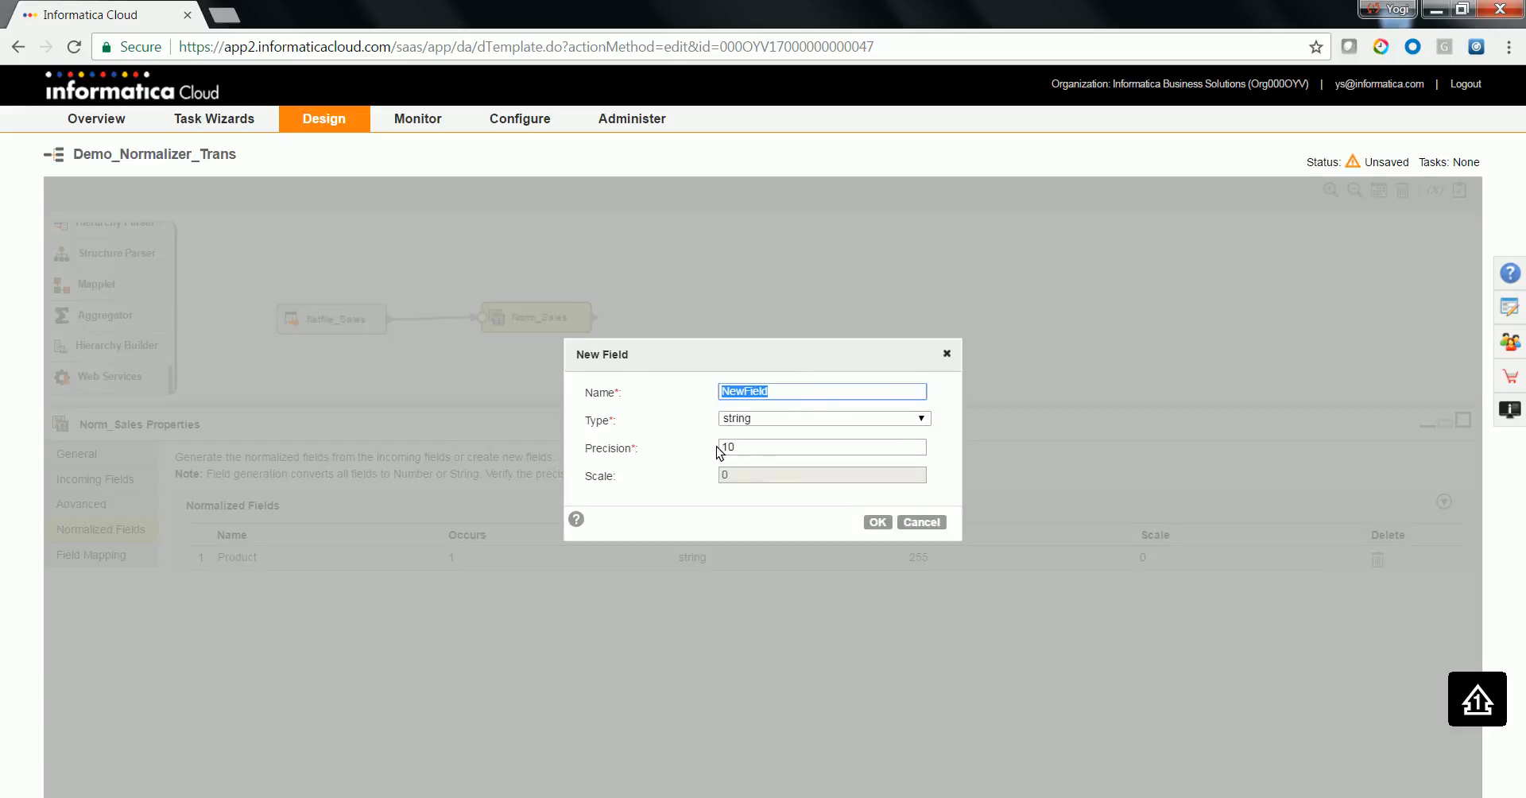
{"action": "mouse_move", "coordinate": [775, 467]}
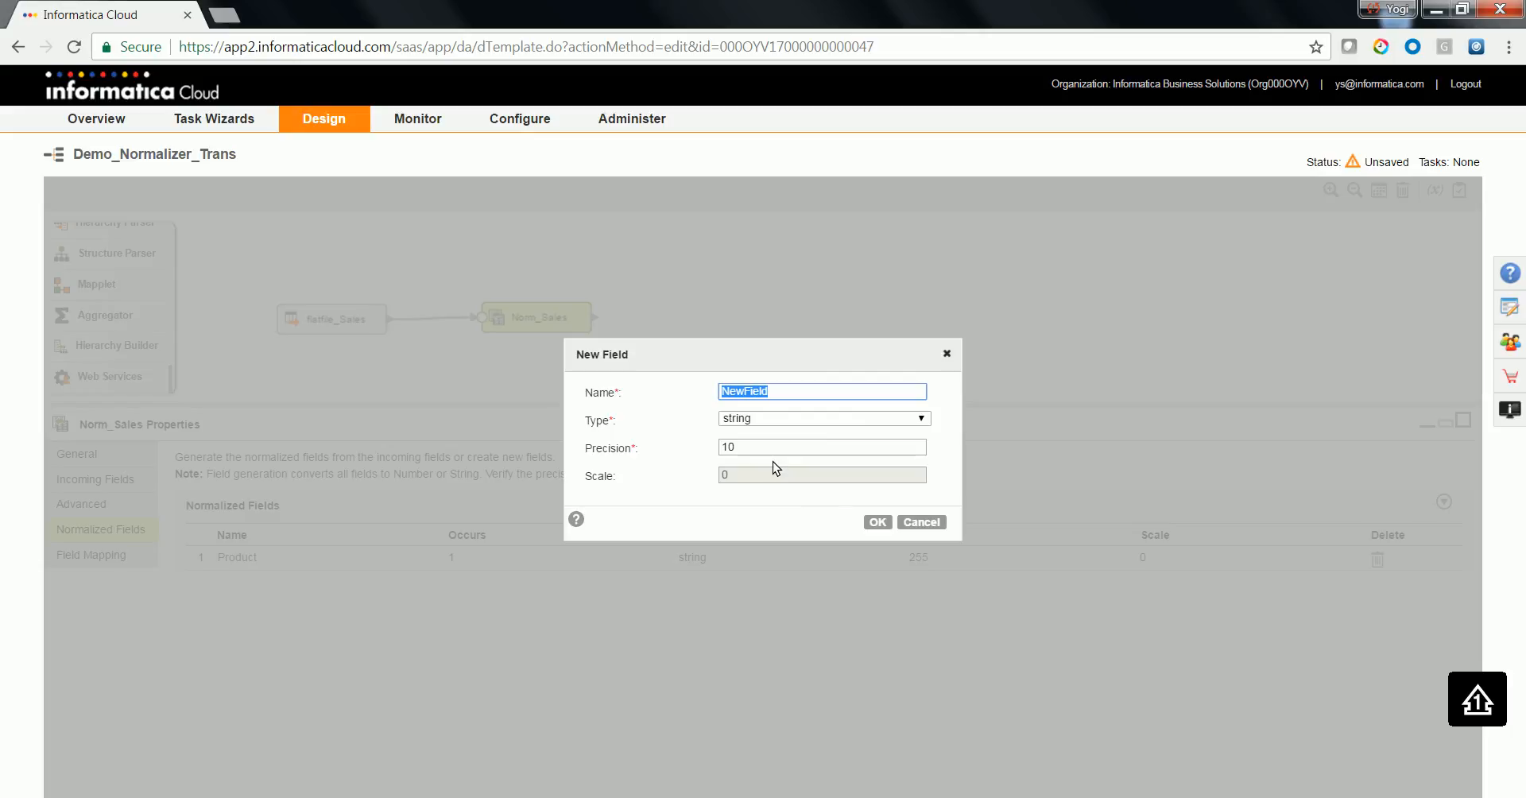
{"action": "type", "text": "Quater_Sales"}
{"action": "left_click", "coordinate": [821, 446]}
{"action": "type", "text": "255"}
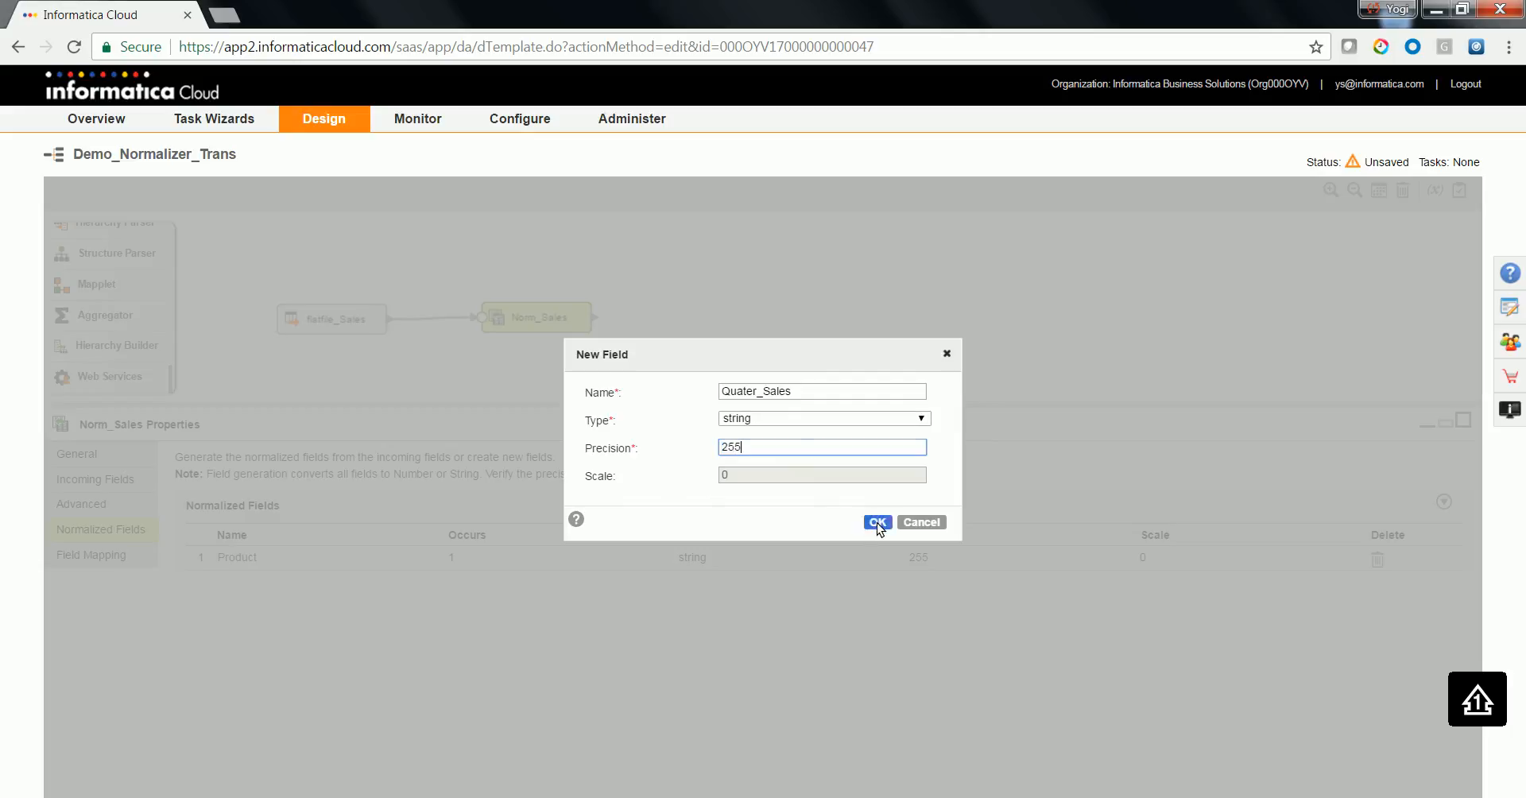
{"action": "left_click", "coordinate": [877, 521]}
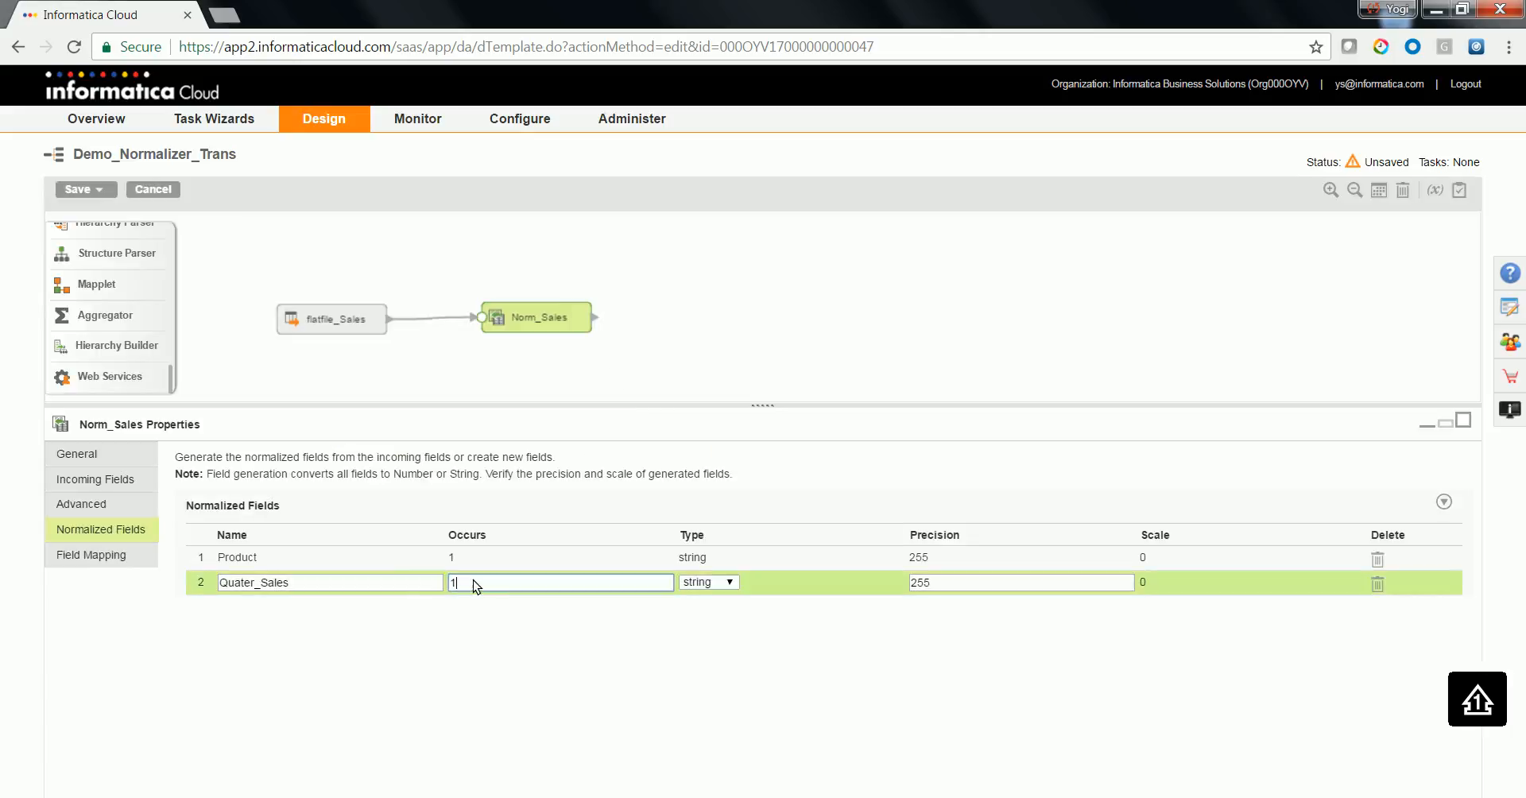
{"action": "type", "text": "4"}
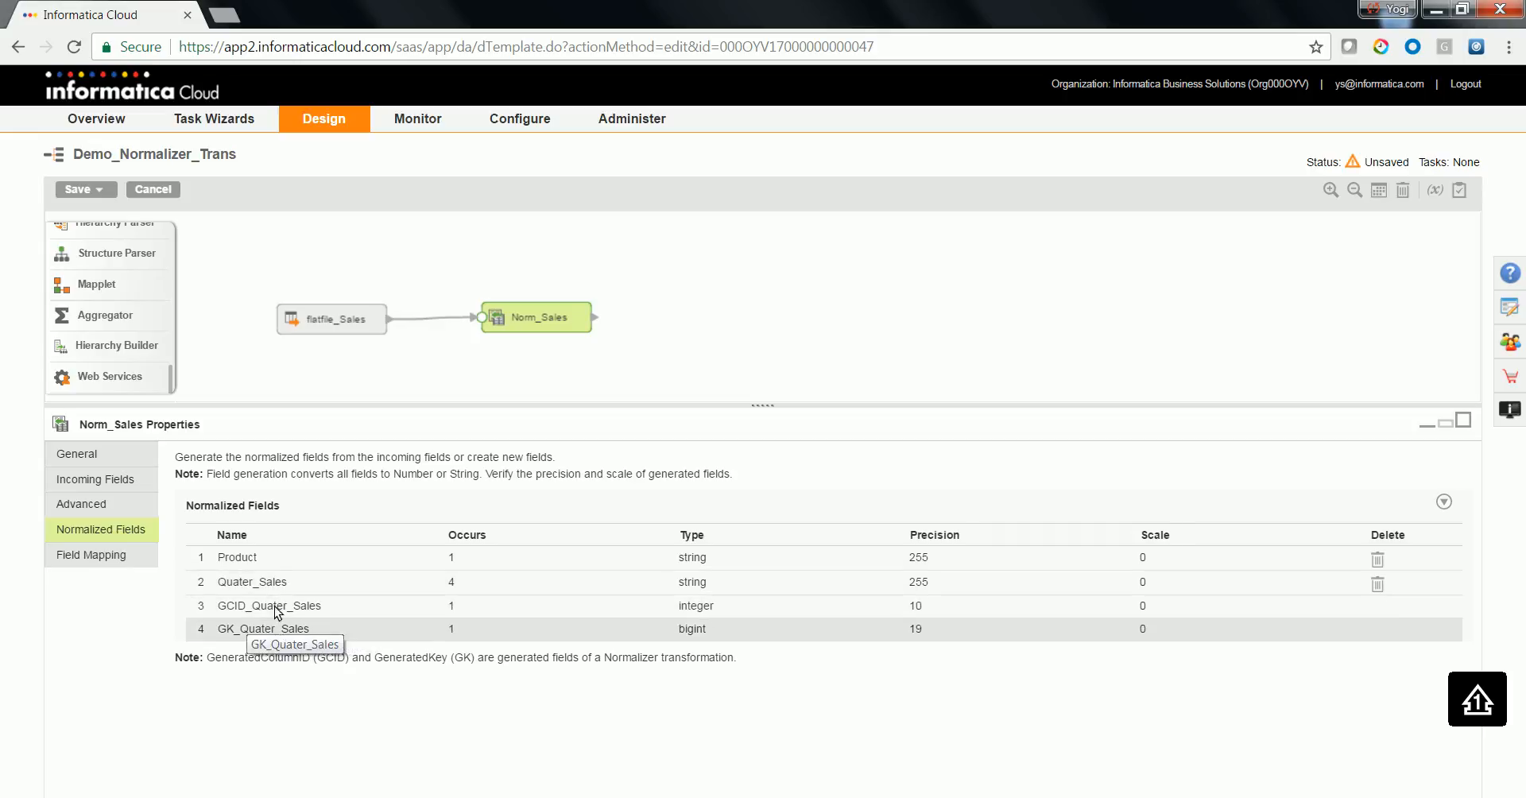
{"action": "mouse_move", "coordinate": [268, 605]}
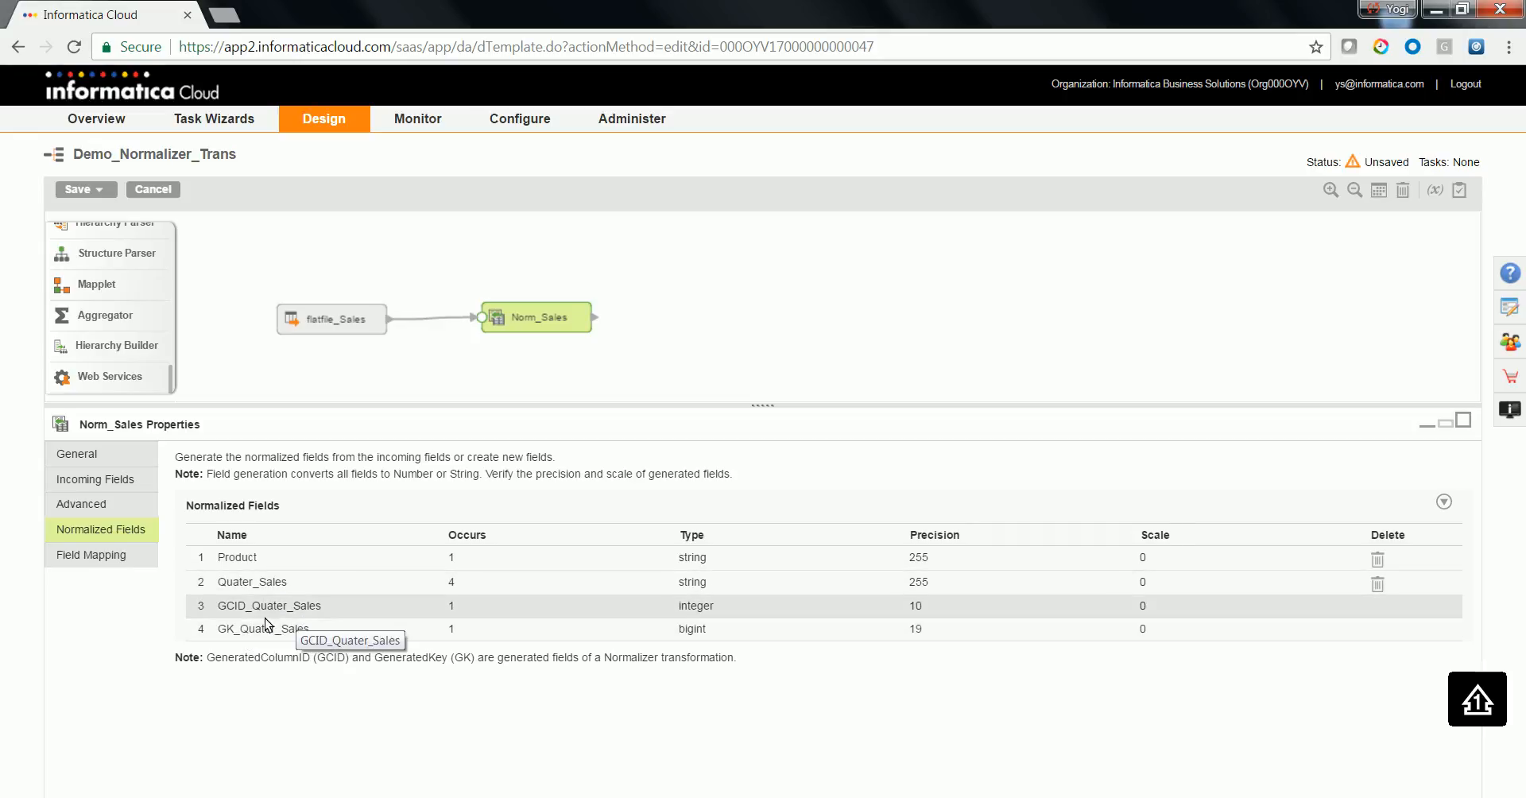
{"action": "mouse_move", "coordinate": [296, 601]}
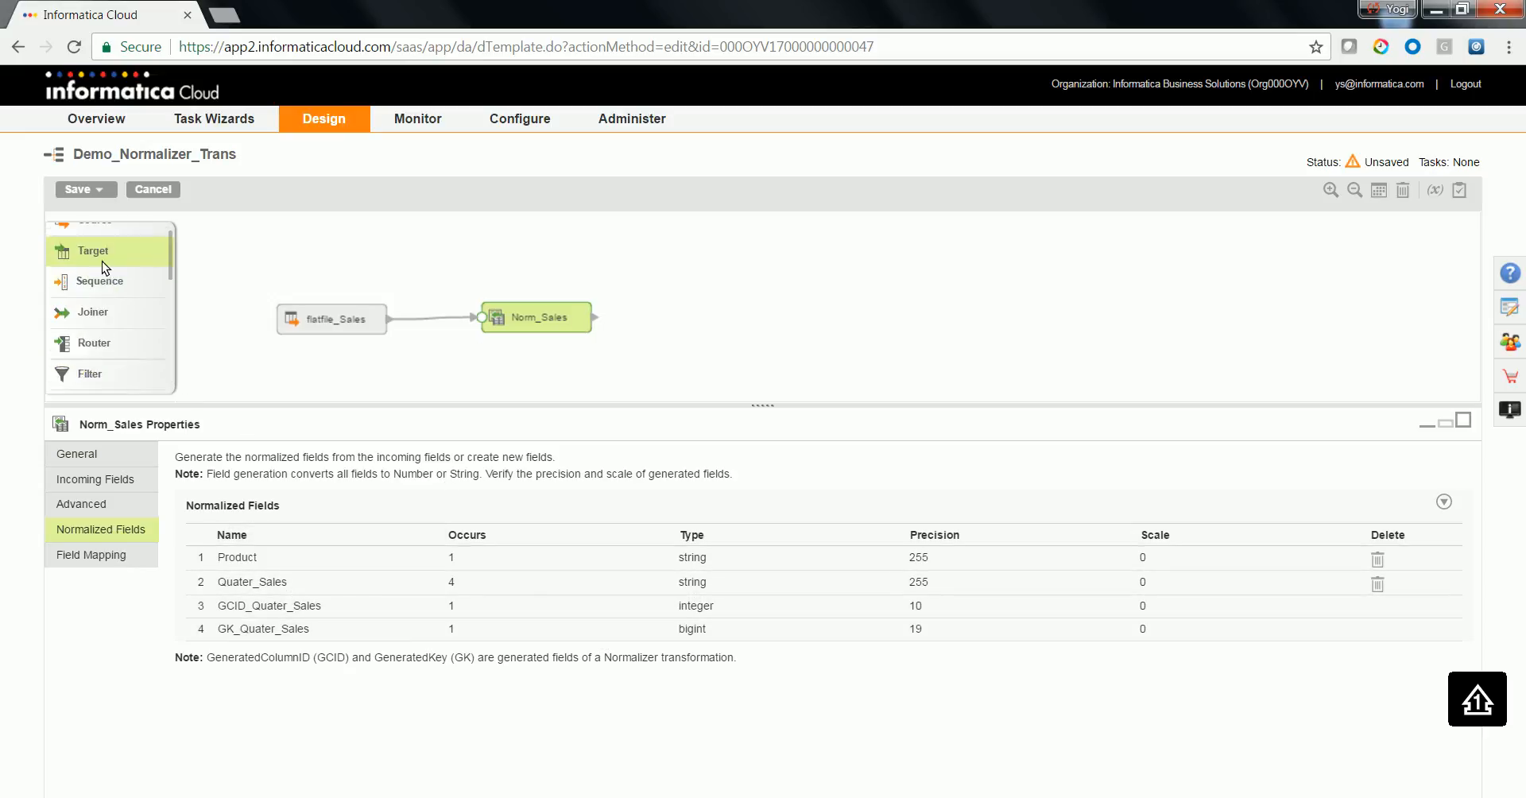
- Place a new target right of Norm_Sales and link Norm_Sales output into it
{"action": "left_click_drag", "start_coordinate": [92, 249], "coordinate": [754, 310]}
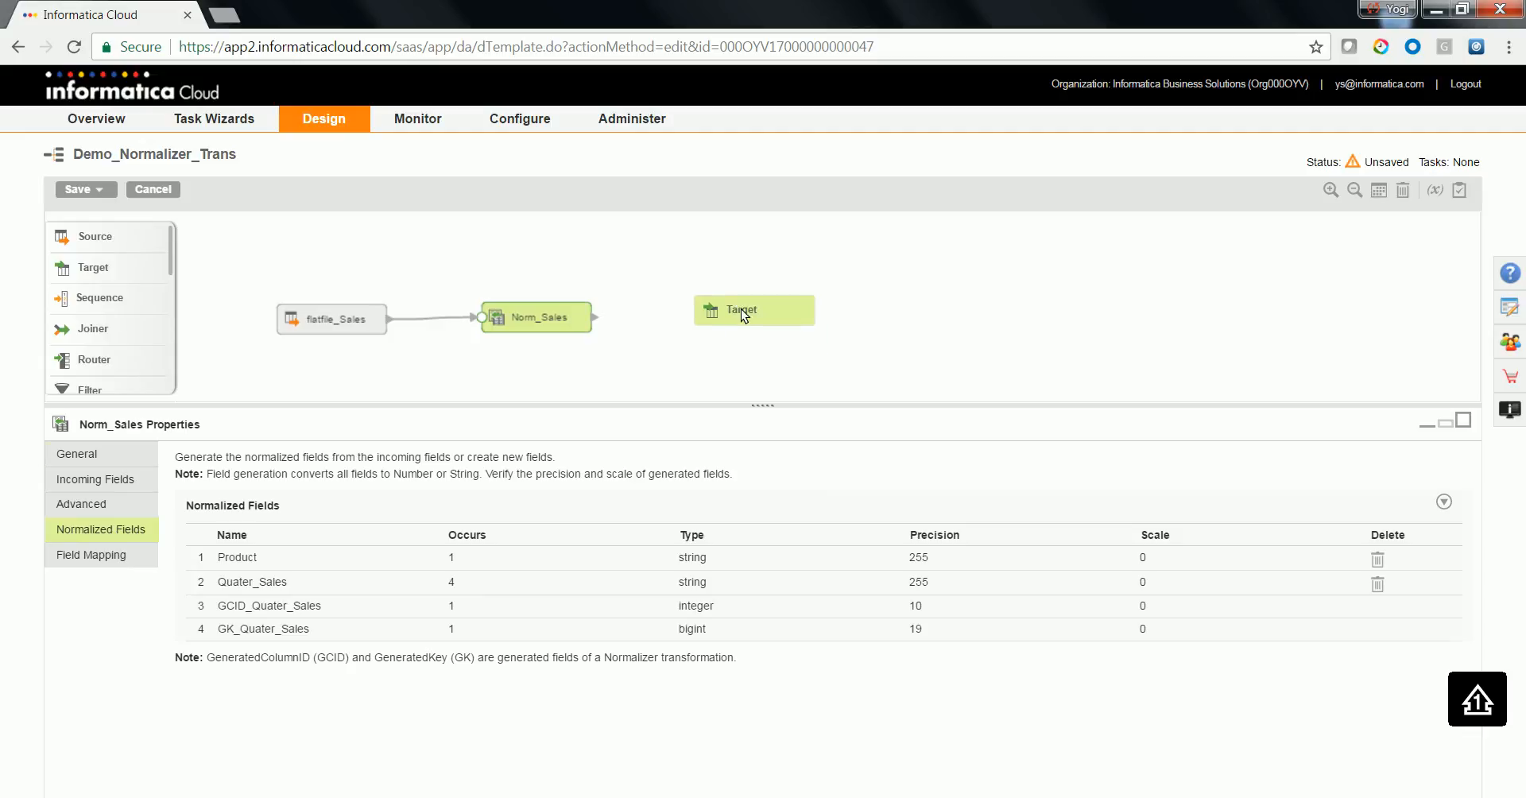
{"action": "left_click", "coordinate": [748, 310]}
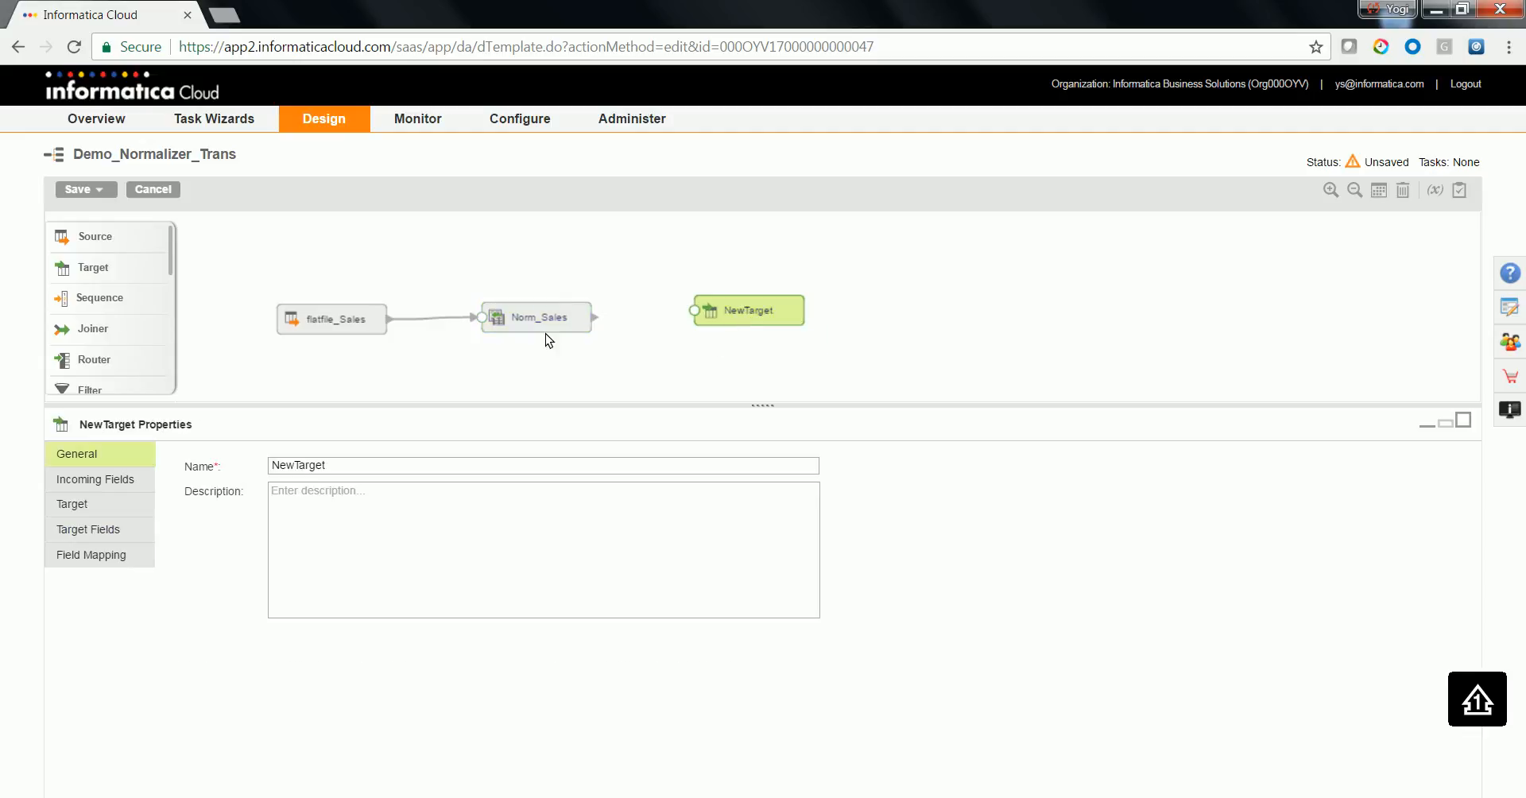
{"action": "left_click", "coordinate": [535, 317]}
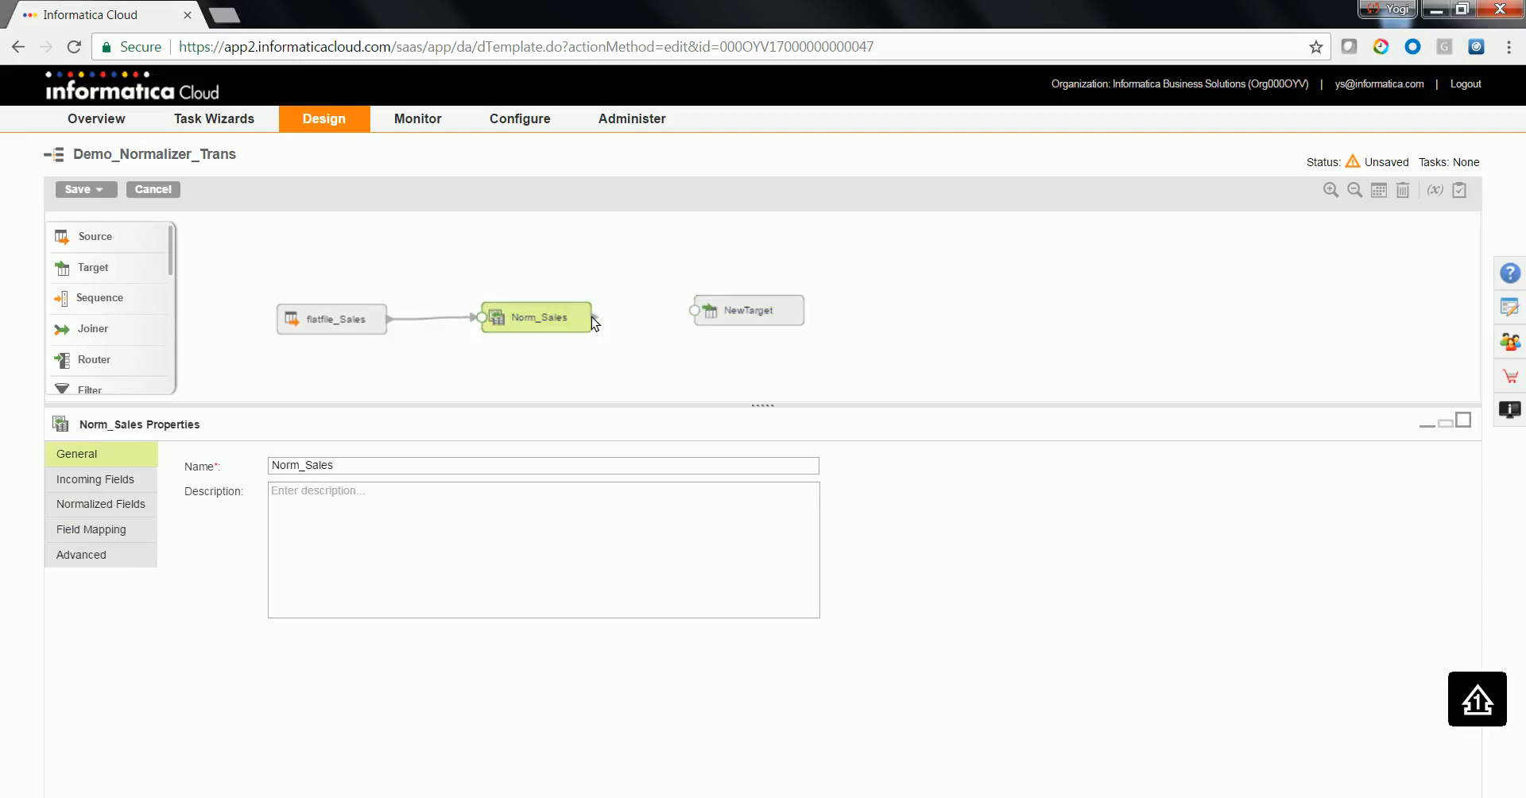
{"action": "left_click_drag", "start_coordinate": [591, 318], "coordinate": [694, 310]}
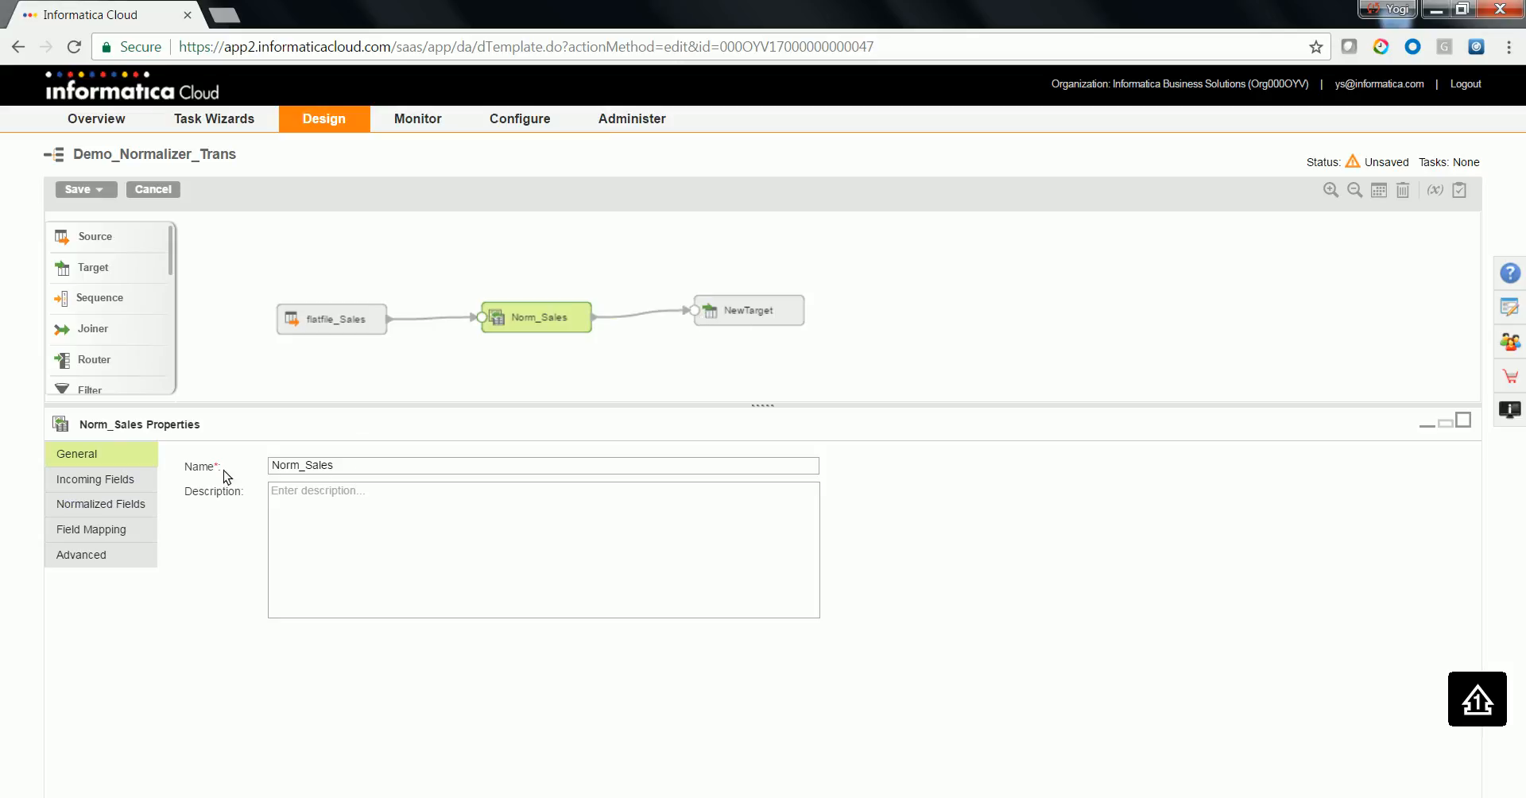
{"action": "left_click", "coordinate": [748, 310]}
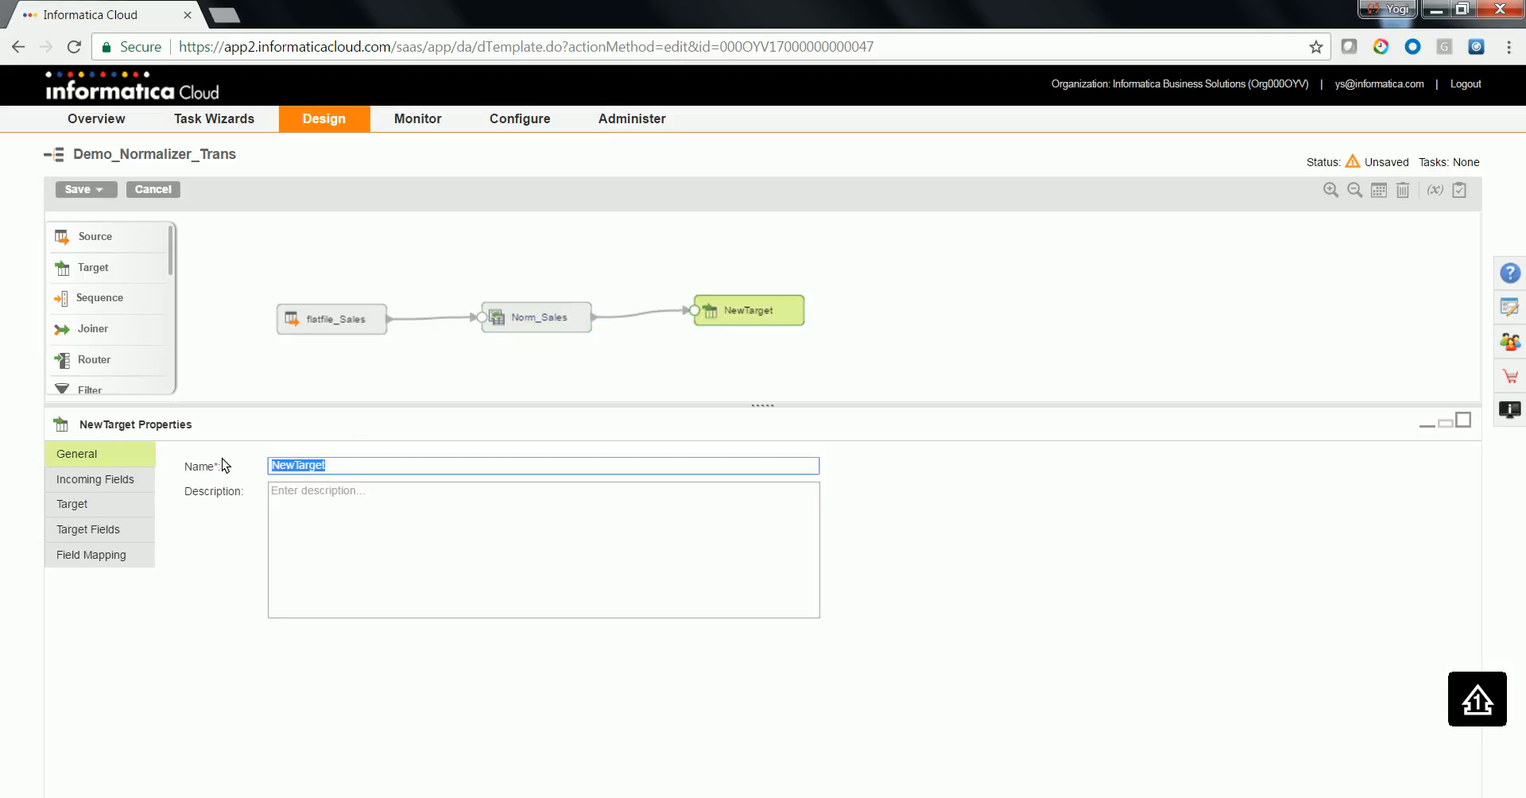
- Rename the target Flatfile and give it the Flatfile_FF_Tgt_GCSLWinVM connection
{"action": "type", "text": "Flatfile"}
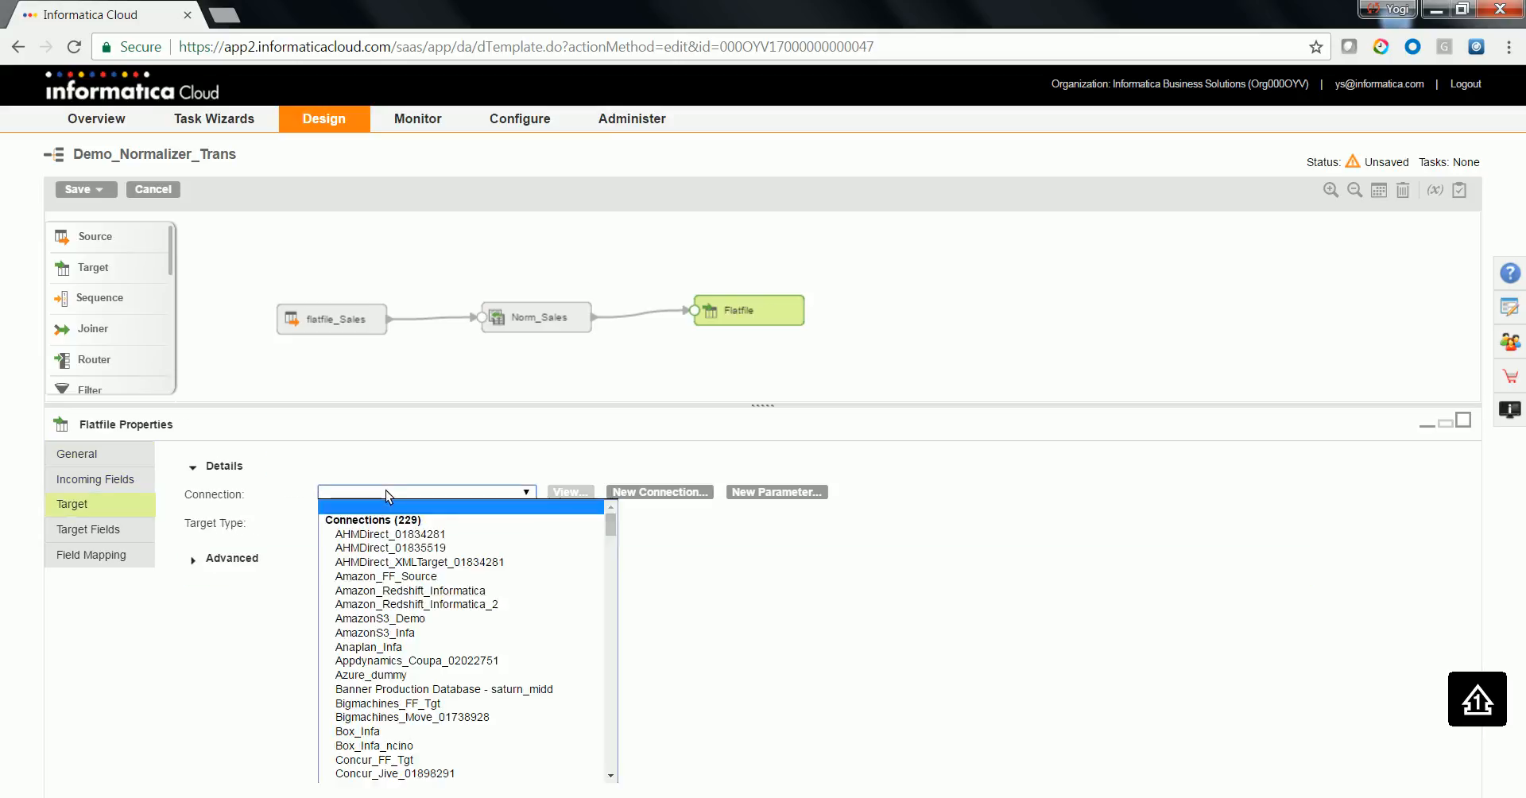
{"action": "scroll", "scroll_direction": "down", "scroll_amount": 3}
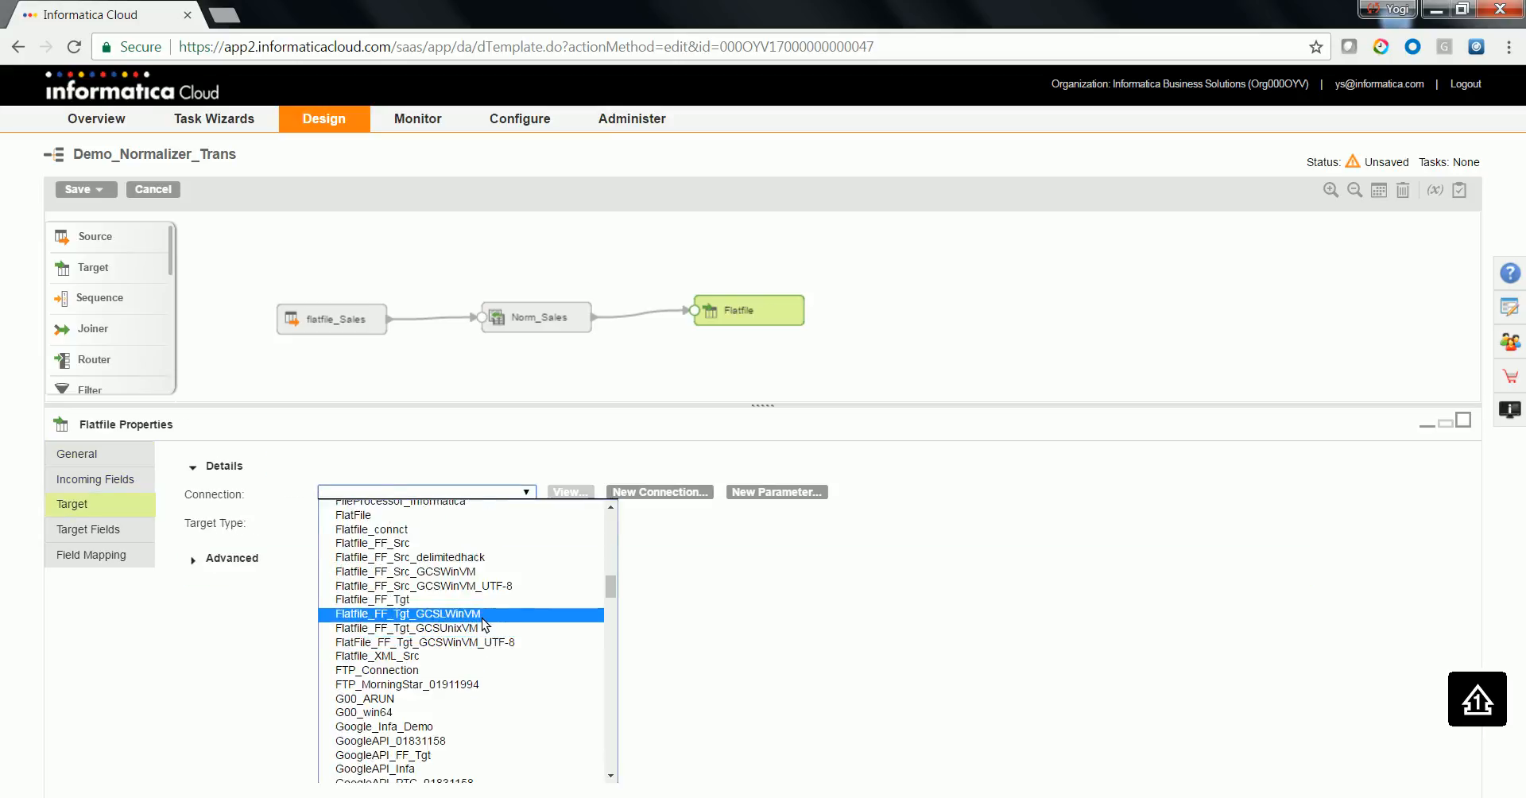
{"action": "left_click", "coordinate": [406, 614]}
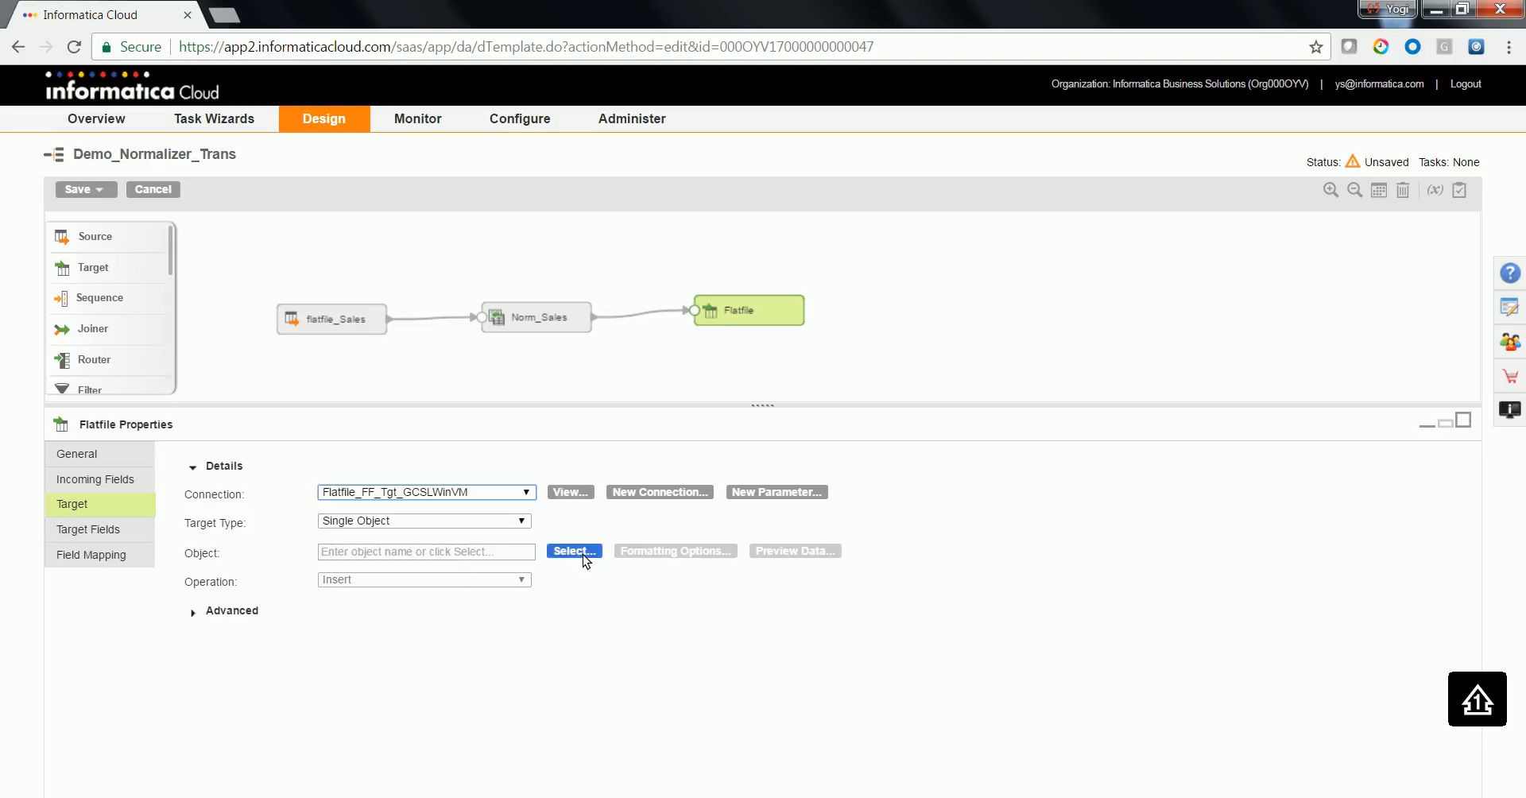
- Make the target create a new Product_Sales_Demo.csv file at runtime
{"action": "left_click", "coordinate": [572, 551]}
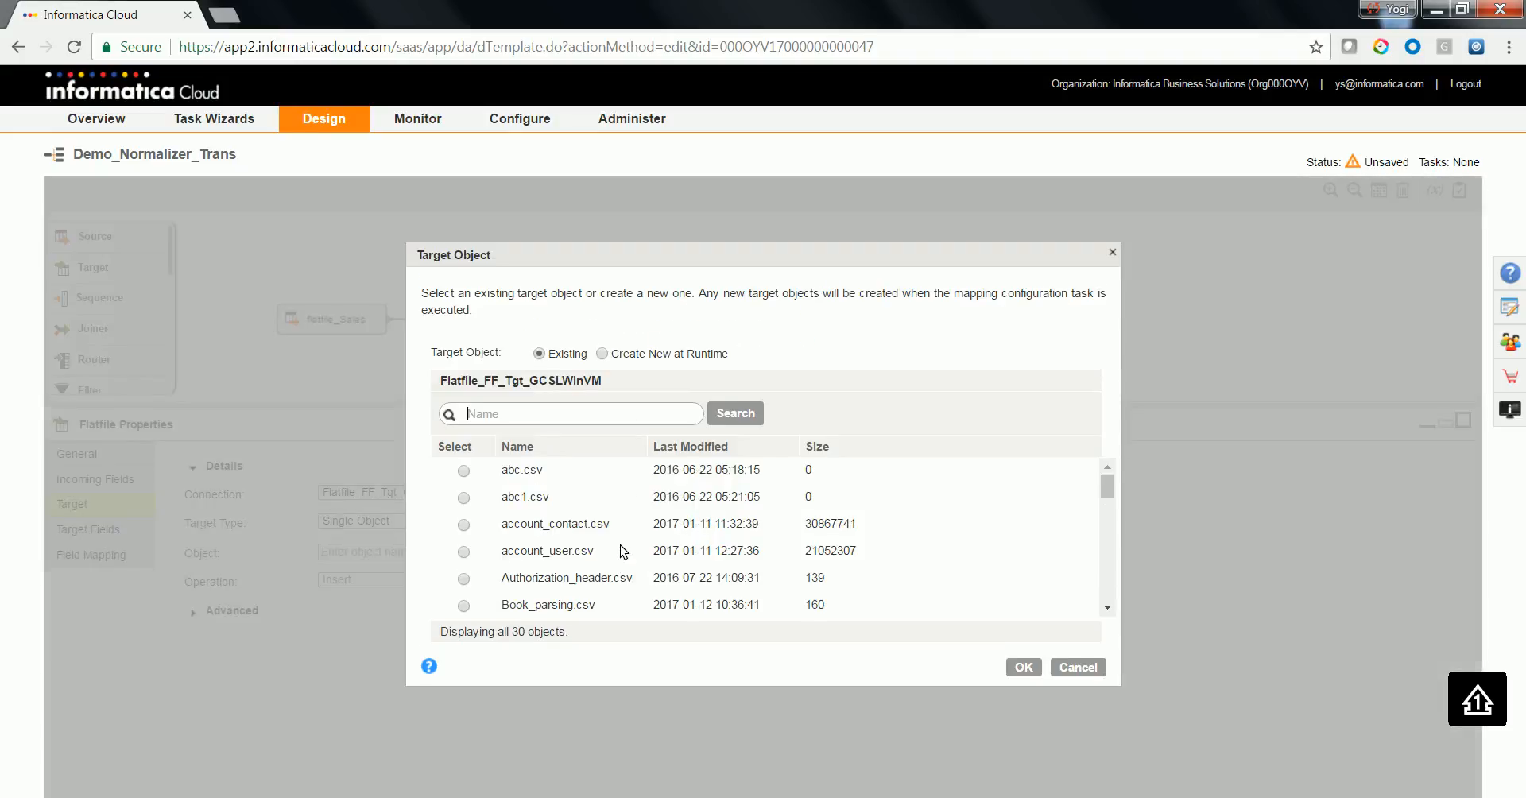
{"action": "left_click", "coordinate": [601, 353]}
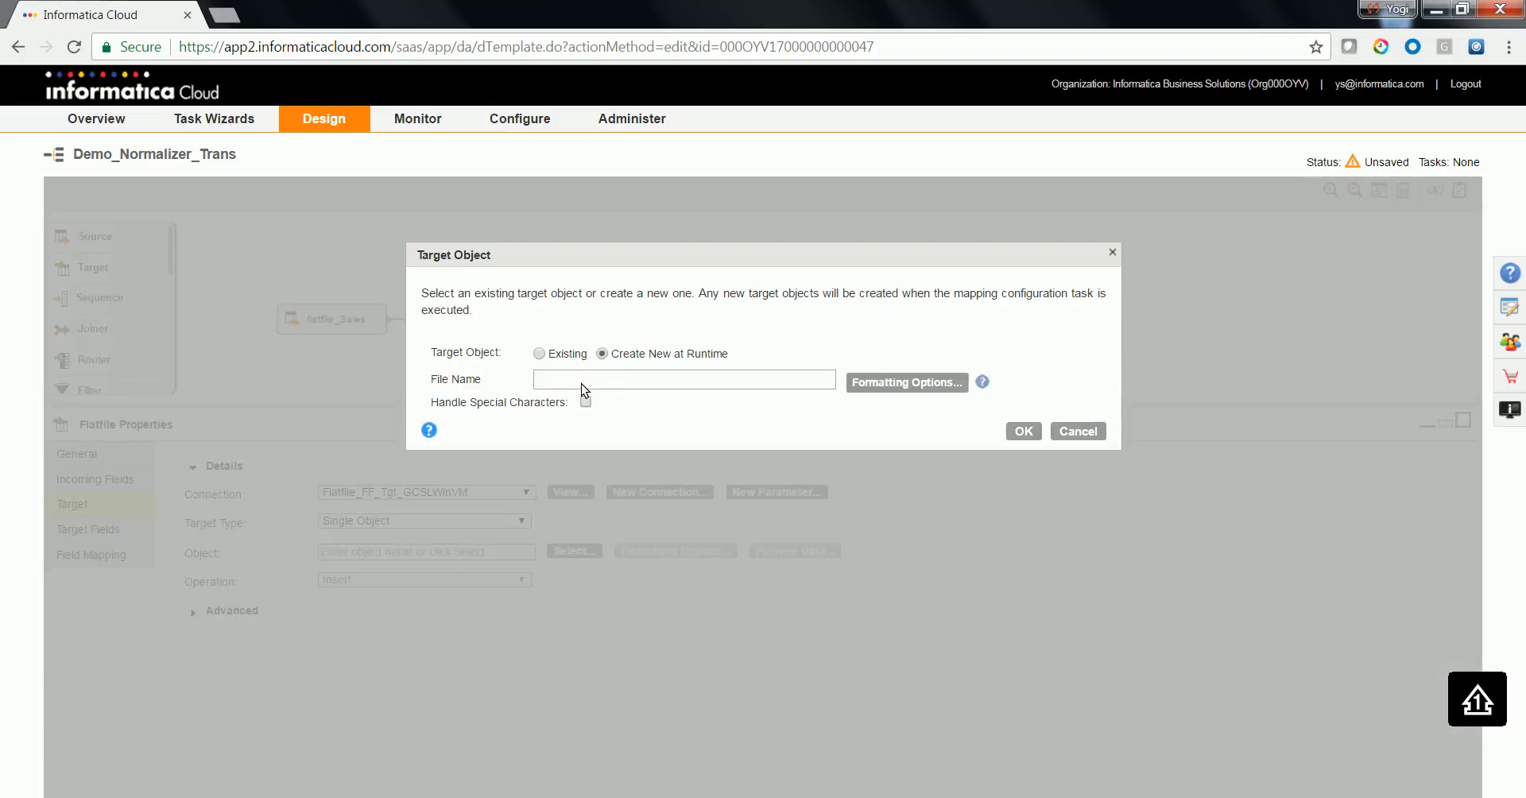
{"action": "type", "text": "Product_Sales"}
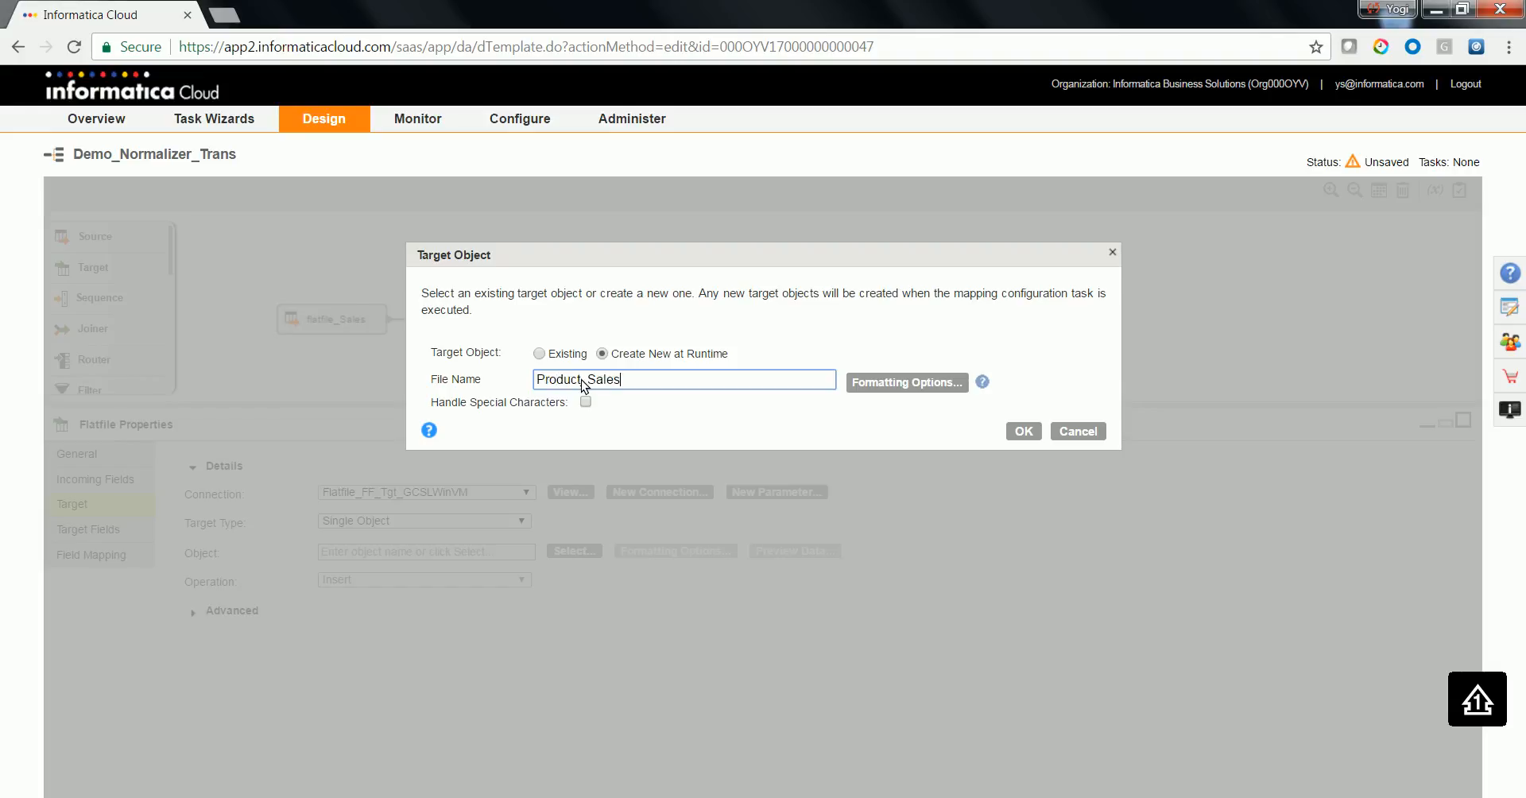
{"action": "type", "text": "_Demo"}
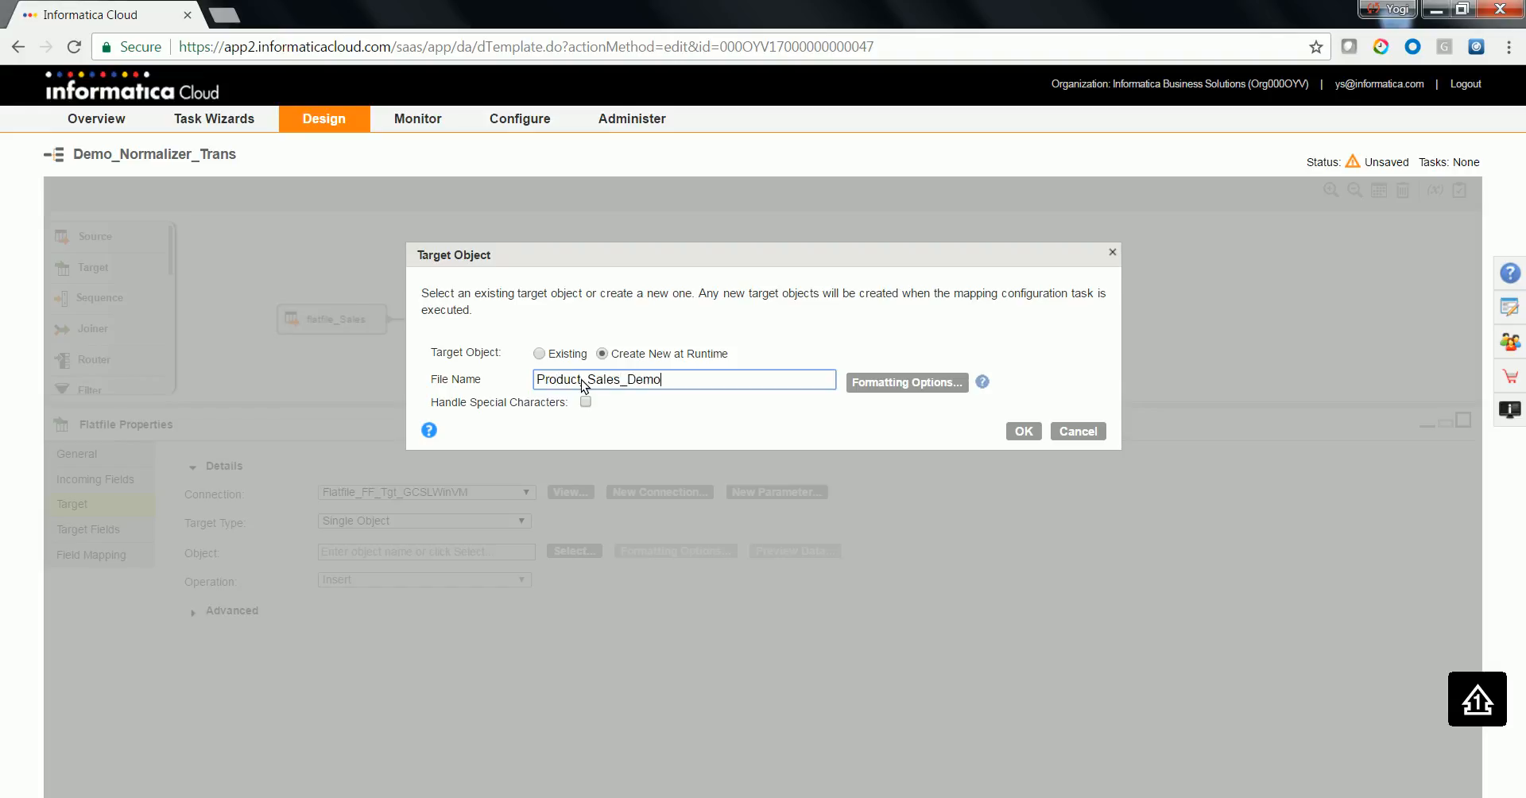
{"action": "type", "text": ".csv"}
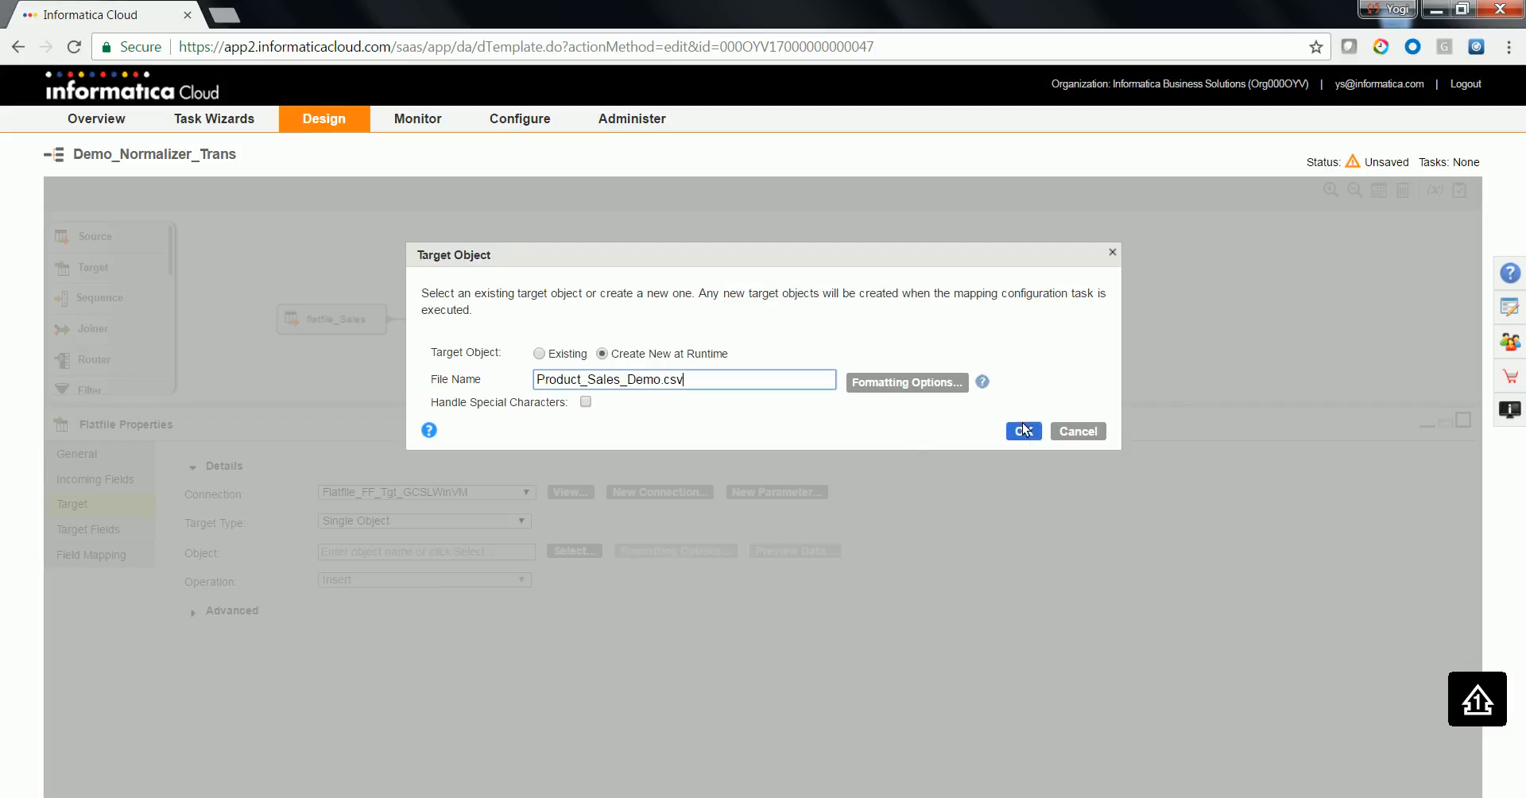
{"action": "left_click", "coordinate": [1023, 431]}
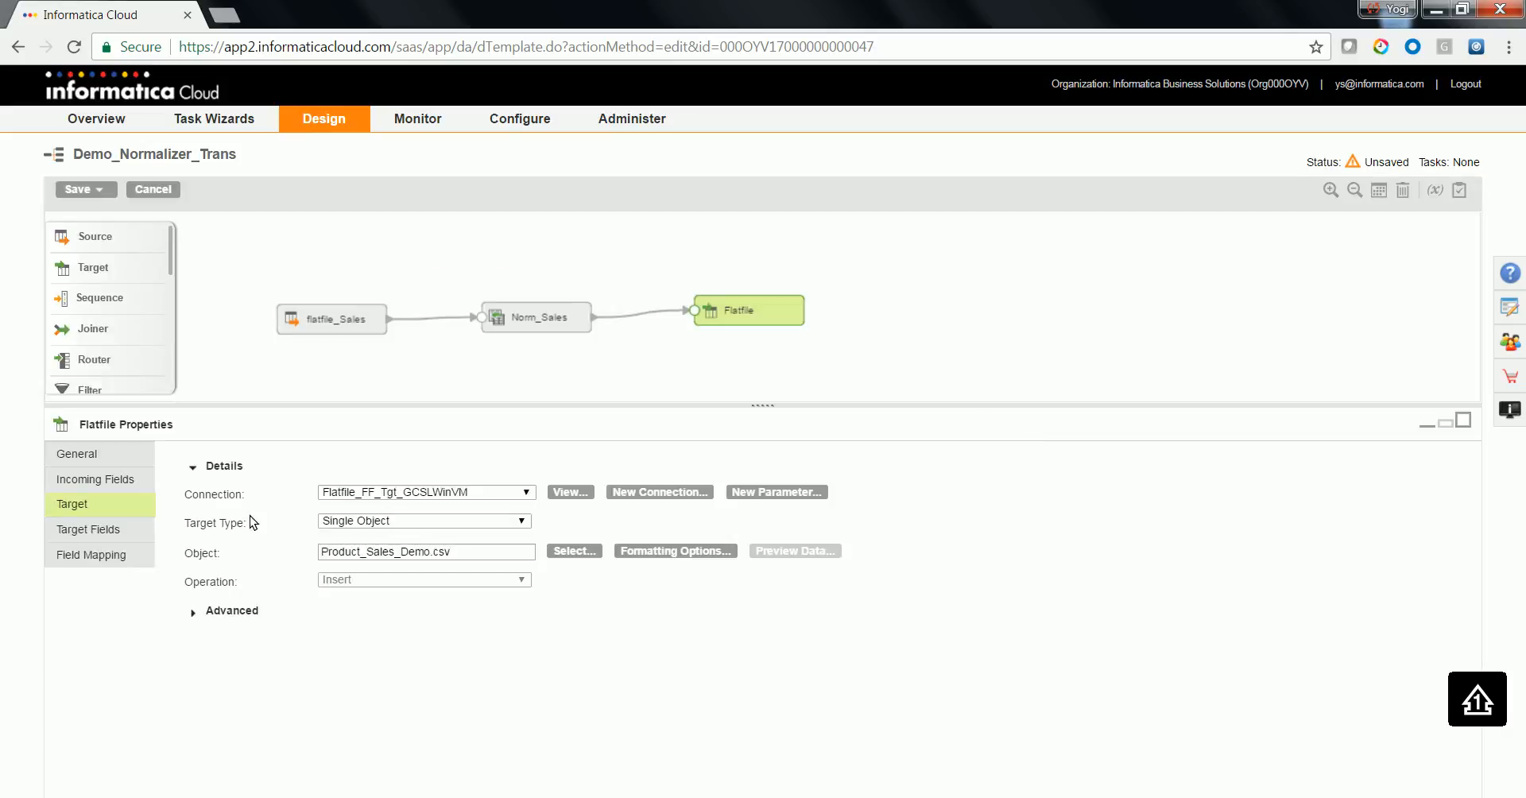
{"action": "left_click", "coordinate": [88, 529]}
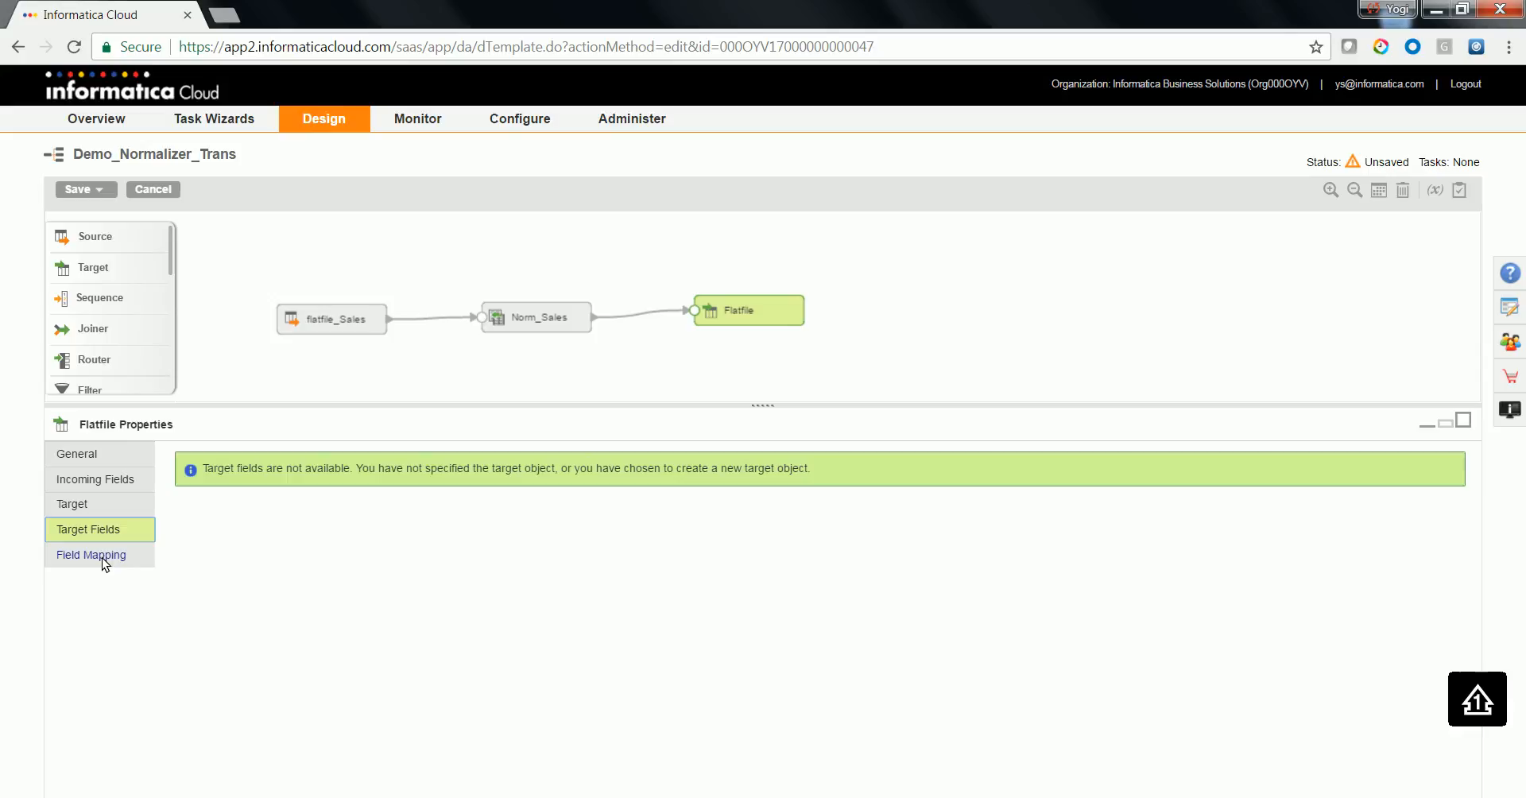
- Validate the mapping and reopen the flagged Norm_Sales transformation's properties
{"action": "left_click", "coordinate": [89, 555]}
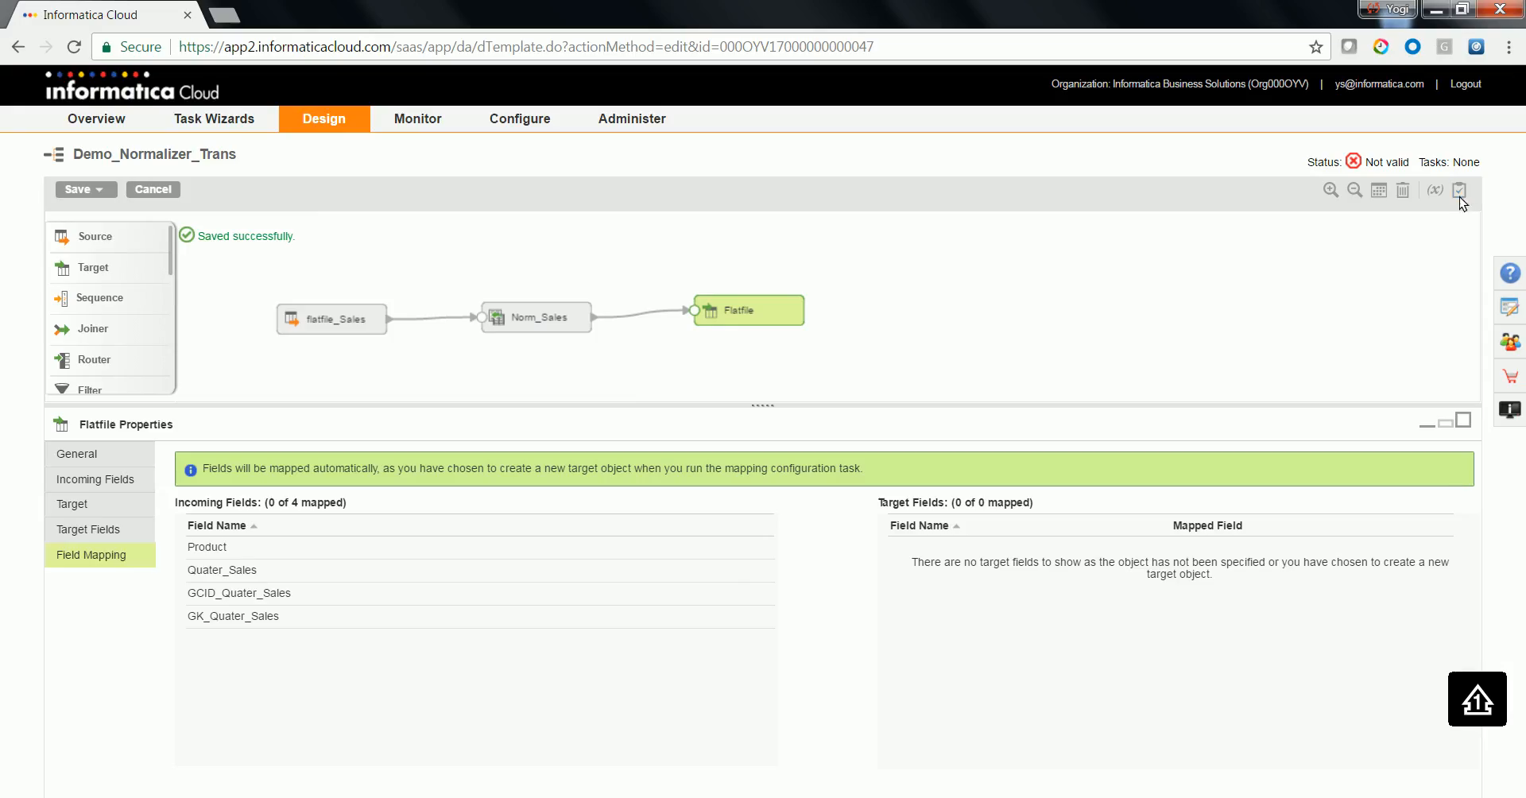
{"action": "left_click", "coordinate": [76, 453]}
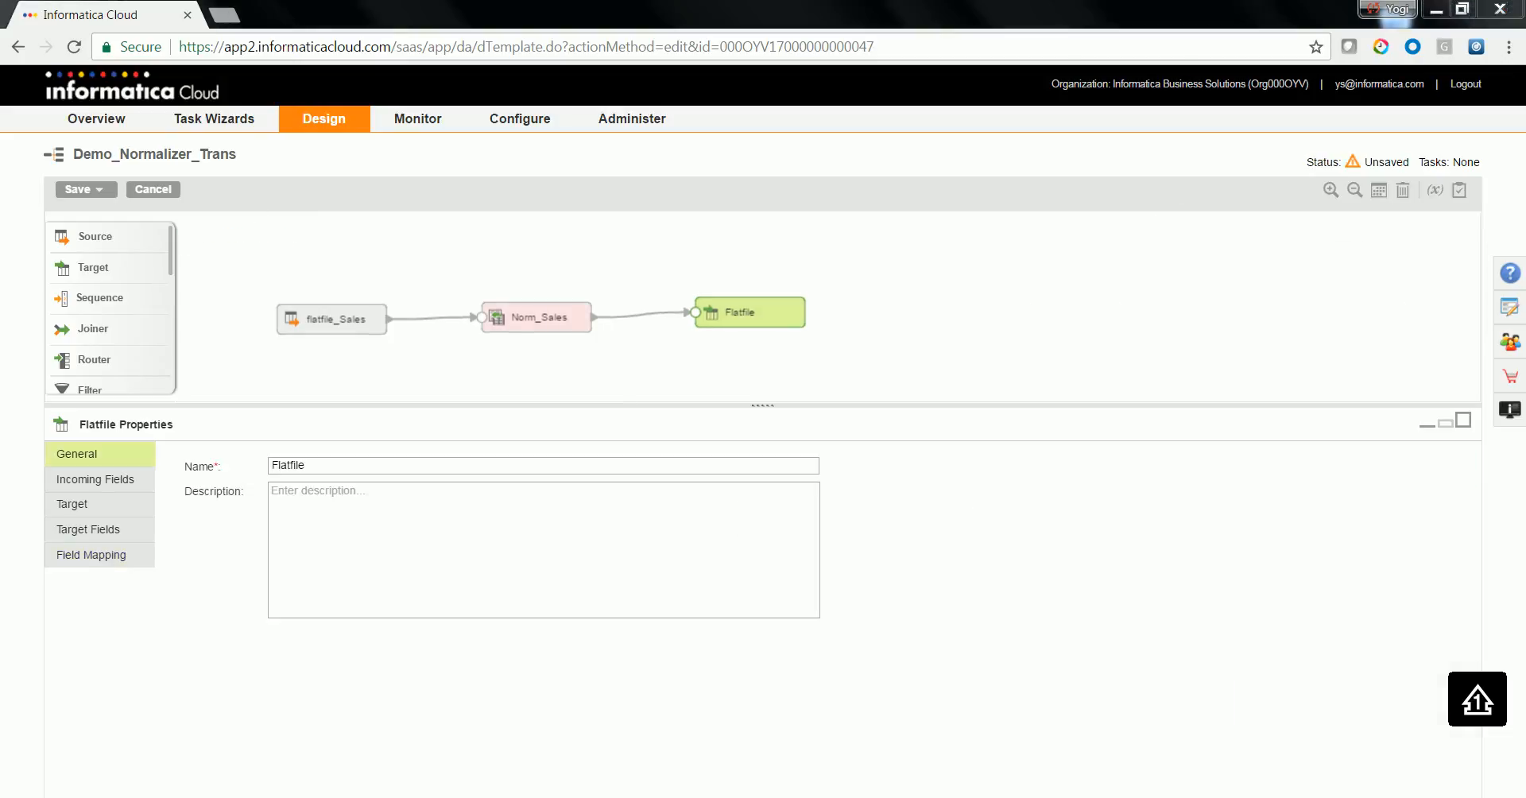
{"action": "left_click", "coordinate": [536, 317]}
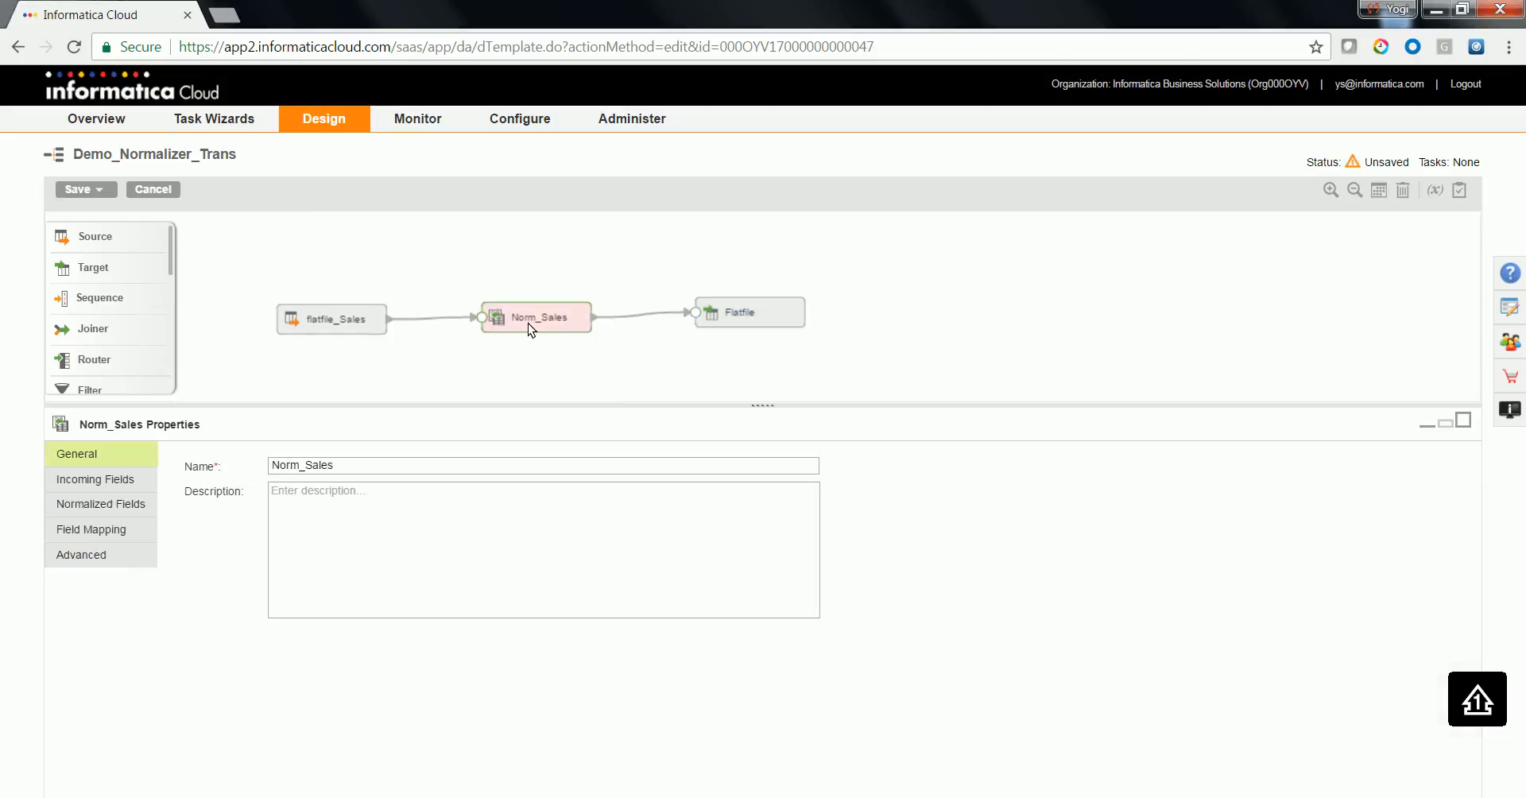
- Map Q3_2016 and Q4_2016 to Quater_Sales_3 and Quater_Sales_4, completing all five field links
{"action": "left_click", "coordinate": [92, 529]}
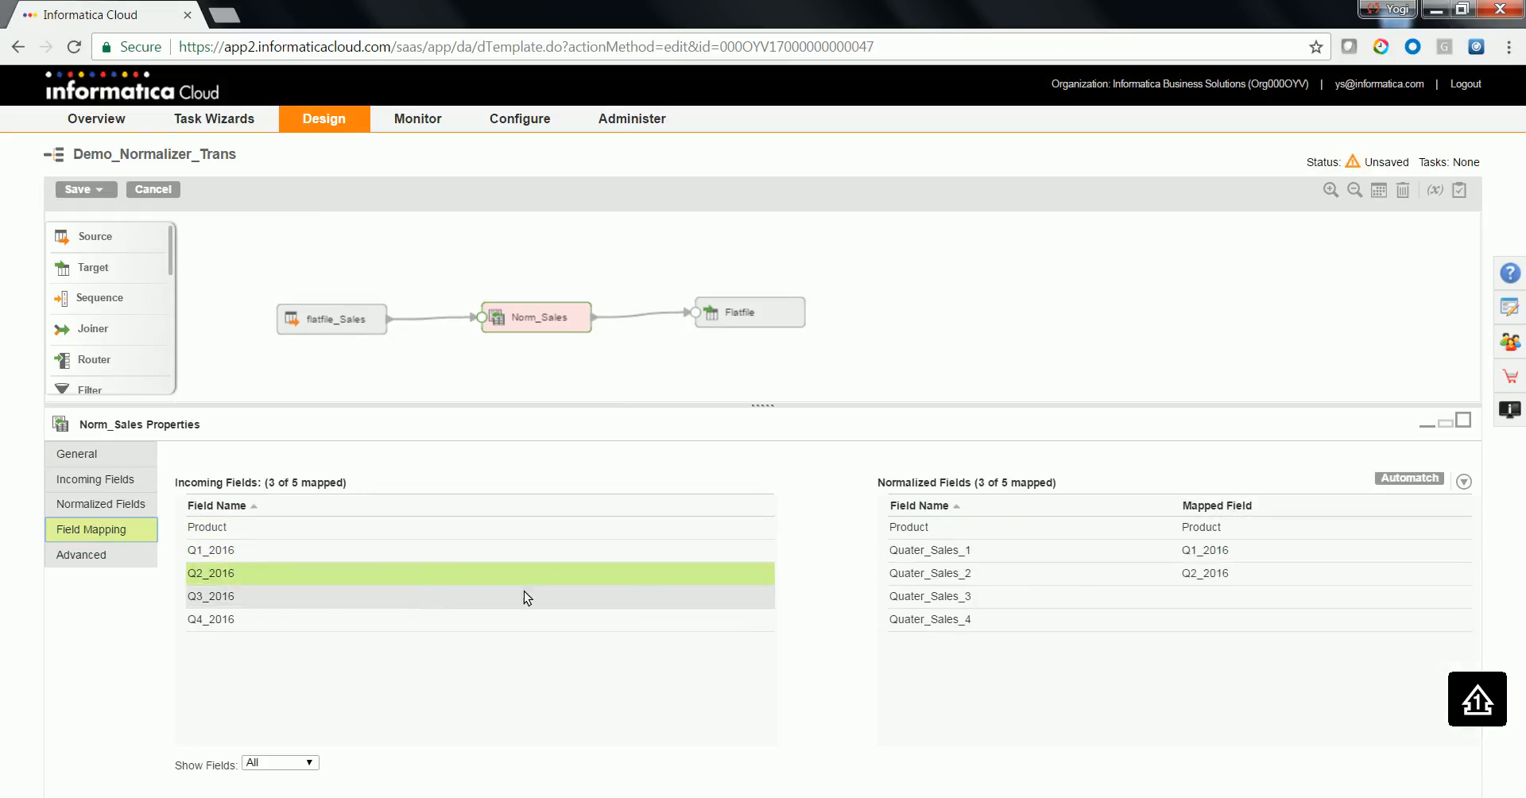
{"action": "left_click", "coordinate": [210, 597]}
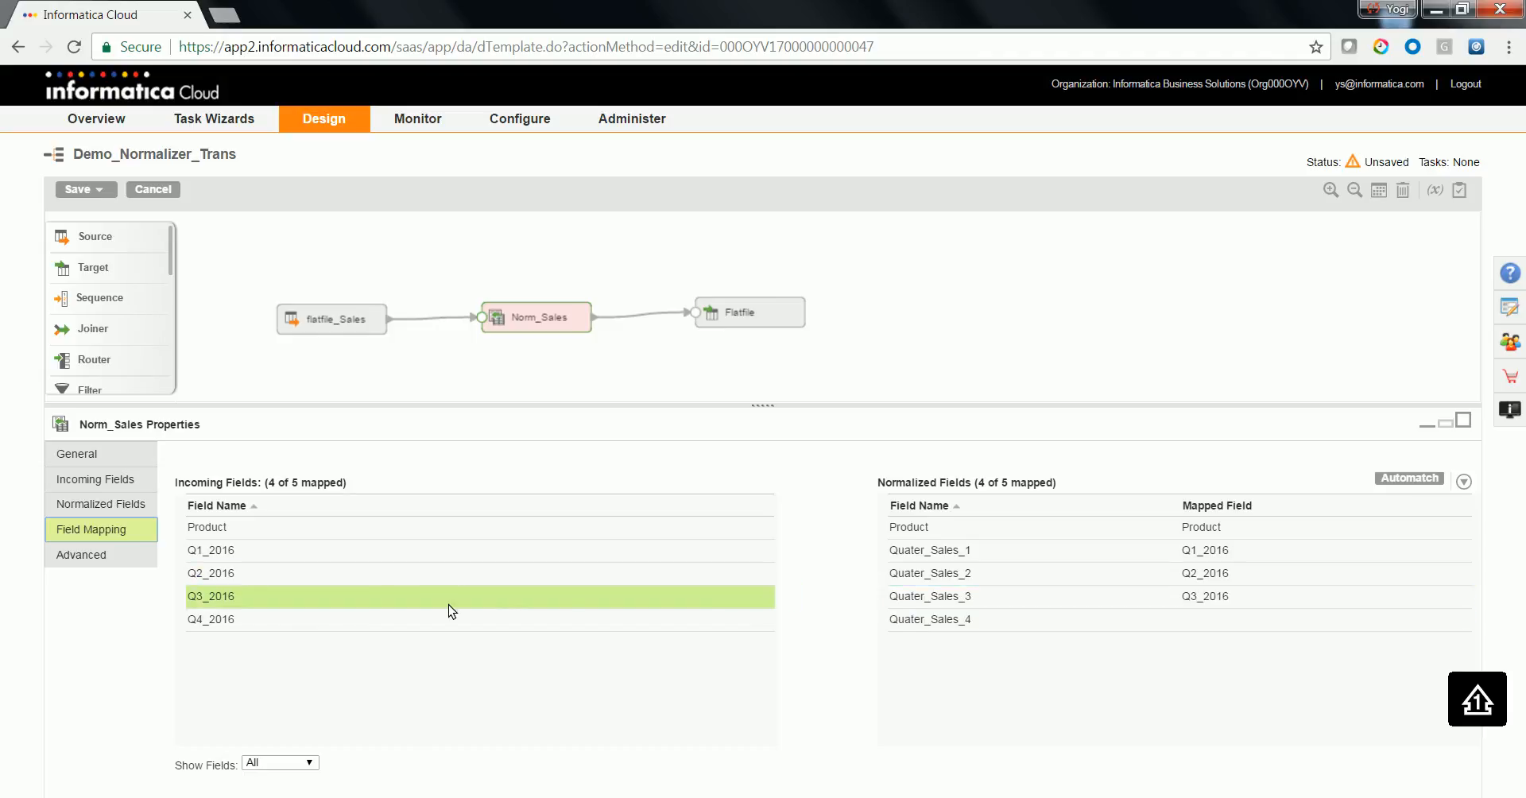
{"action": "left_click", "coordinate": [210, 618]}
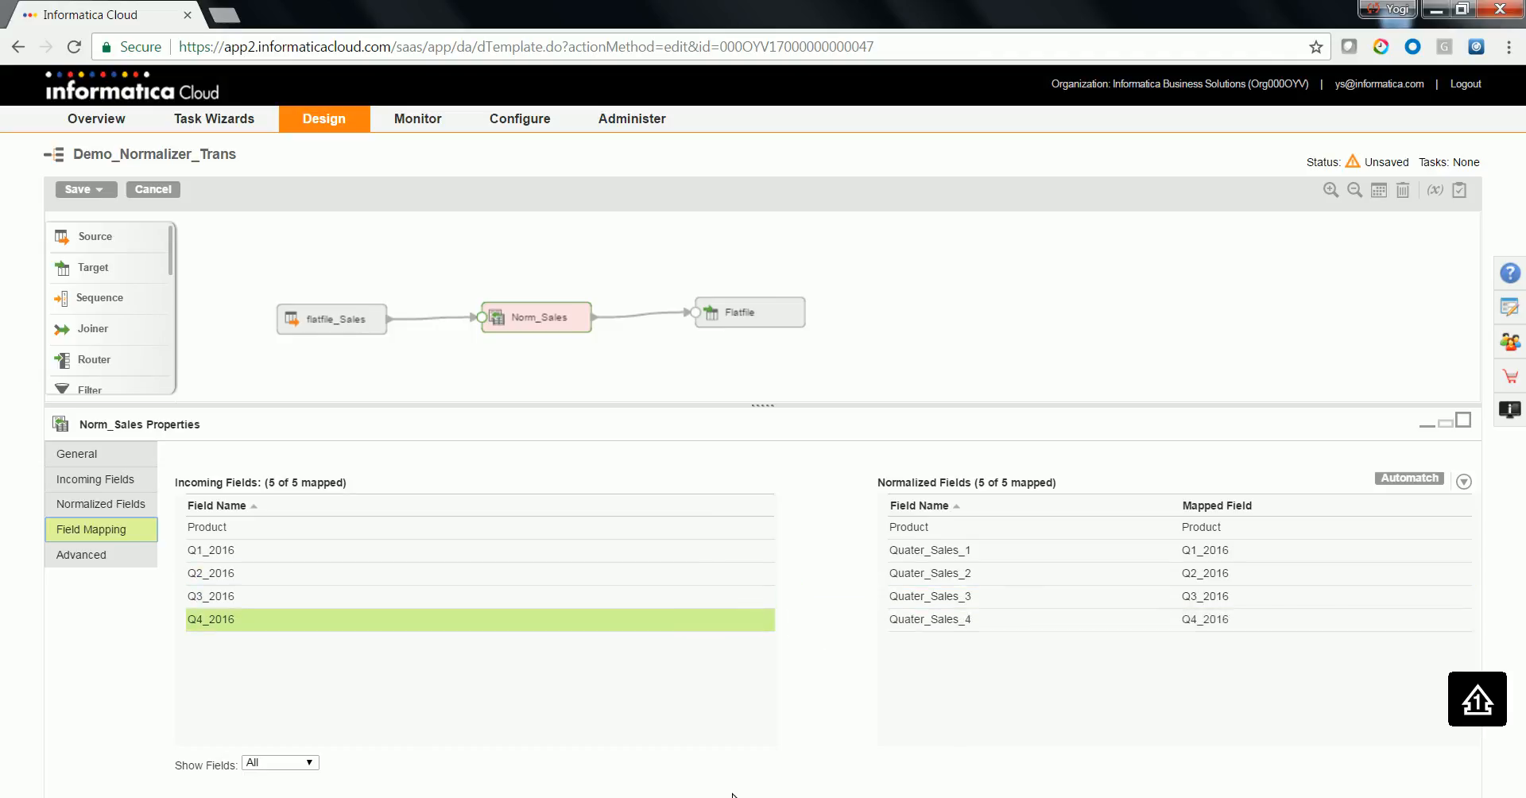
{"action": "left_click", "coordinate": [79, 190]}
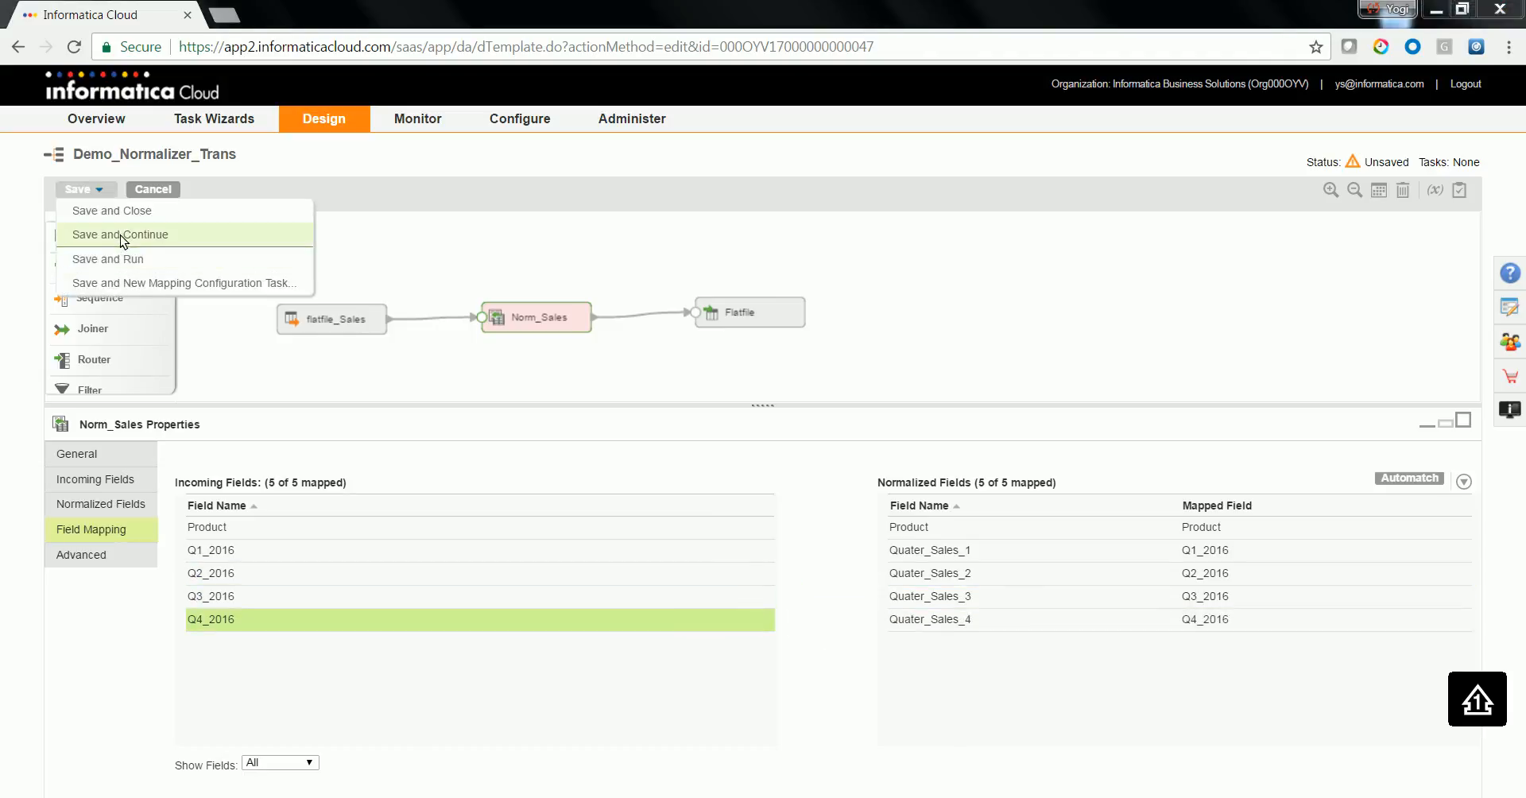
- Save and Continue so Demo_Normalizer_Trans becomes Valid, then review the GCID and GK normalized fields
{"action": "left_click", "coordinate": [119, 236]}
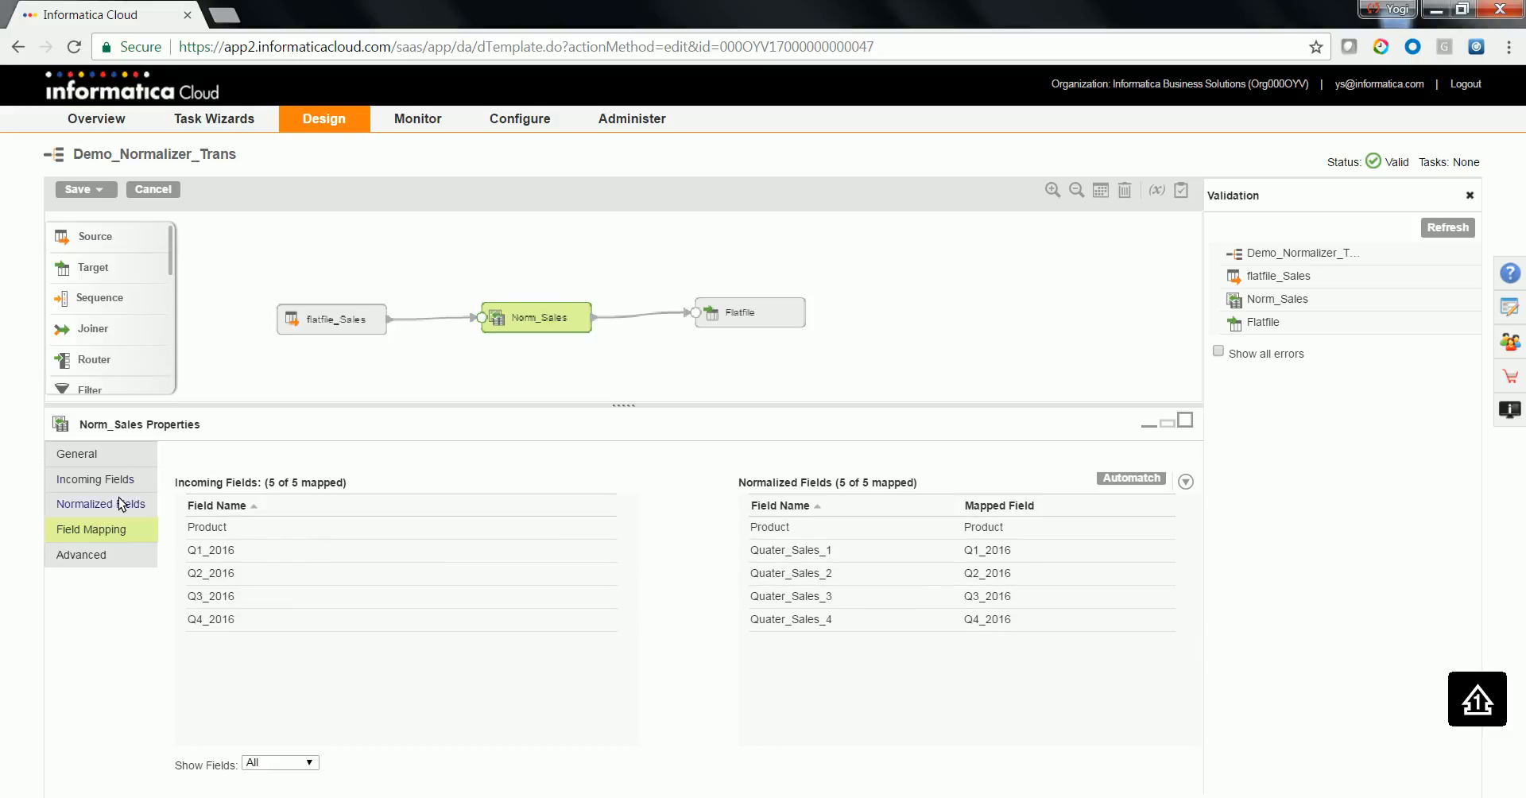
{"action": "left_click", "coordinate": [100, 504]}
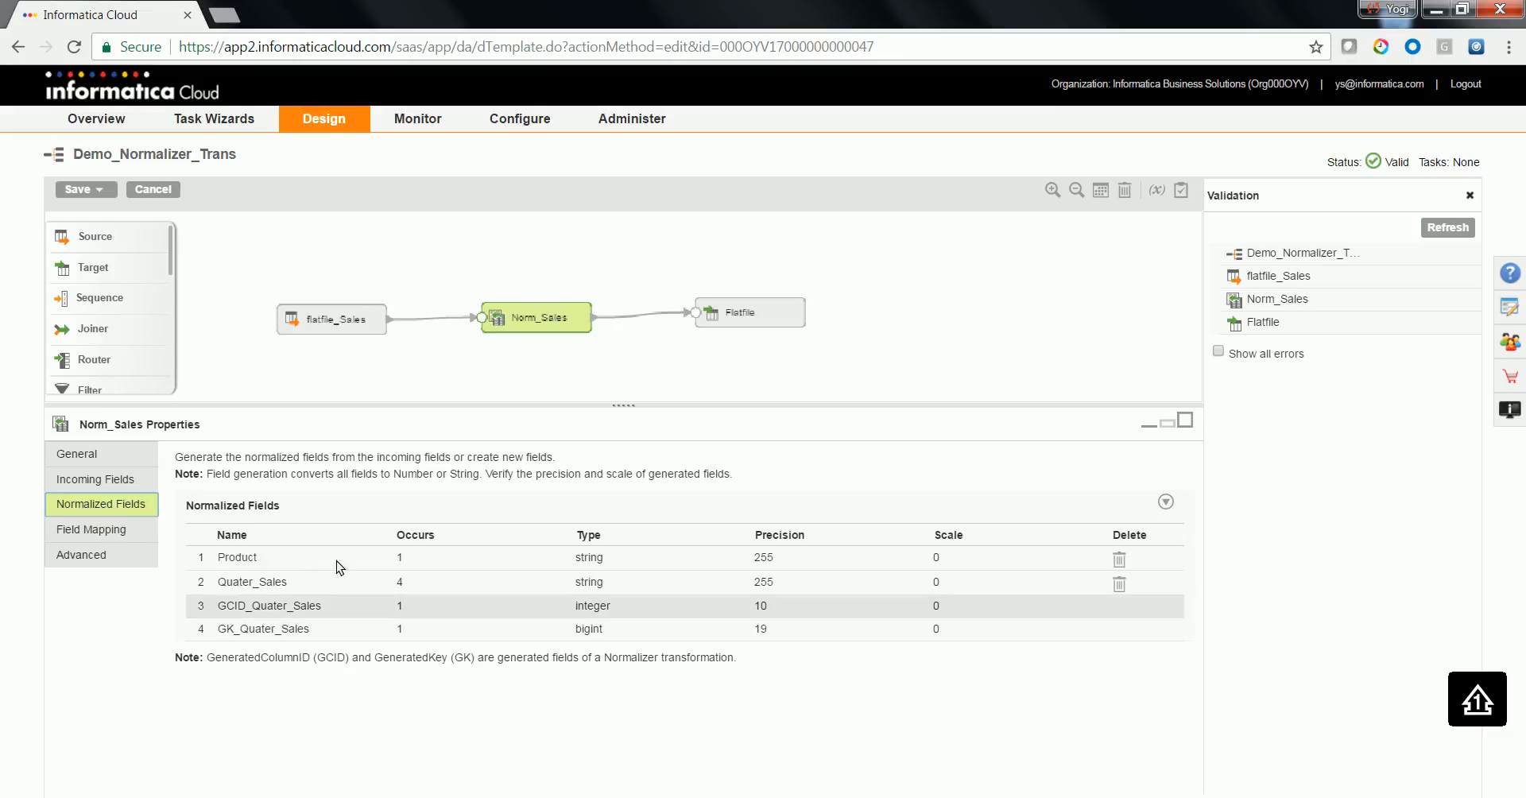
{"action": "mouse_move", "coordinate": [335, 631]}
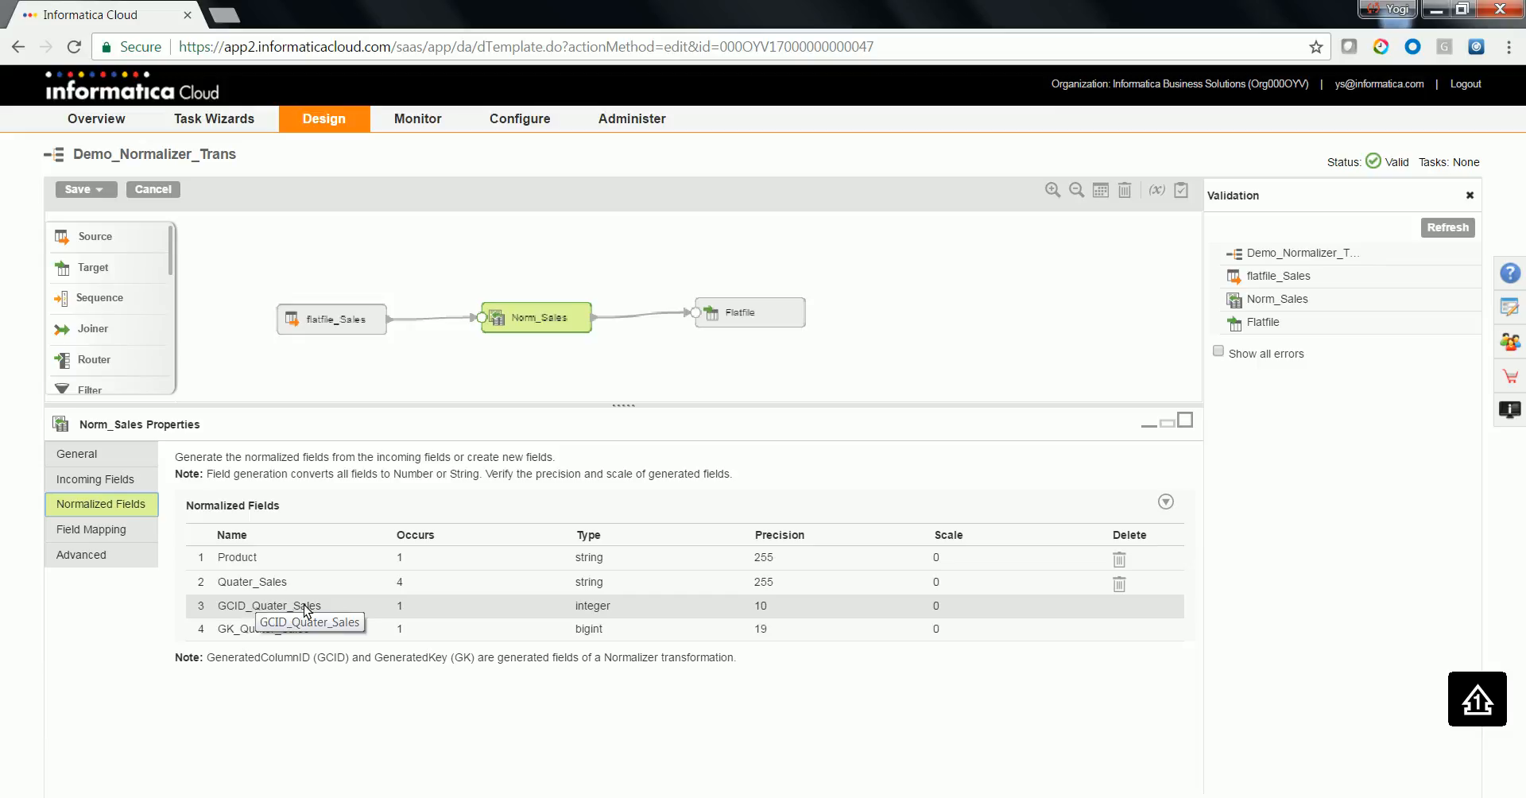
{"action": "mouse_move", "coordinate": [243, 638]}
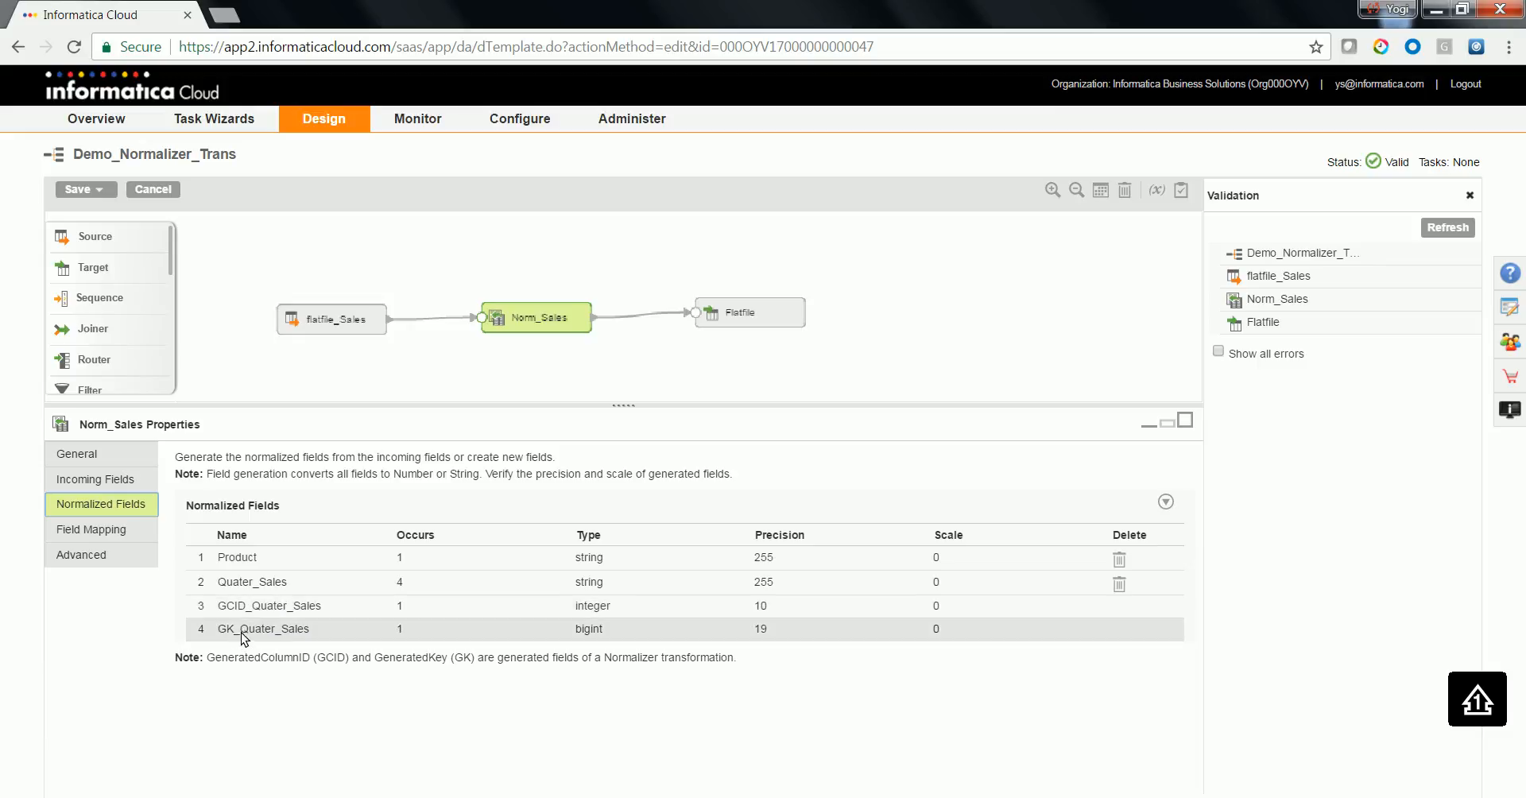
{"action": "mouse_move", "coordinate": [262, 628]}
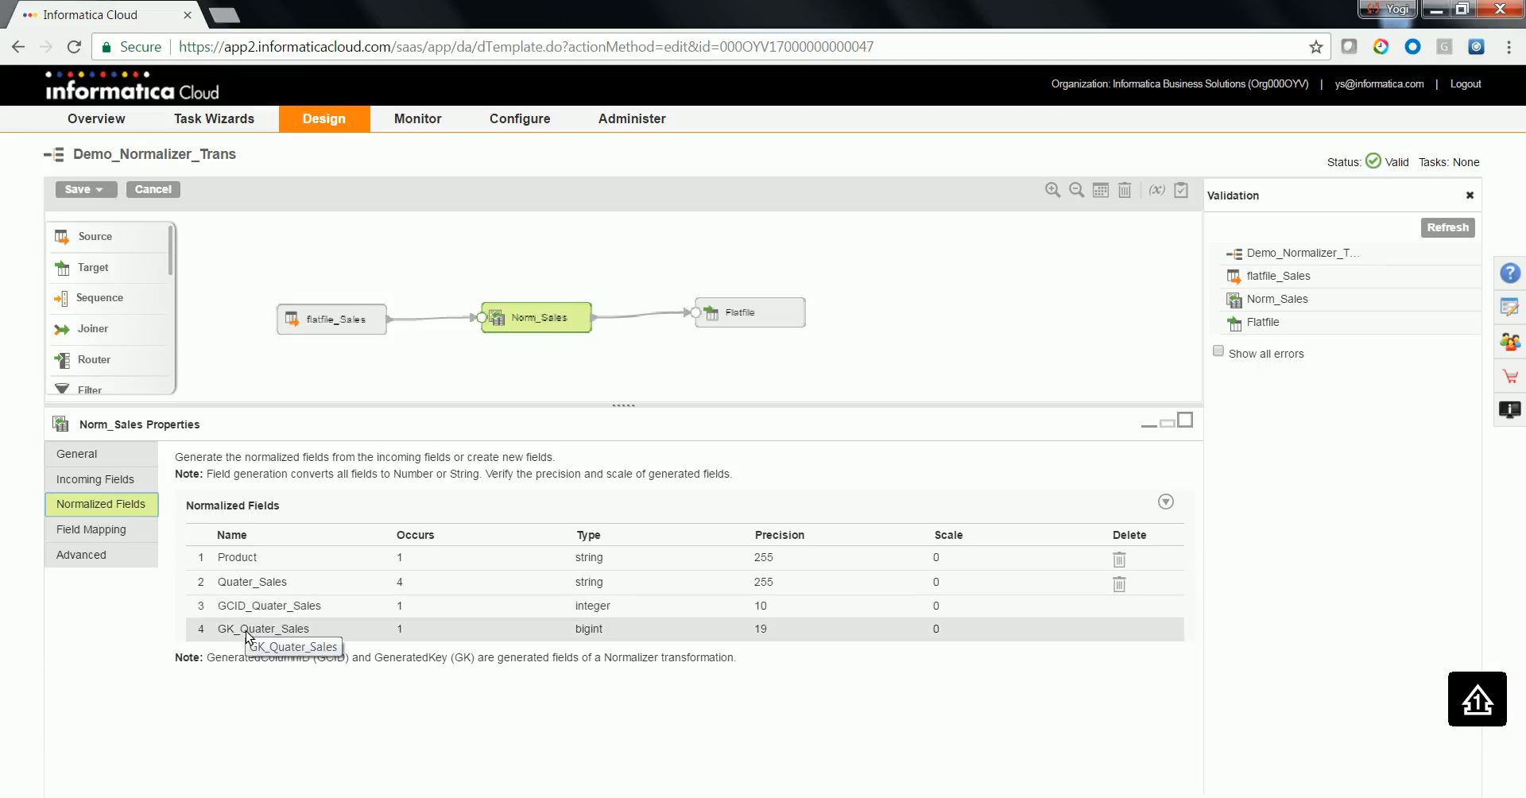
{"action": "mouse_move", "coordinate": [240, 467]}
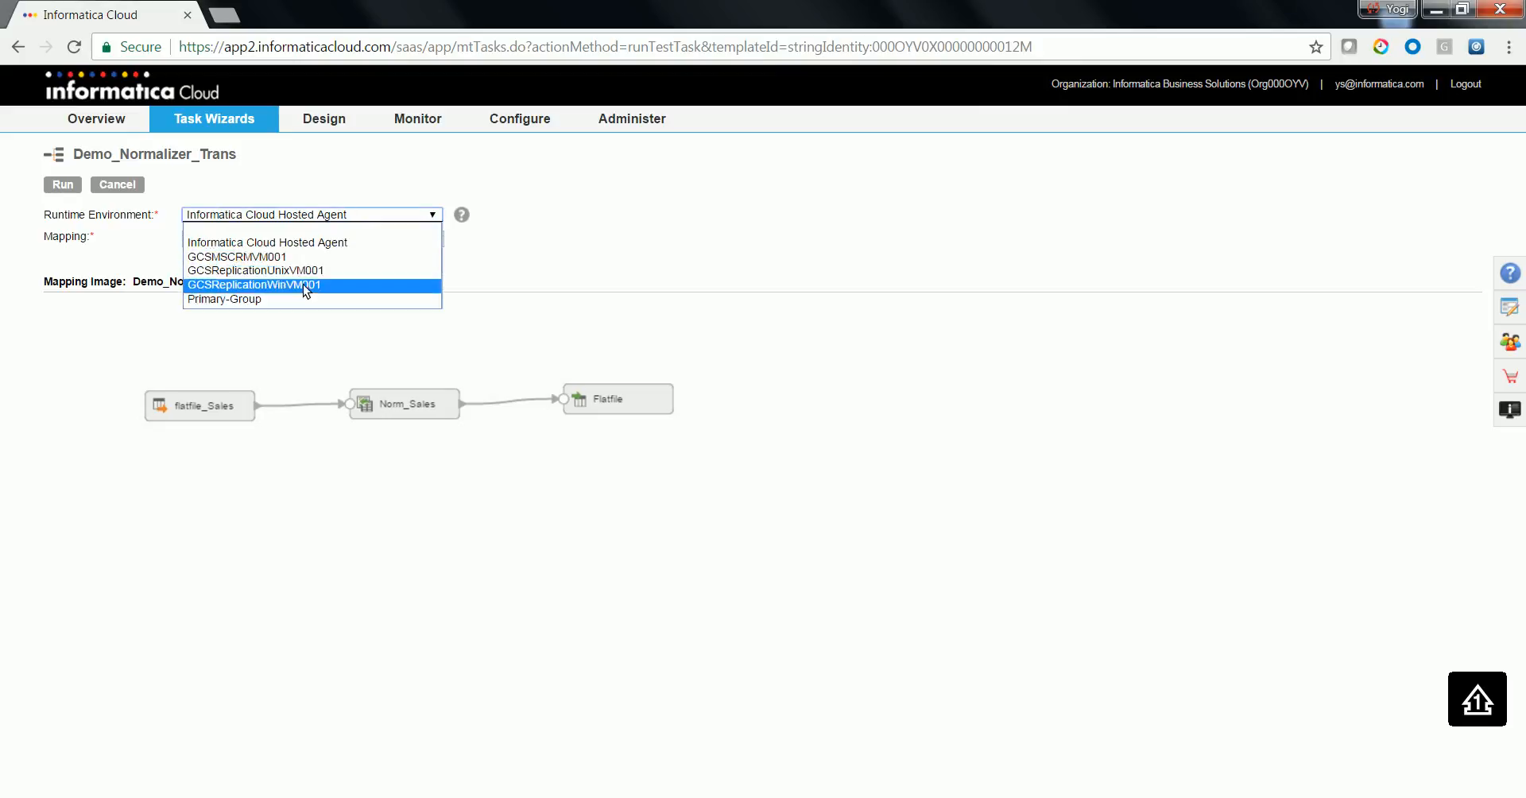
- Launch Demo_Normalizer_Trans on the GCSReplicationWinVM001 runtime environment and confirm the run
{"action": "left_click", "coordinate": [254, 284]}
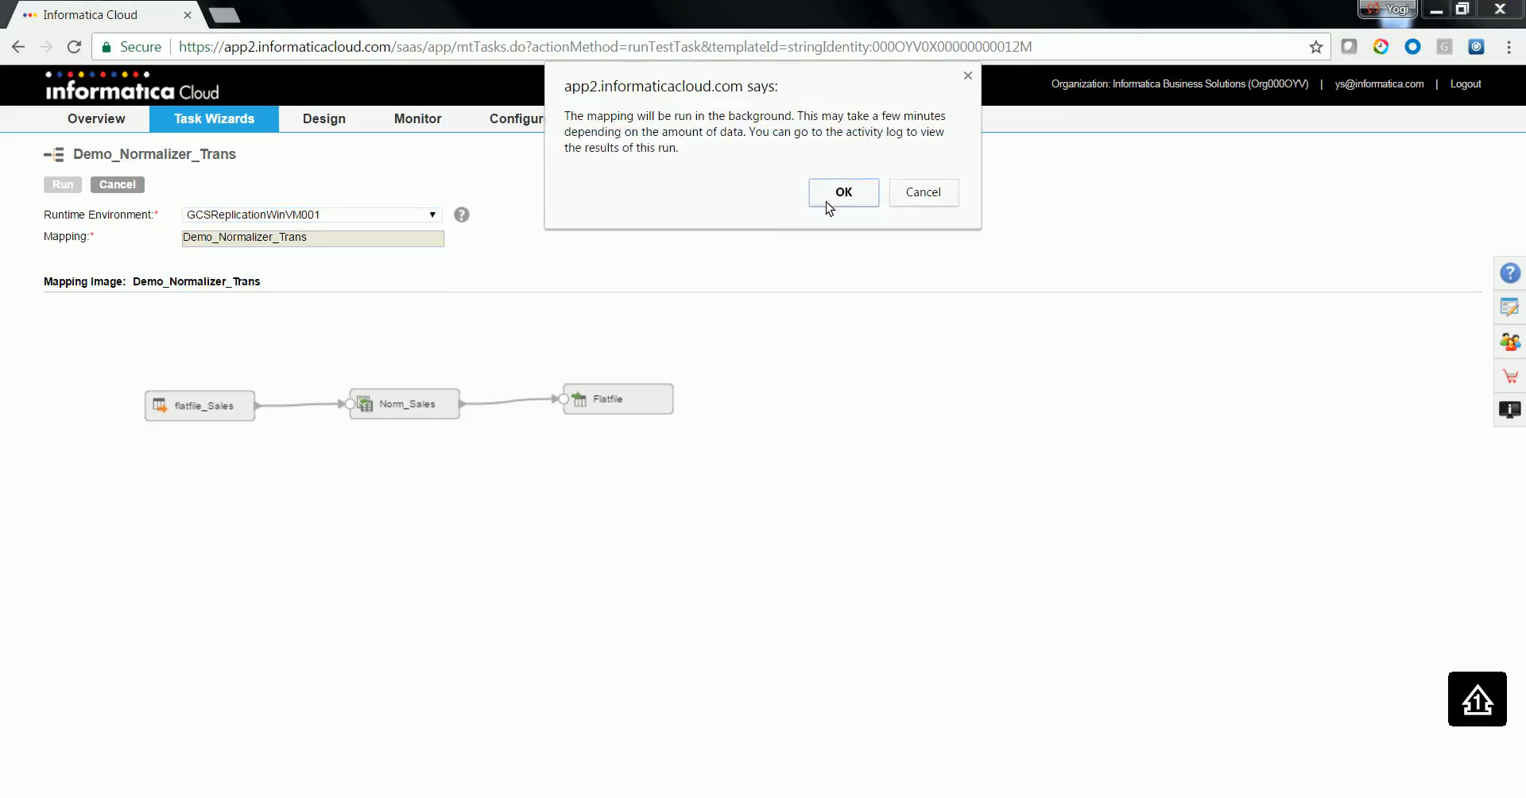
{"action": "left_click", "coordinate": [843, 193]}
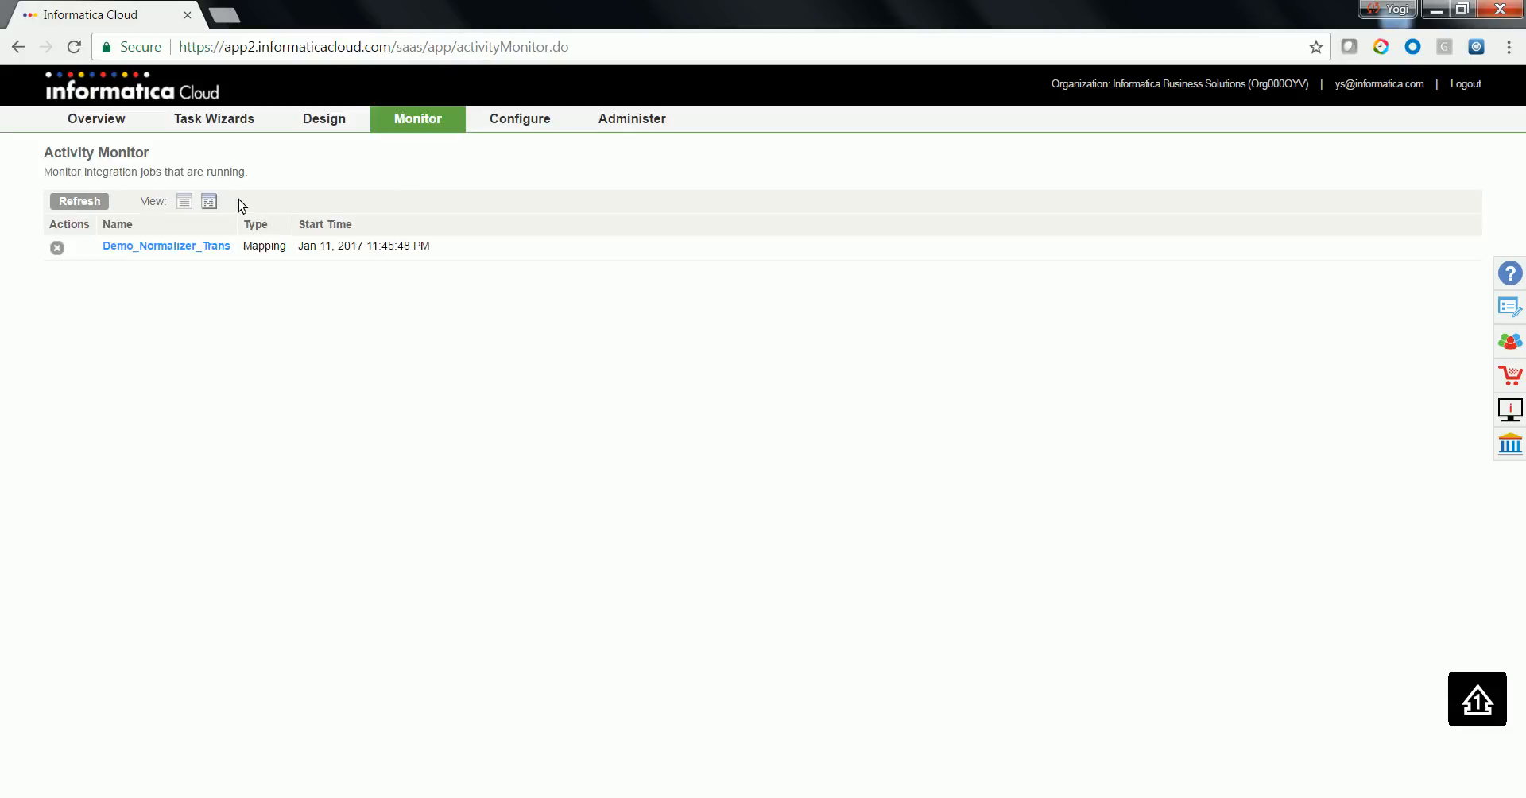
- Check the Activity Log showing the run finished with Success, 112 rows and 0 errors
{"action": "left_click", "coordinate": [208, 202]}
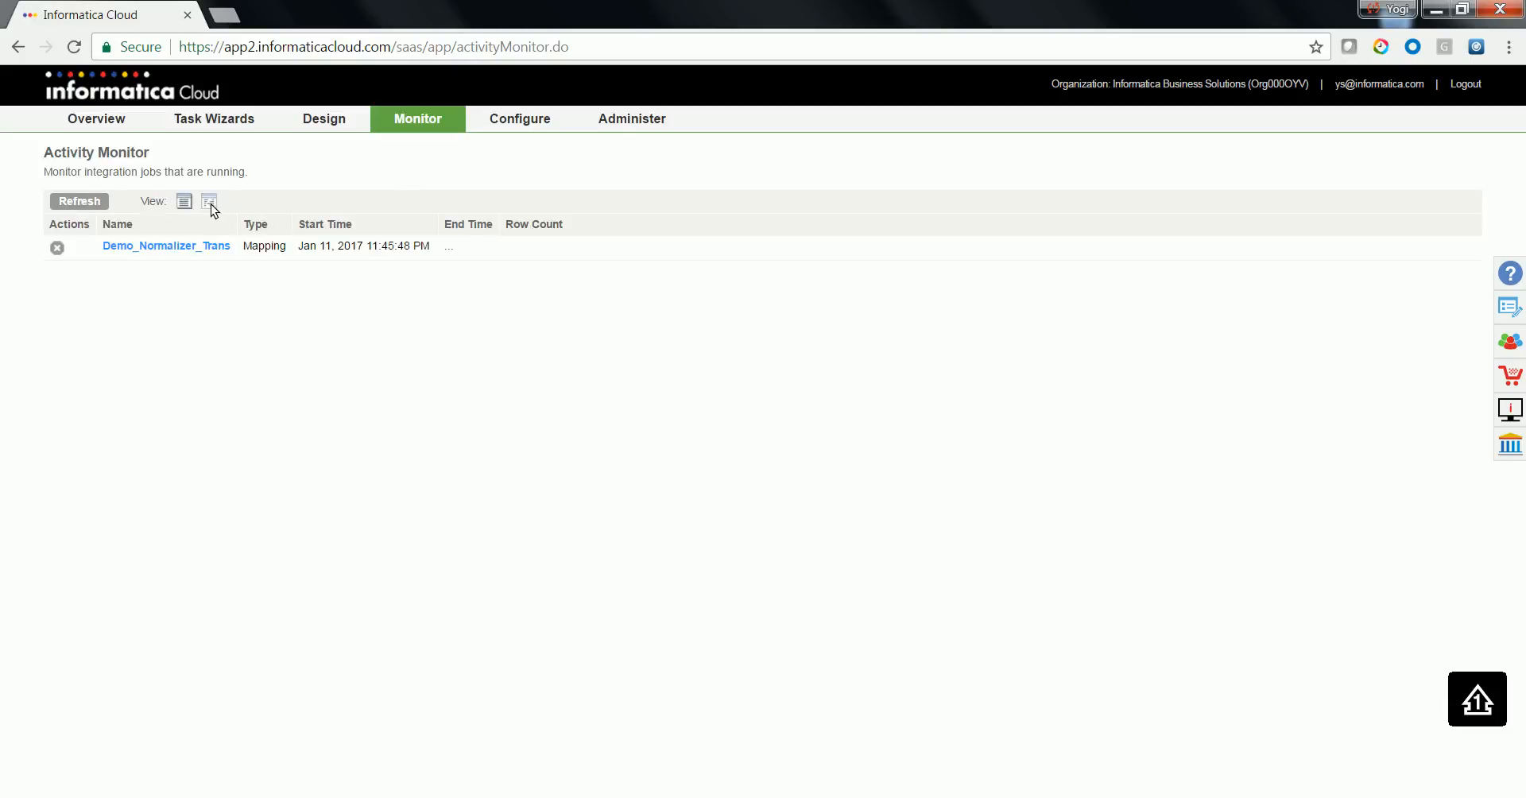
{"action": "left_click", "coordinate": [322, 118]}
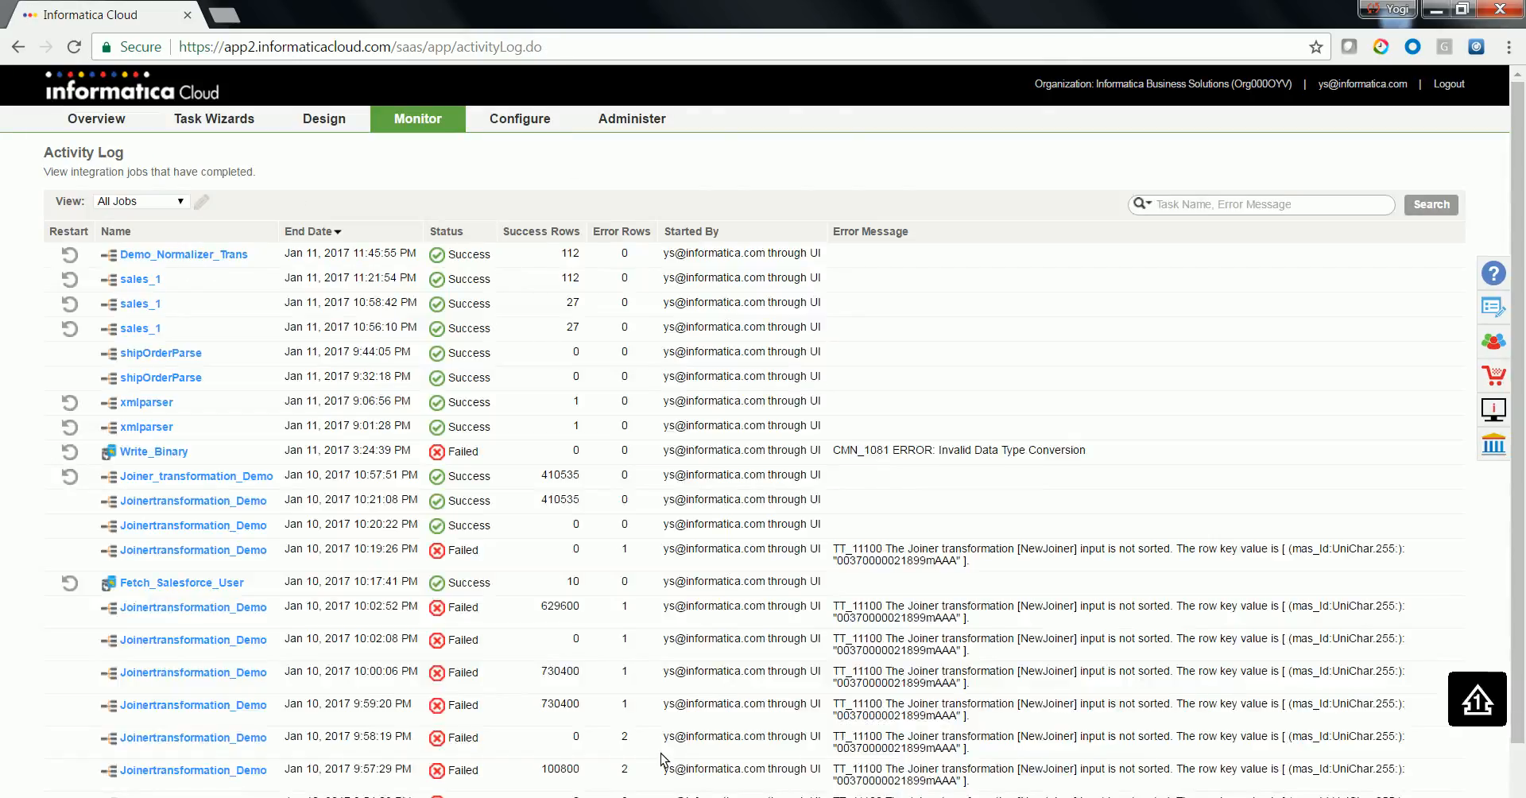
{"action": "mouse_move", "coordinate": [642, 545]}
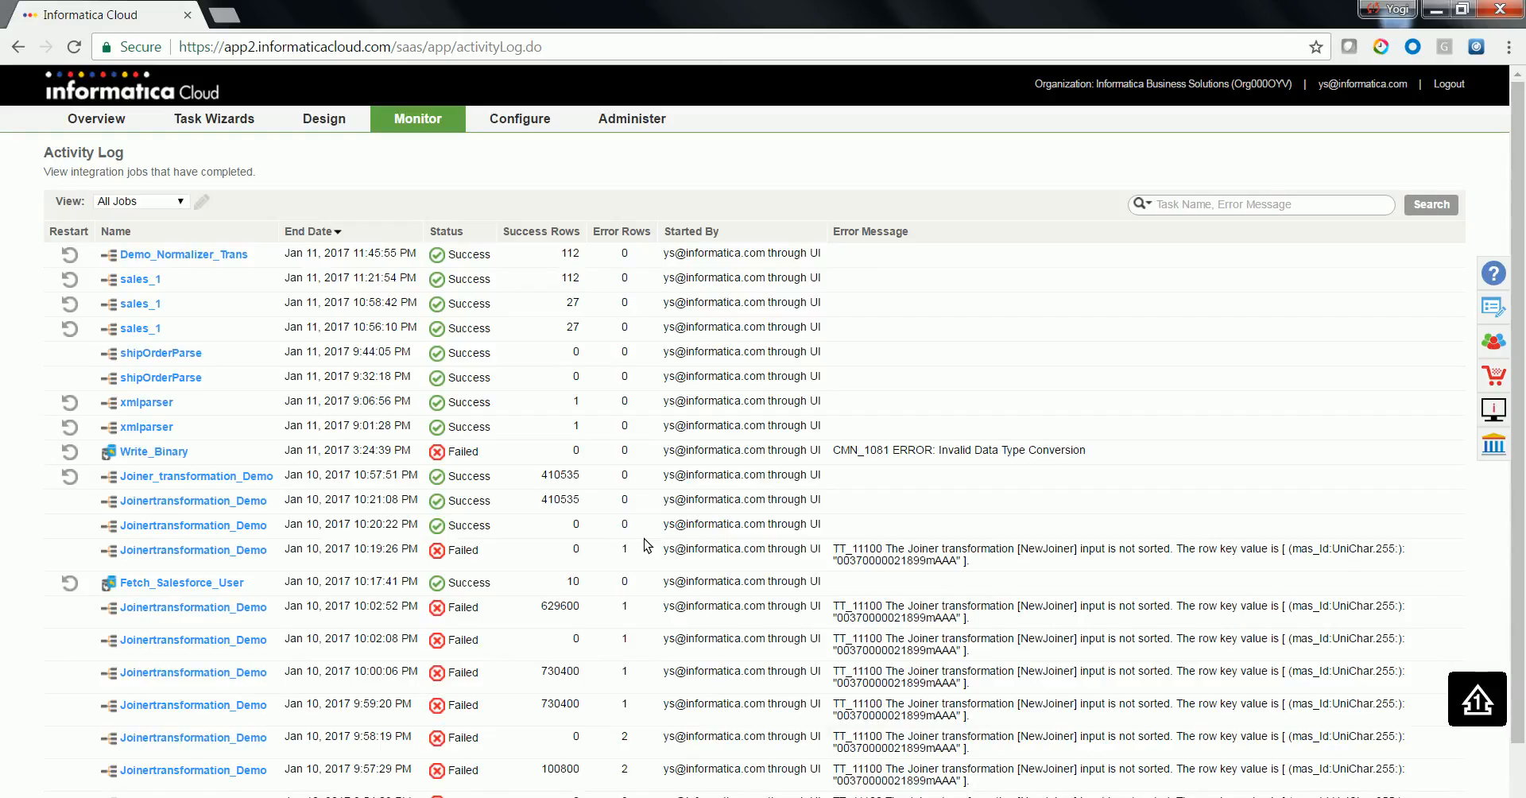
{"action": "mouse_move", "coordinate": [618, 420]}
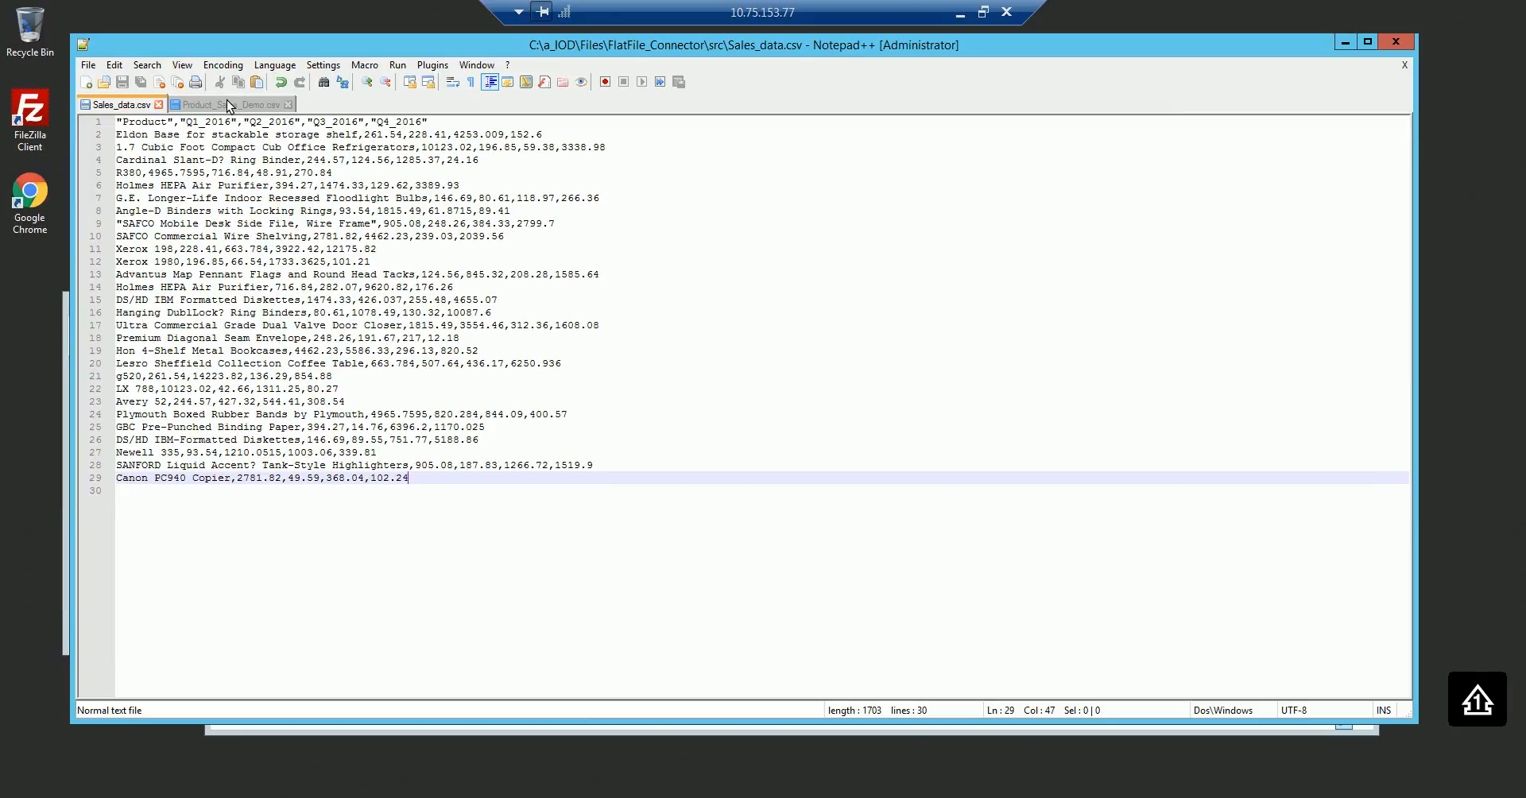
- Compare Product_Sales_Demo.csv's Quater_Sales column with the Q1–Q4_2016 headers in Sales_data.csv
{"action": "left_click", "coordinate": [232, 105]}
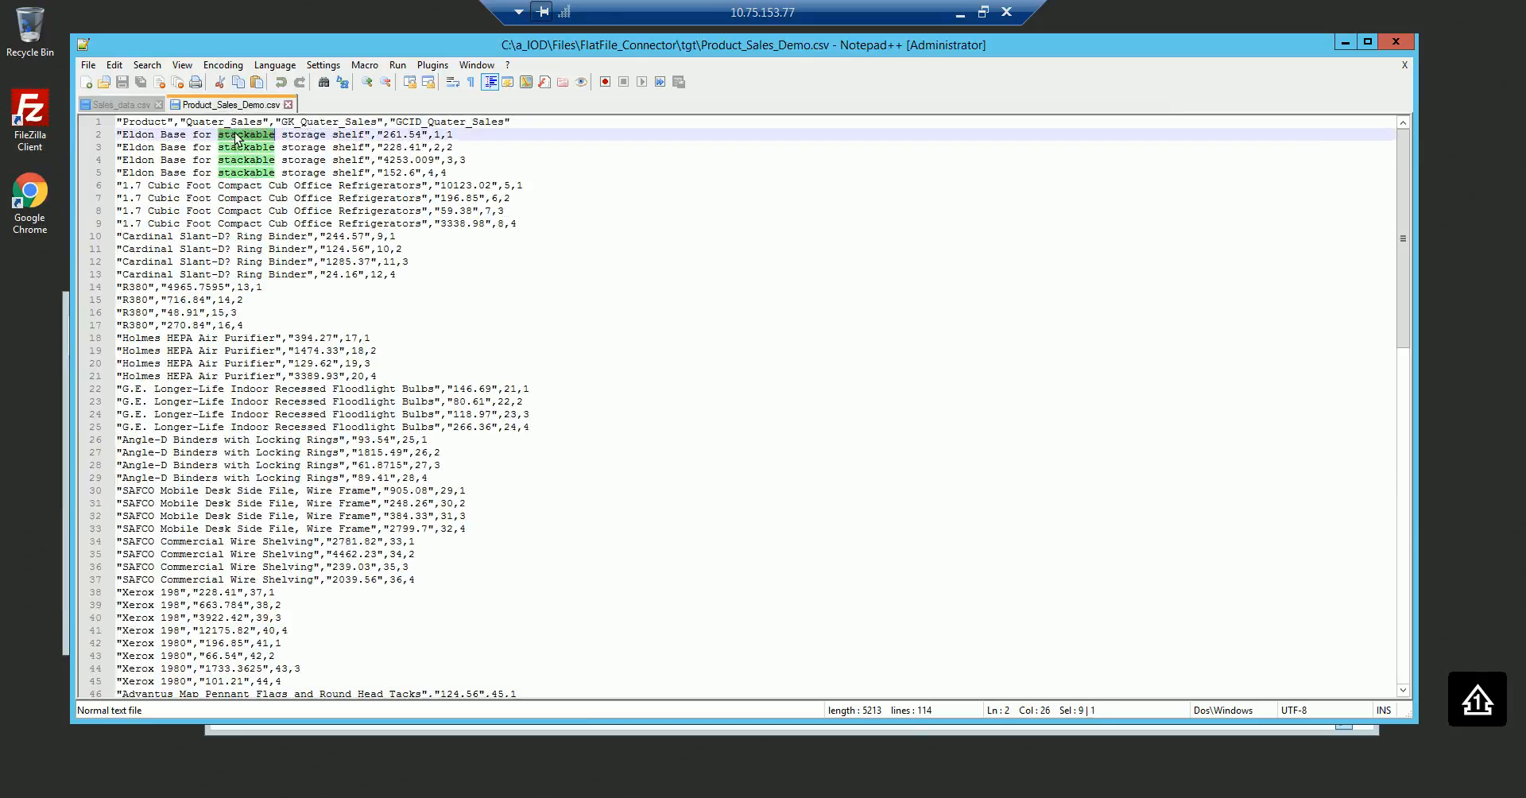
{"action": "double_click", "coordinate": [223, 122]}
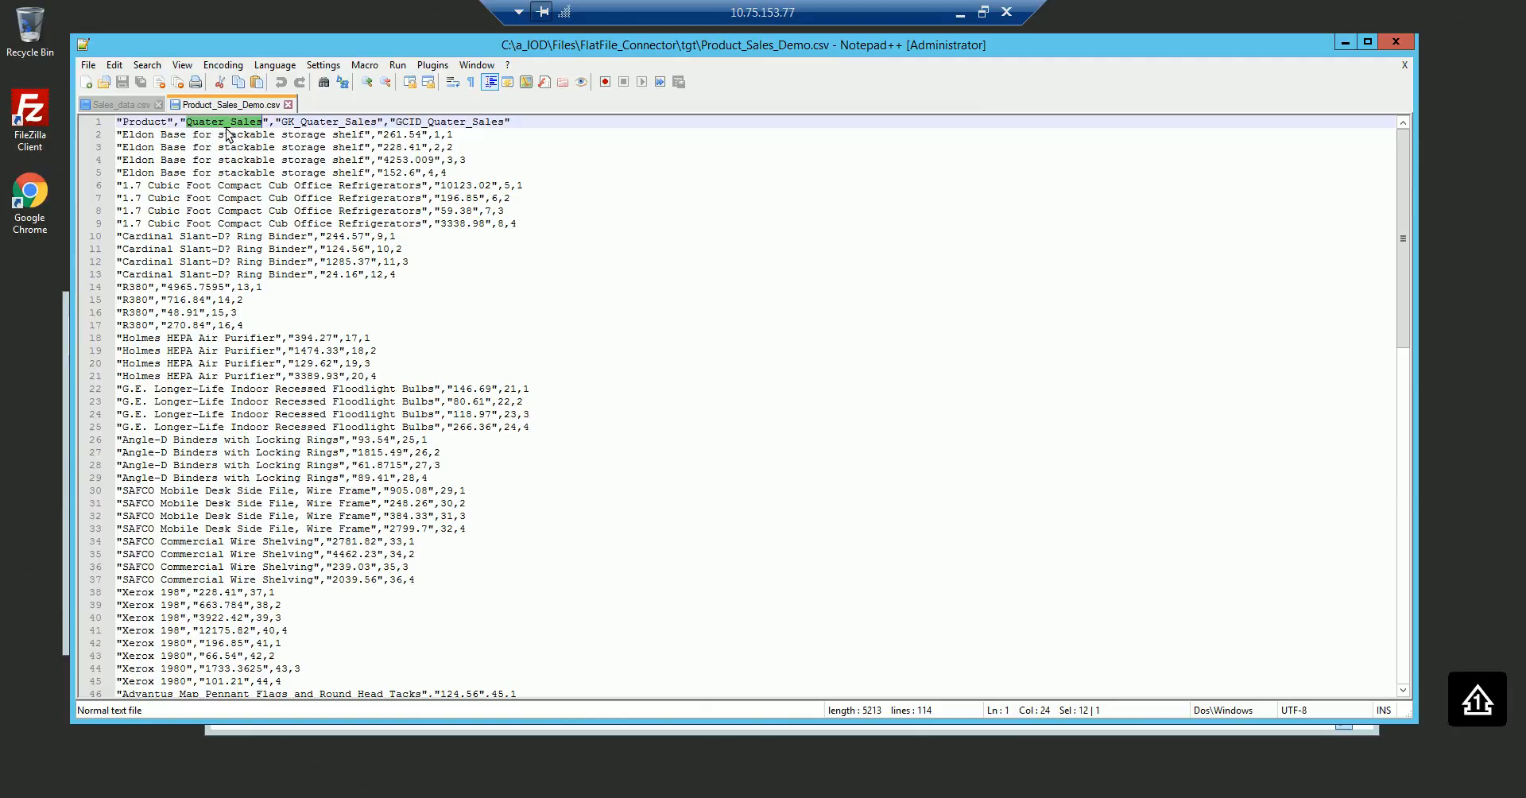
{"action": "left_click", "coordinate": [119, 105]}
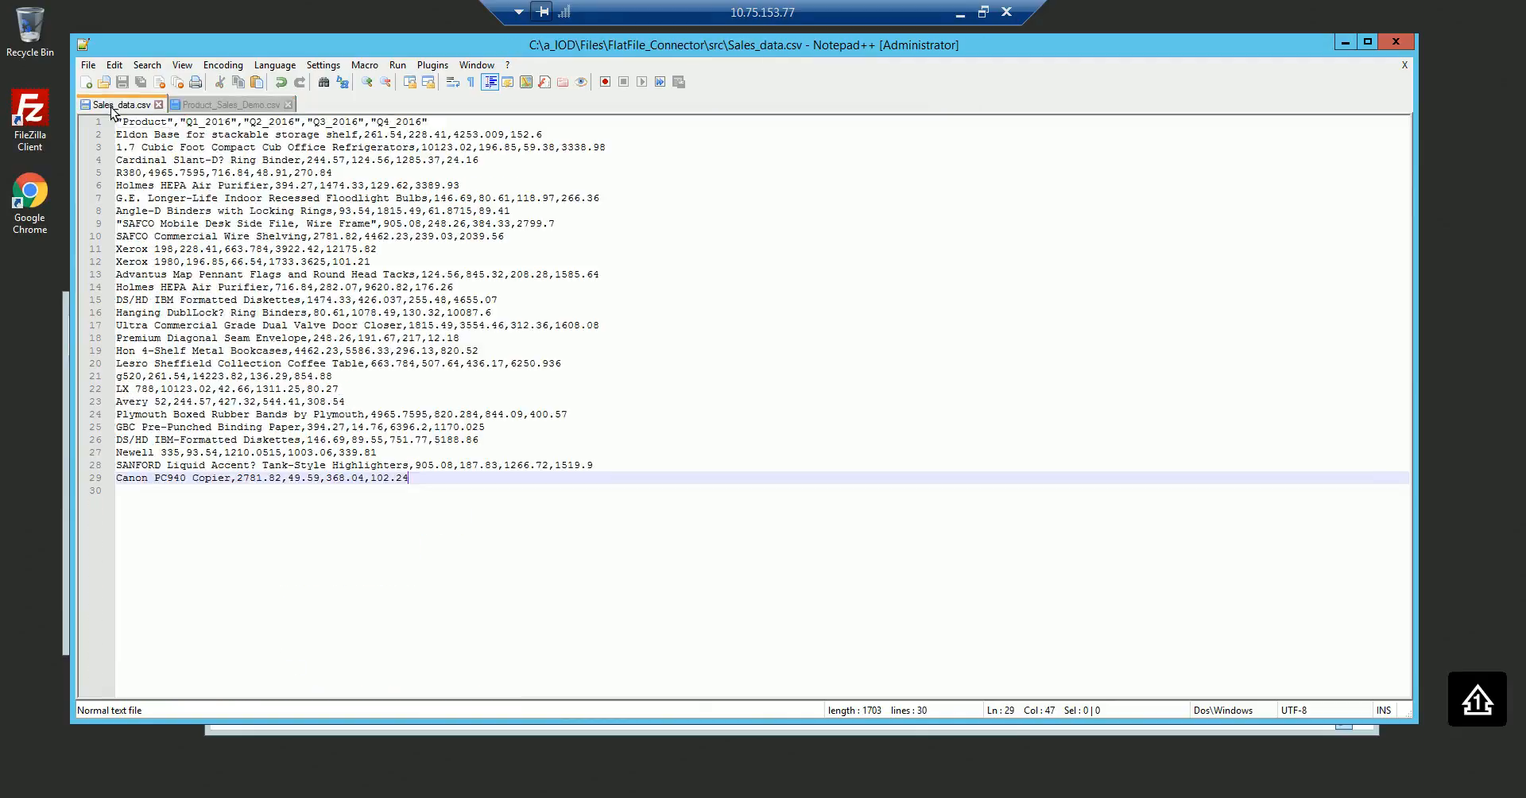
{"action": "double_click", "coordinate": [202, 120]}
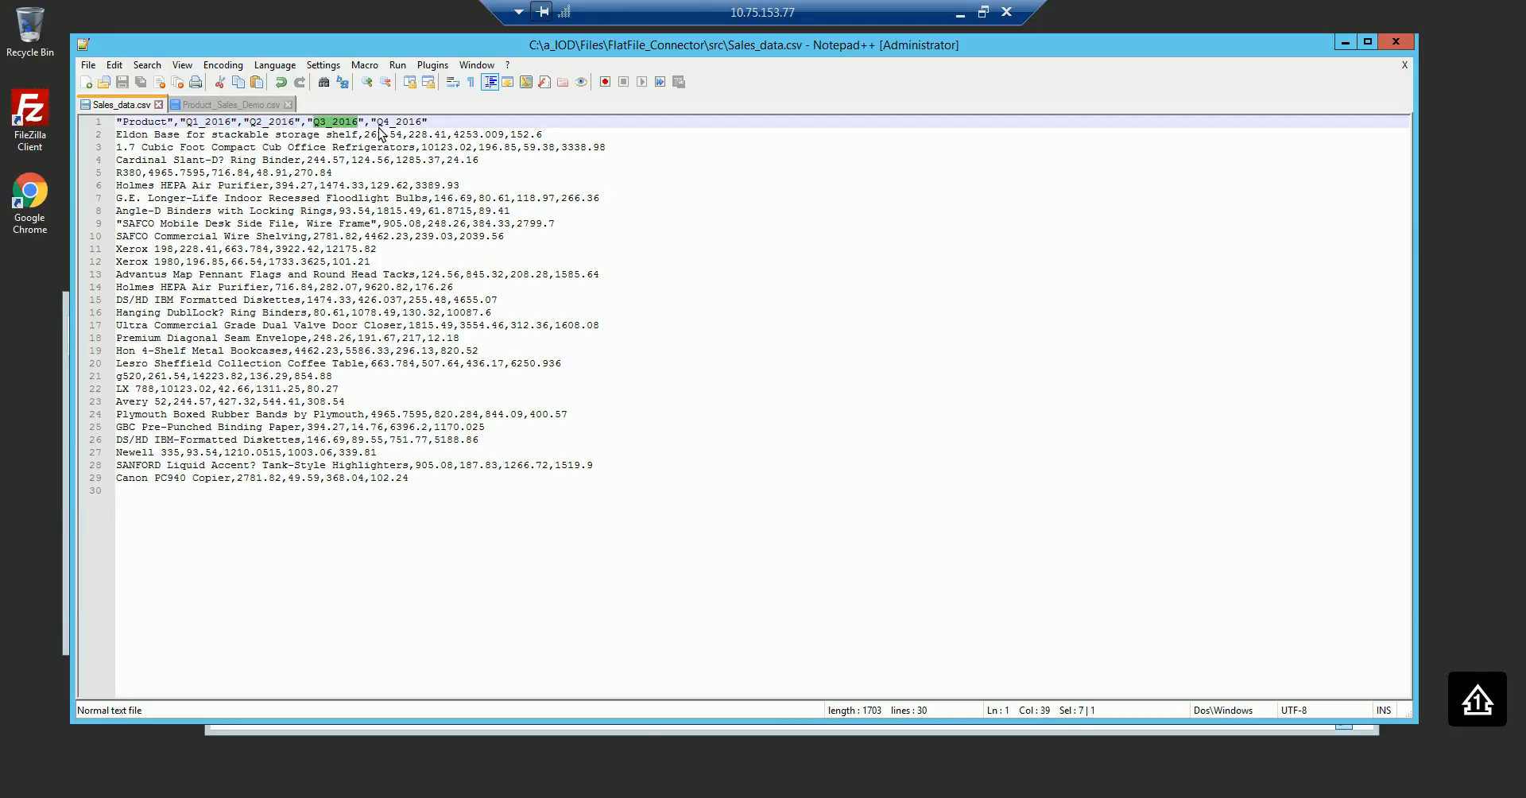
{"action": "double_click", "coordinate": [396, 121]}
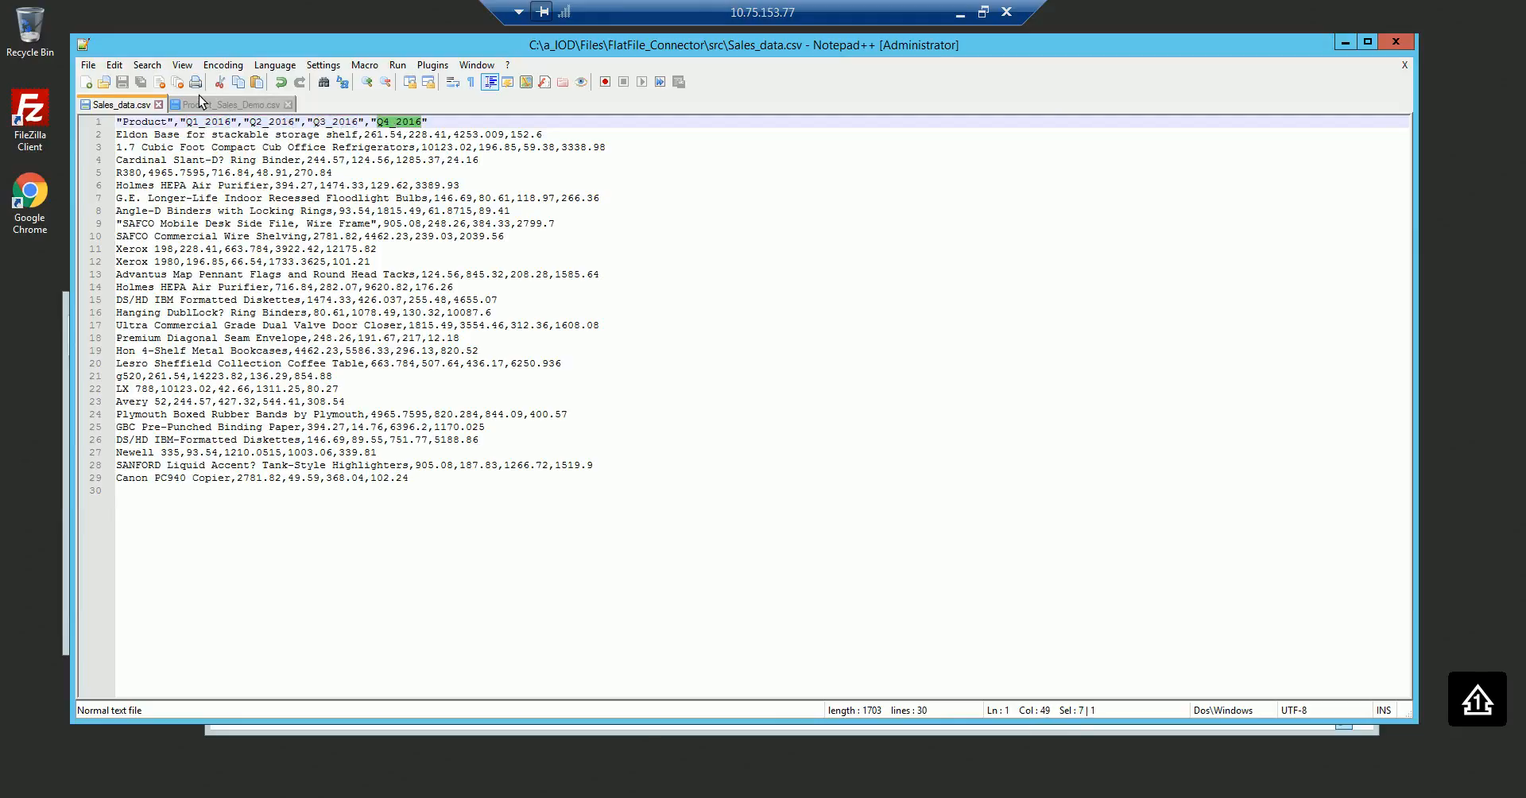
{"action": "left_click", "coordinate": [232, 104]}
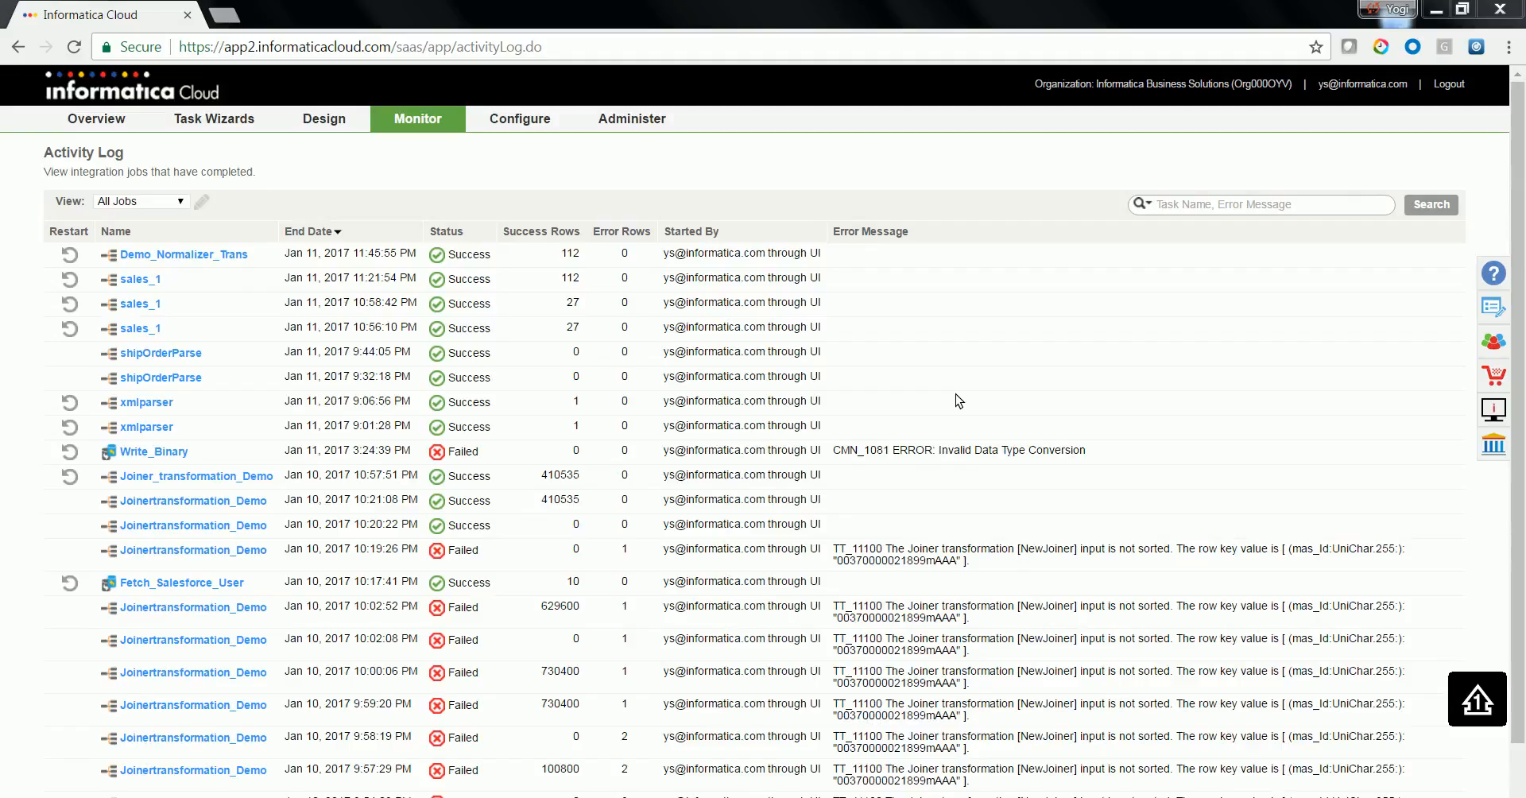
{"action": "mouse_move", "coordinate": [951, 409]}
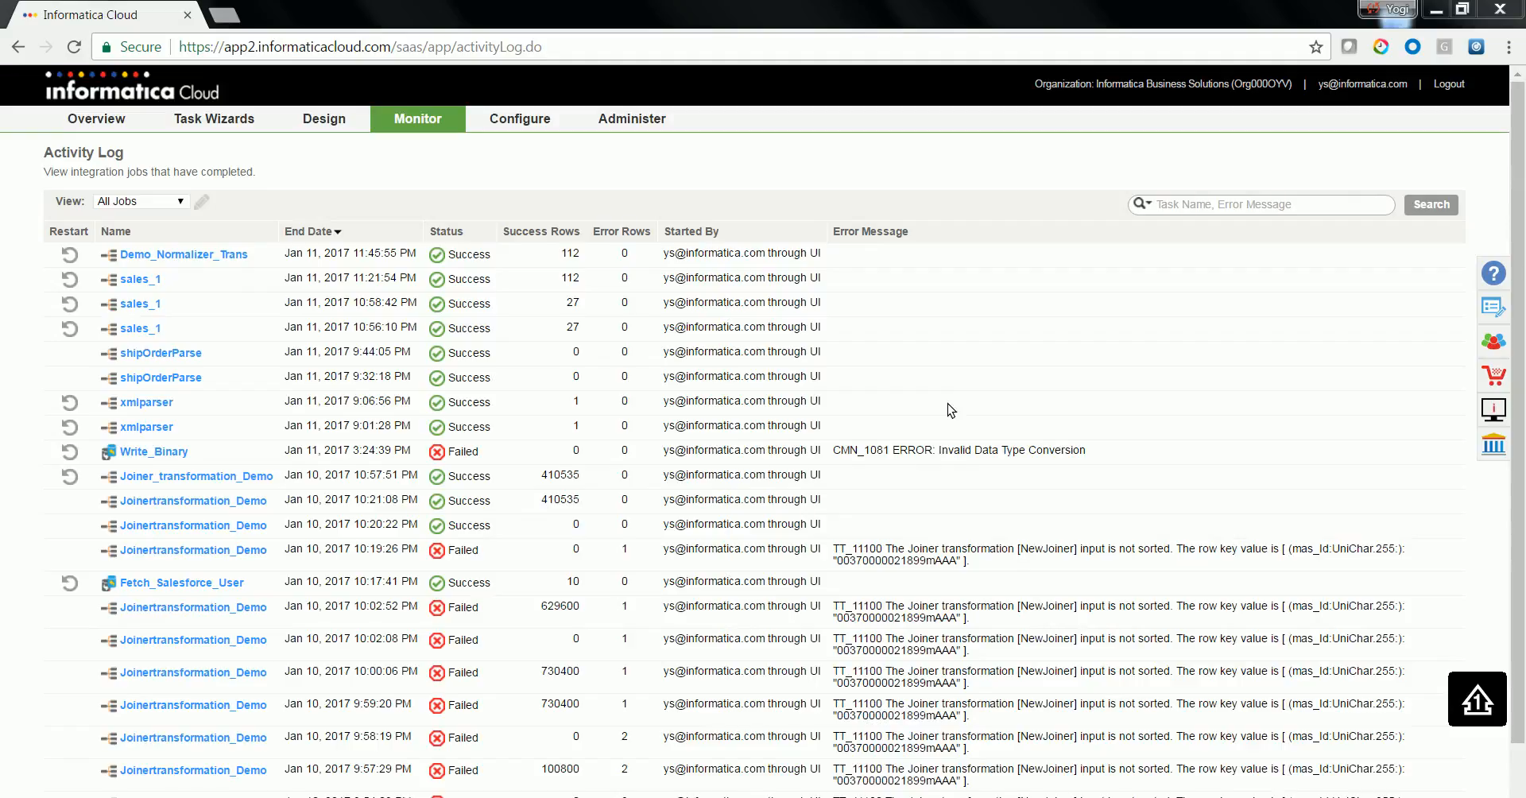